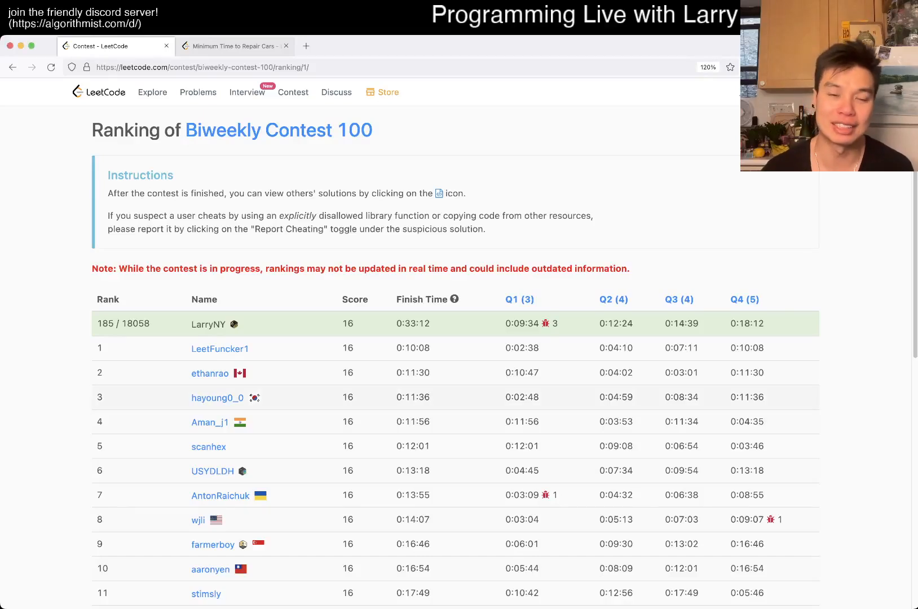
# Step: Switch to the Minimum Time to Repair Cars problem statement
pyautogui.click(234, 45)
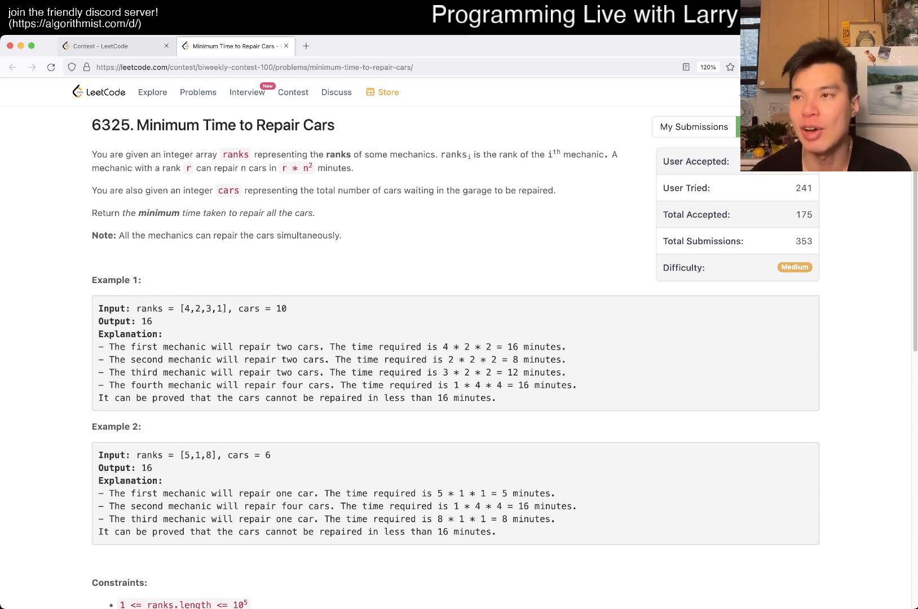
pyautogui.scroll(-3)
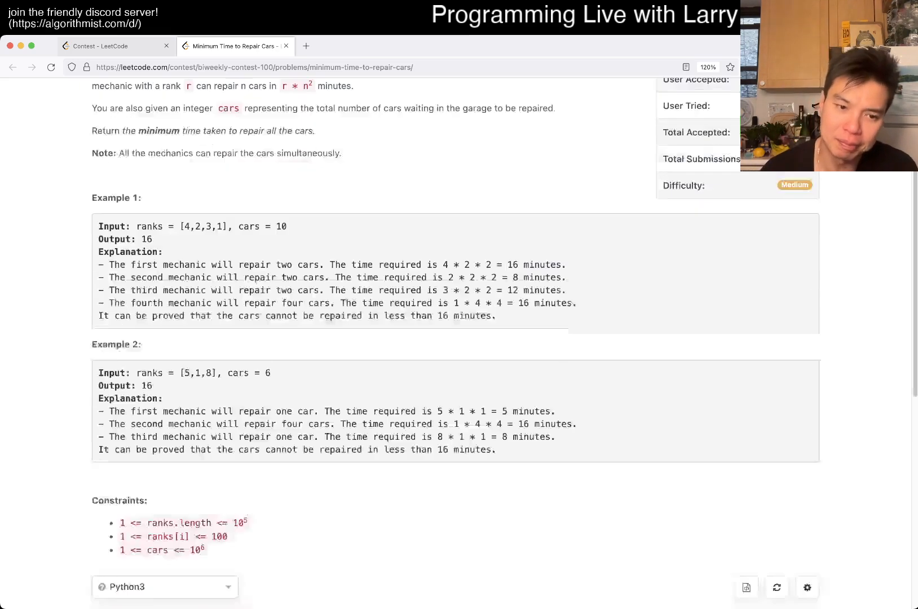
pyautogui.scroll(3)
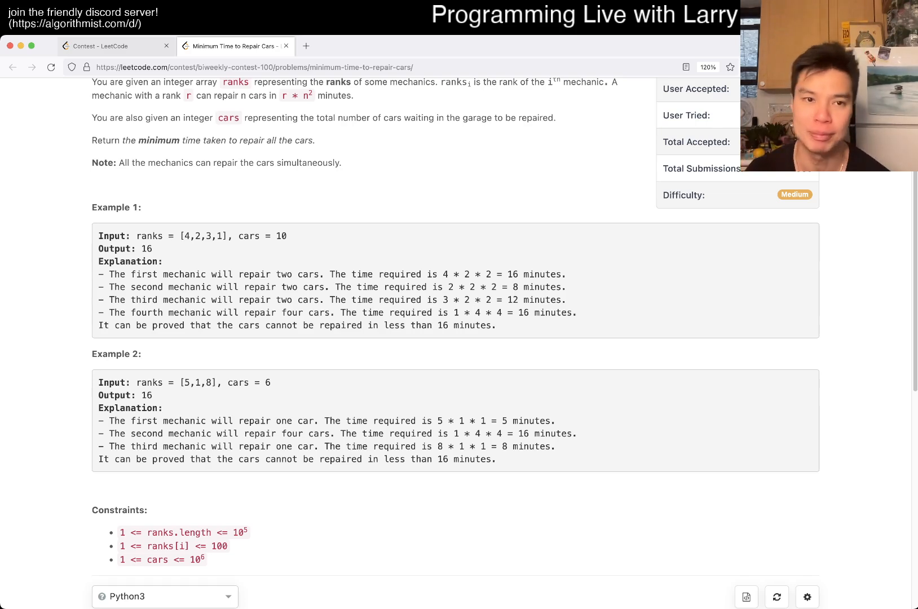
pyautogui.scroll(3)
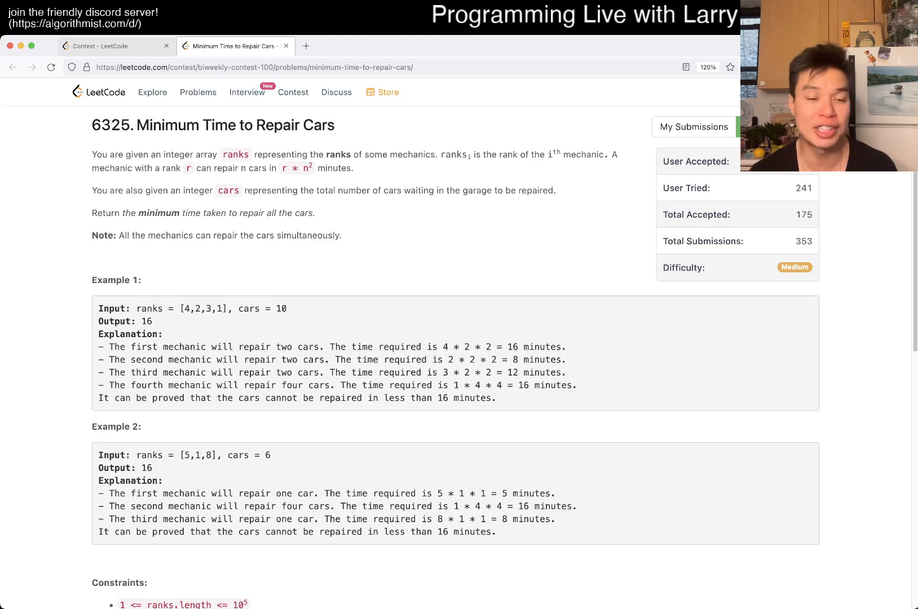
# Step: Review Example 1, highlighting the cars value 10 while reading the statement
pyautogui.scroll(-3)
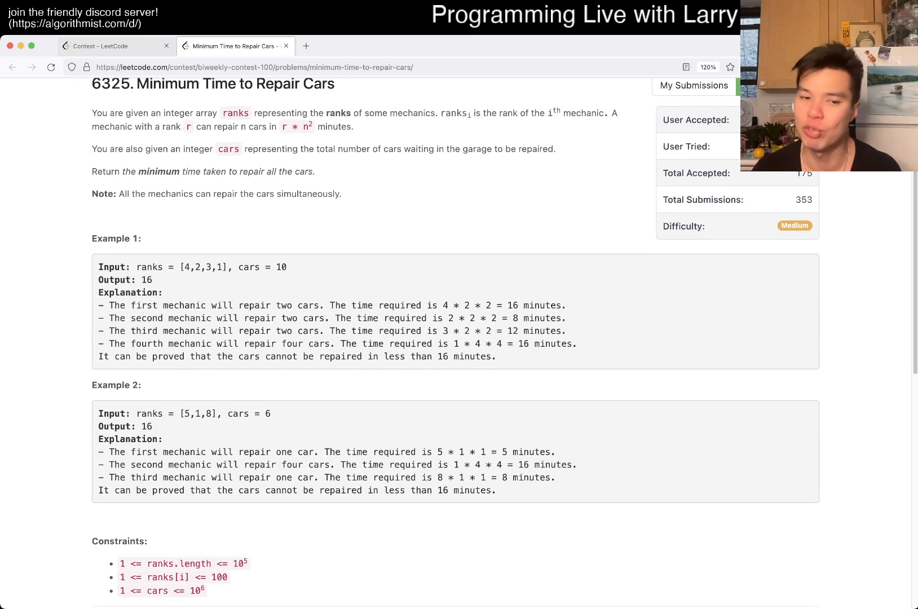
pyautogui.scroll(3)
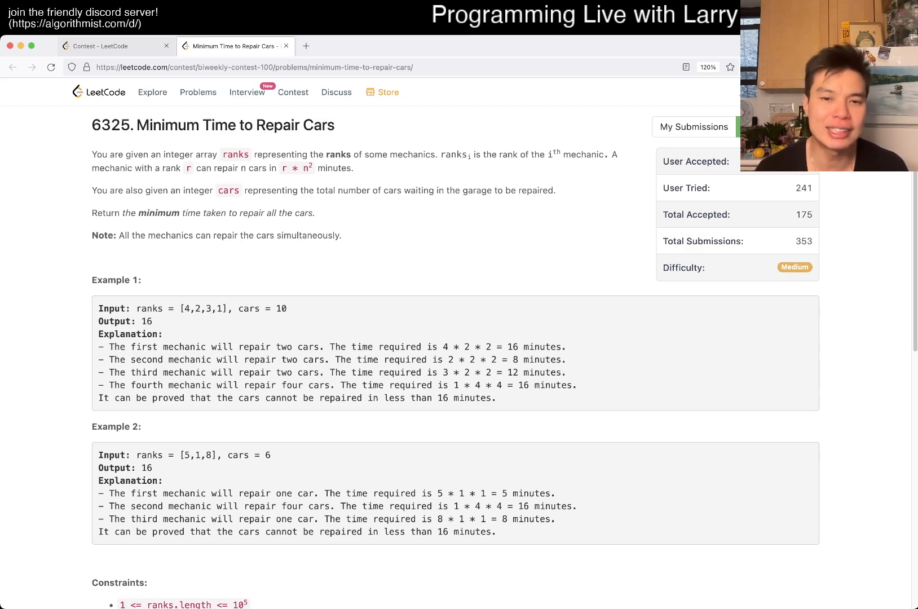
pyautogui.doubleClick(523, 386)
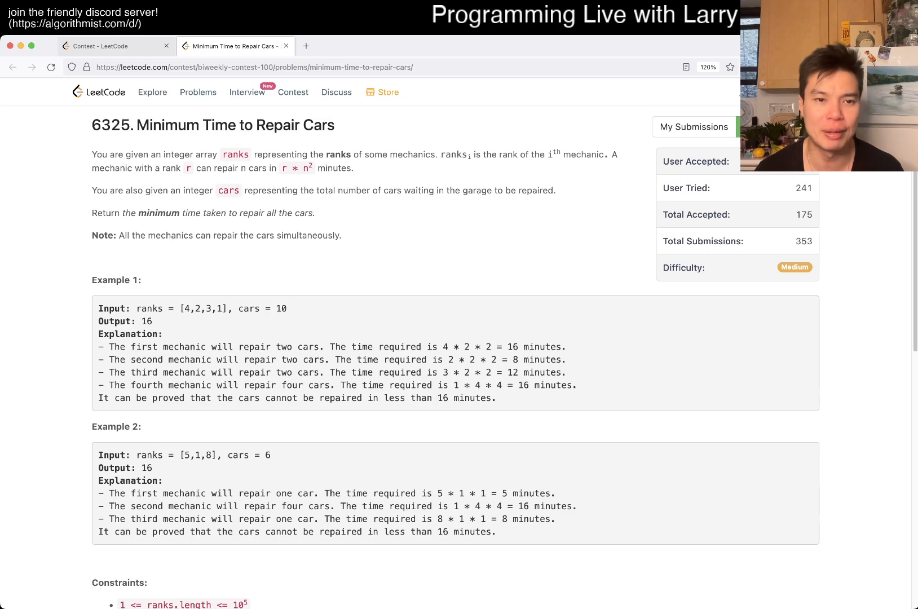
pyautogui.doubleClick(281, 309)
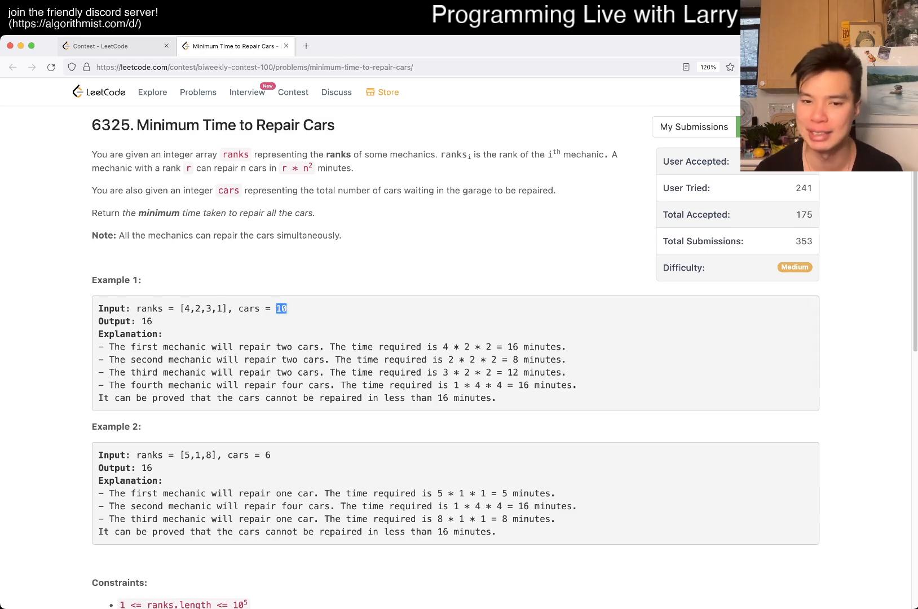
pyautogui.scroll(-3)
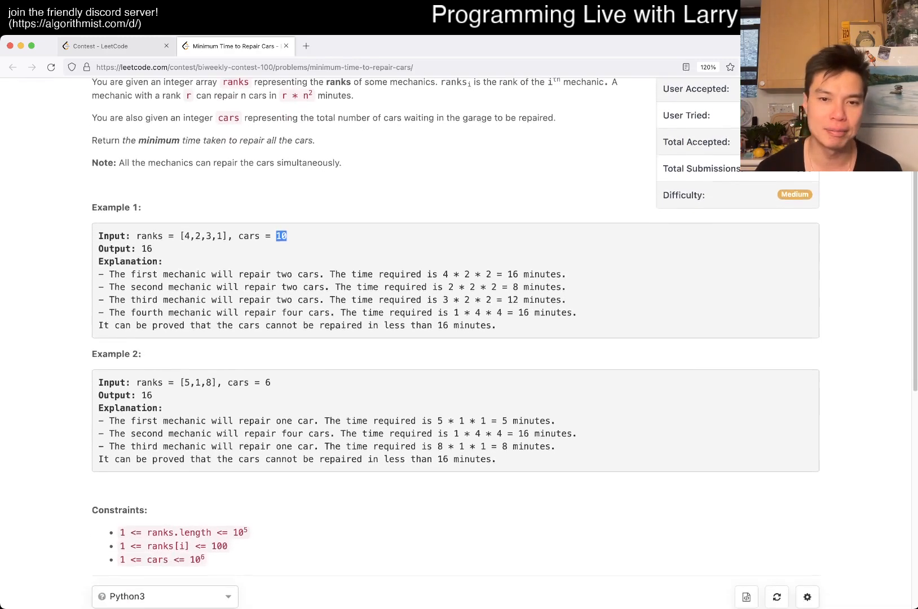
pyautogui.scroll(-3)
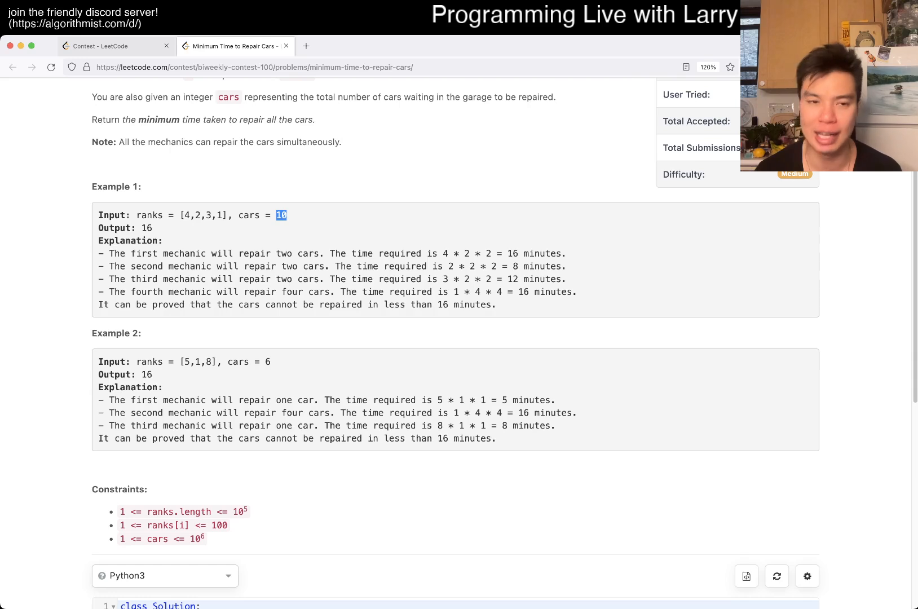
pyautogui.scroll(3)
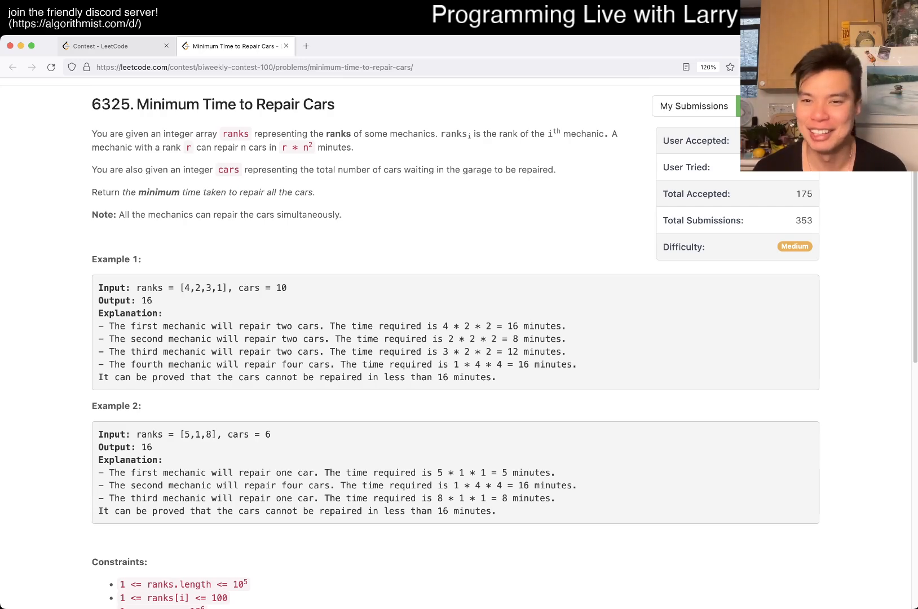
# Step: Highlight the 16-minute mechanic and the r * n² formula, then move down to the editor
pyautogui.scroll(-3)
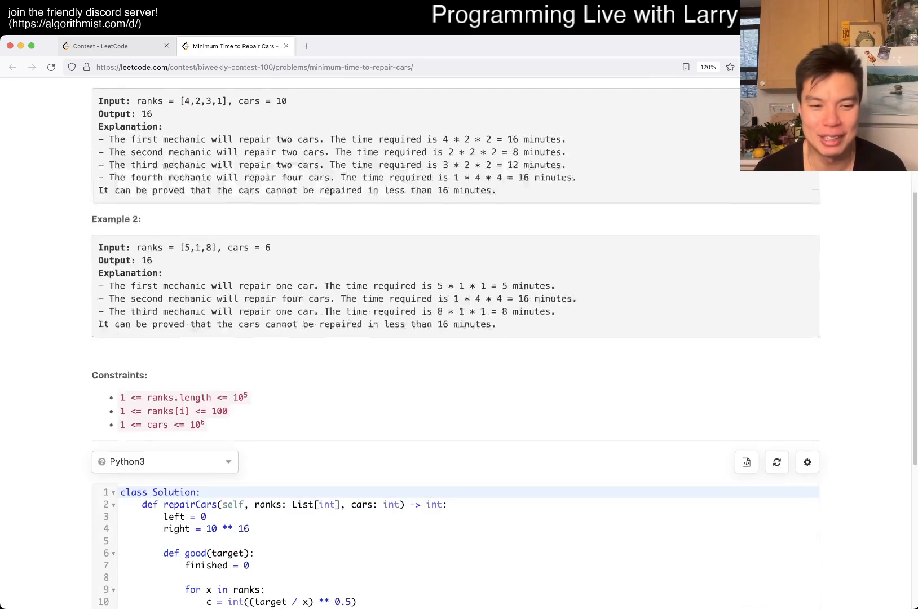
pyautogui.scroll(3)
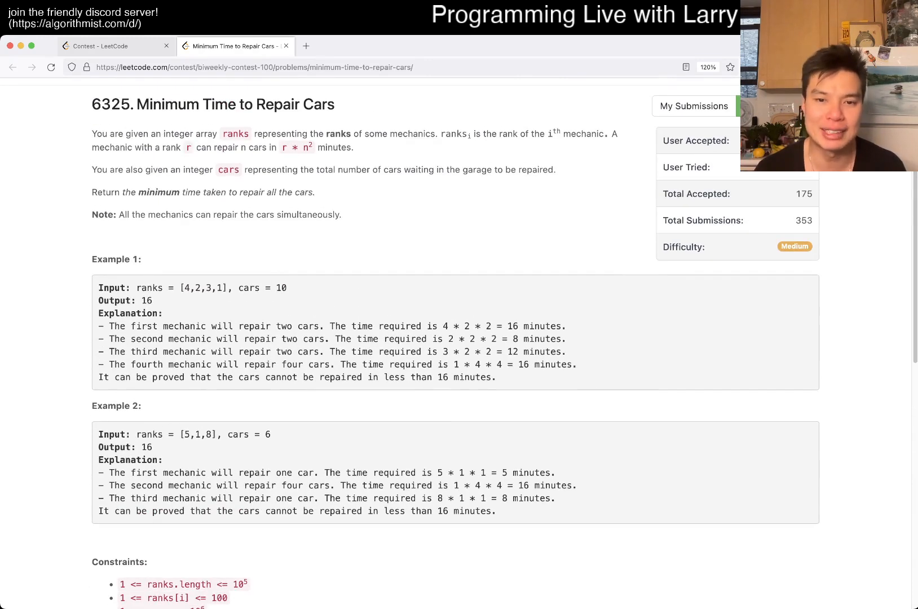
pyautogui.doubleClick(510, 326)
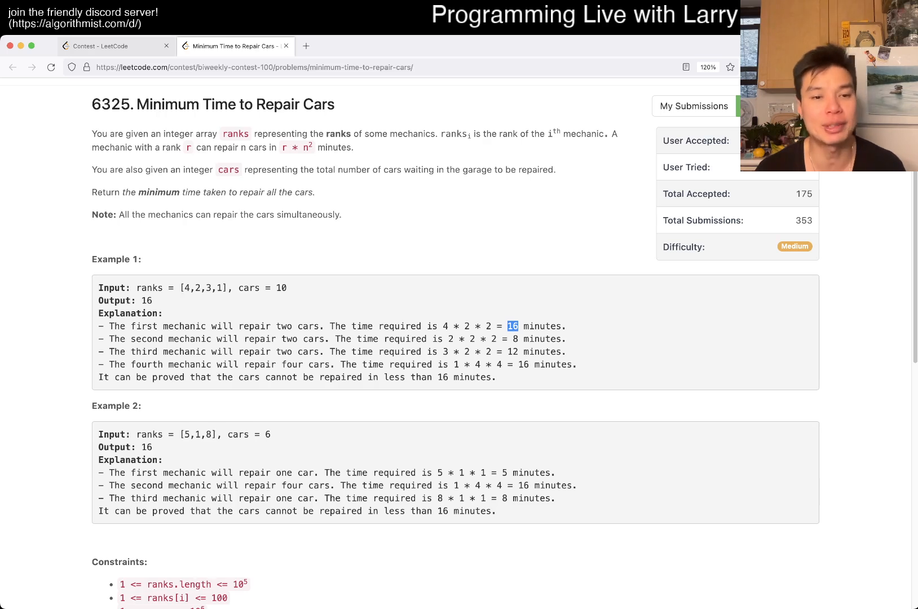
pyautogui.doubleClick(144, 326)
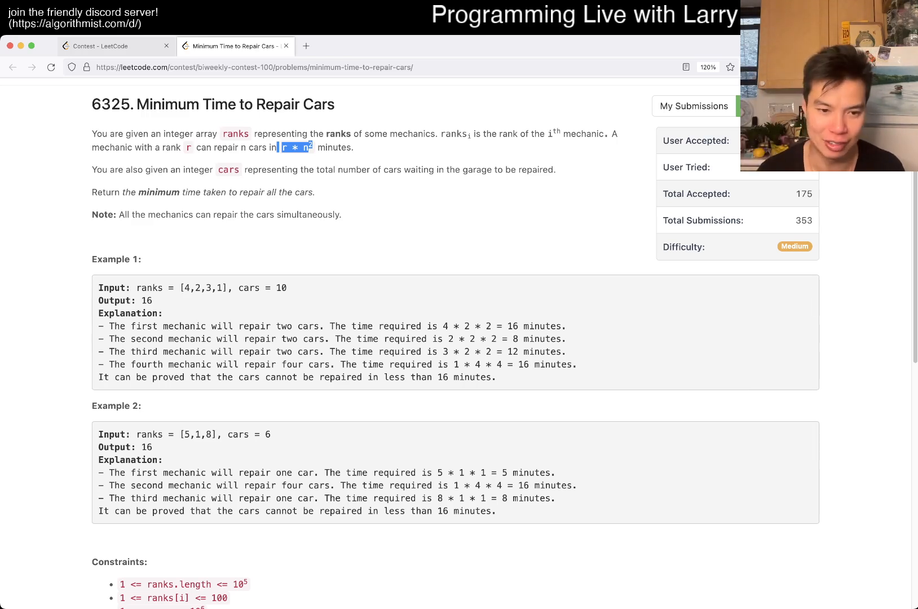
pyautogui.scroll(-3)
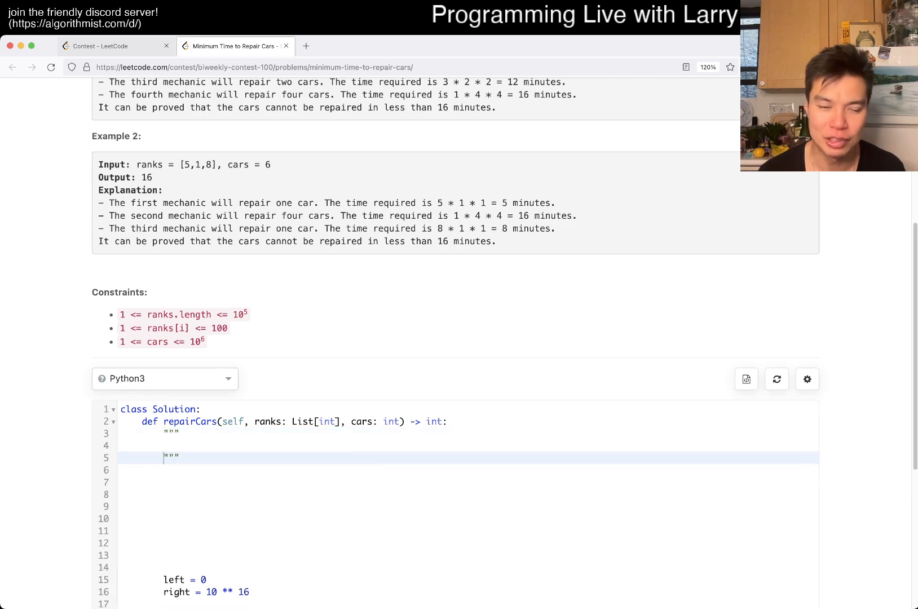
# Step: Write the worked note '2 * n * n = 200' and 'n = 10' inside the docstring
pyautogui.write('r *')
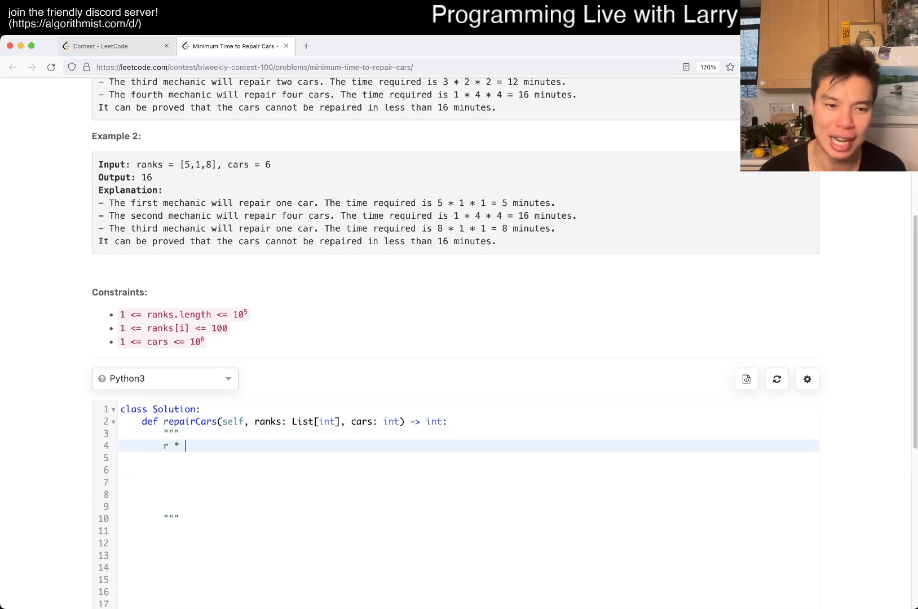
pyautogui.write('*')
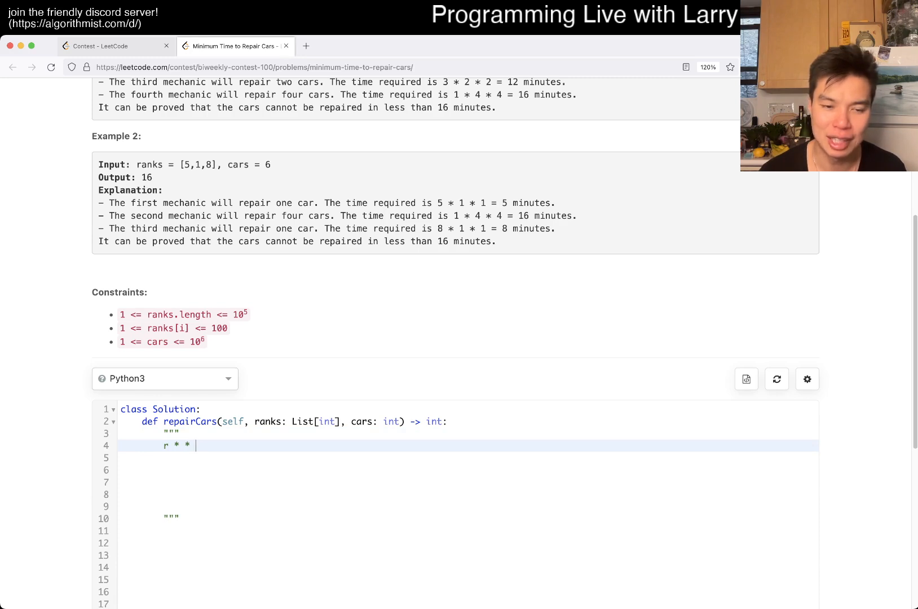
pyautogui.write('n * n')
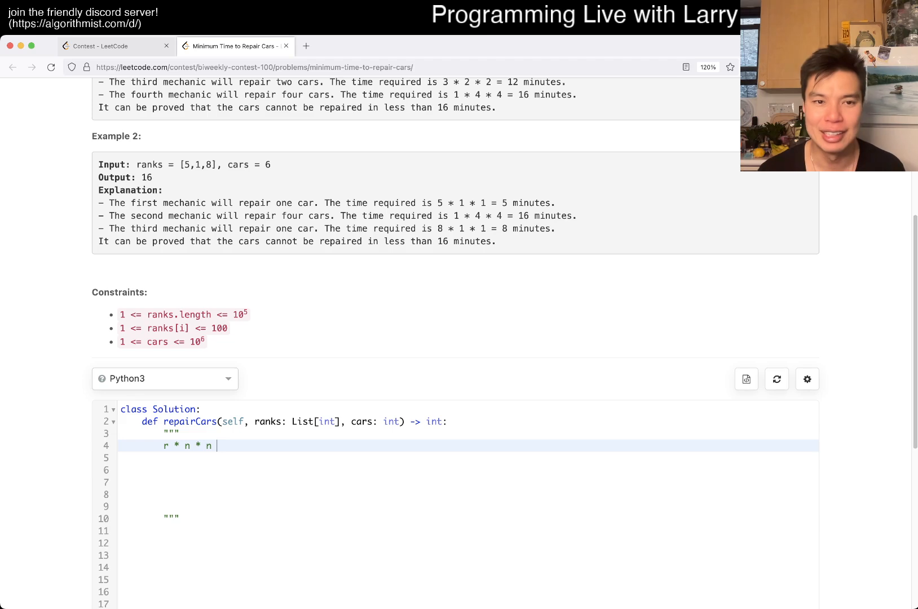
pyautogui.write('=')
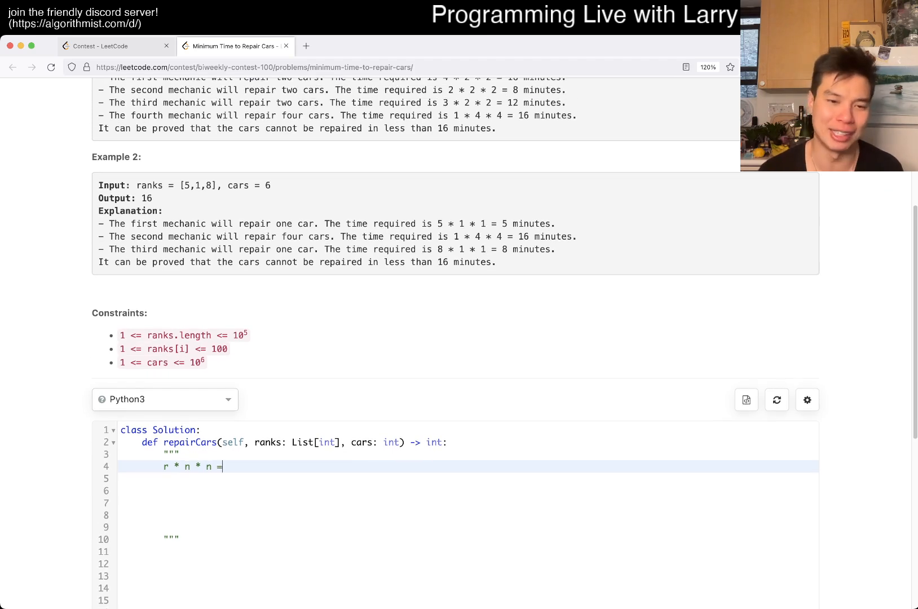
pyautogui.write('=')
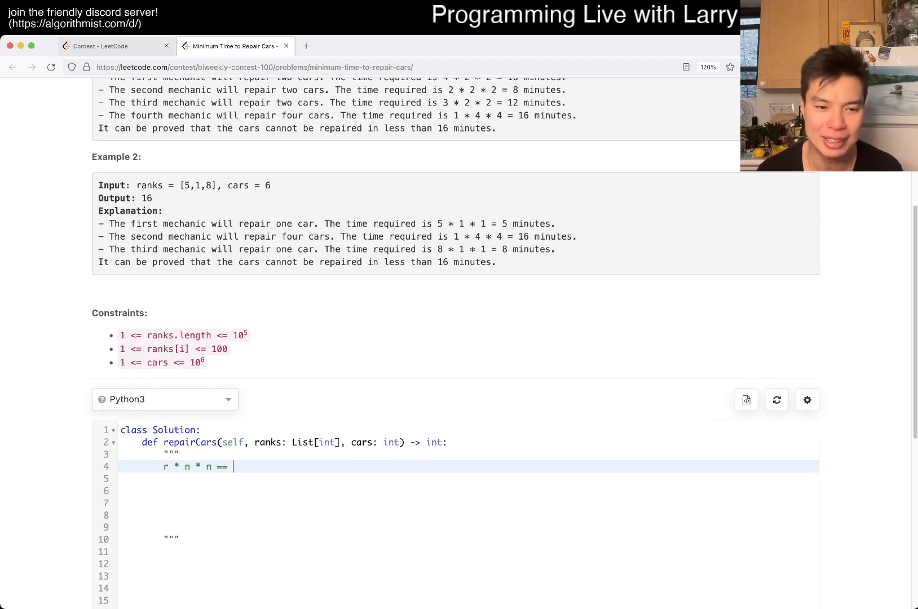
pyautogui.write('20')
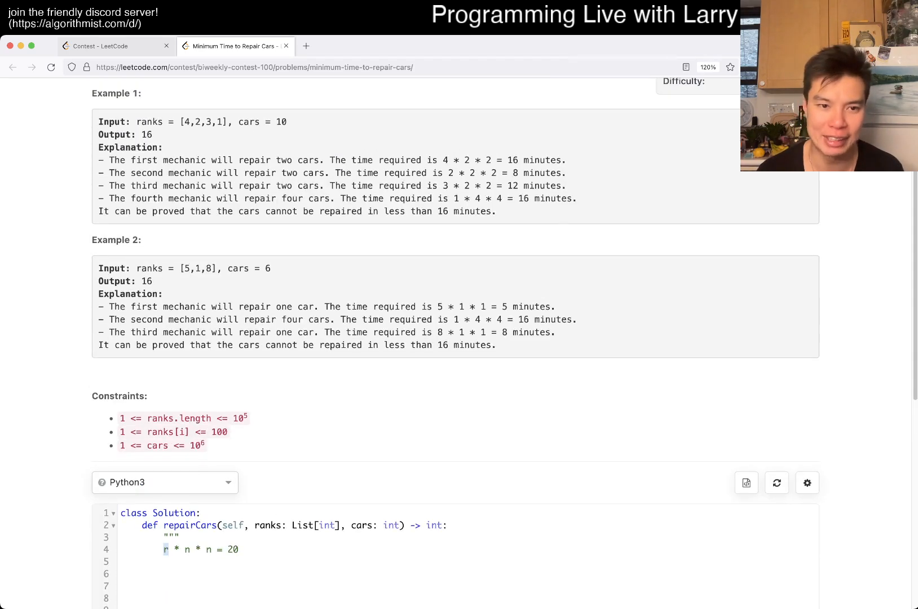
pyautogui.scroll(3)
pyautogui.write('2')
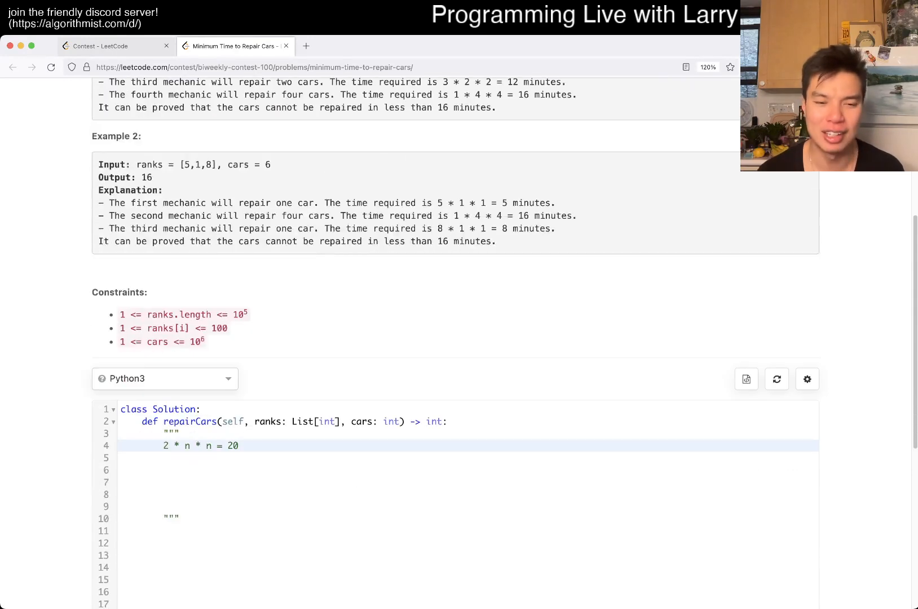
pyautogui.write('0')
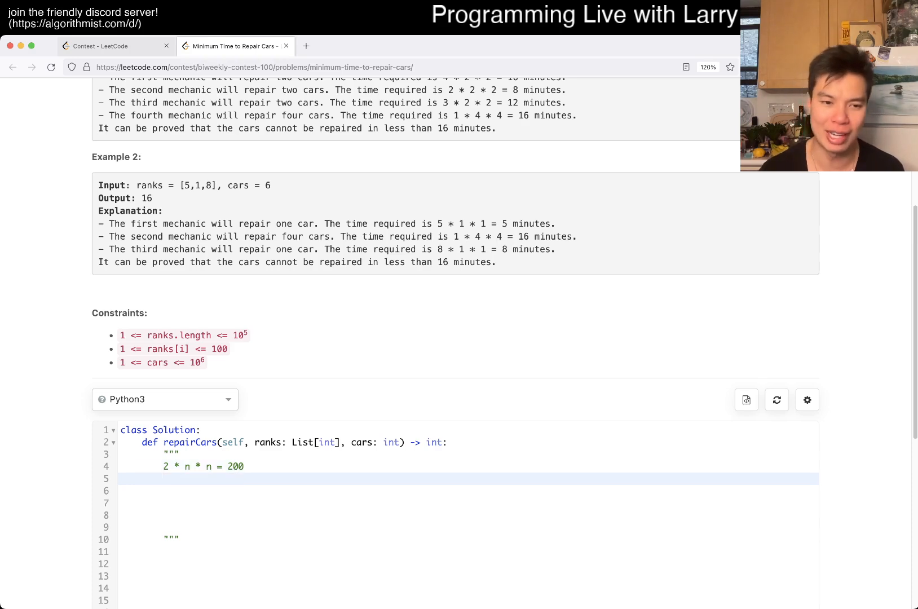
pyautogui.write('n = 10')
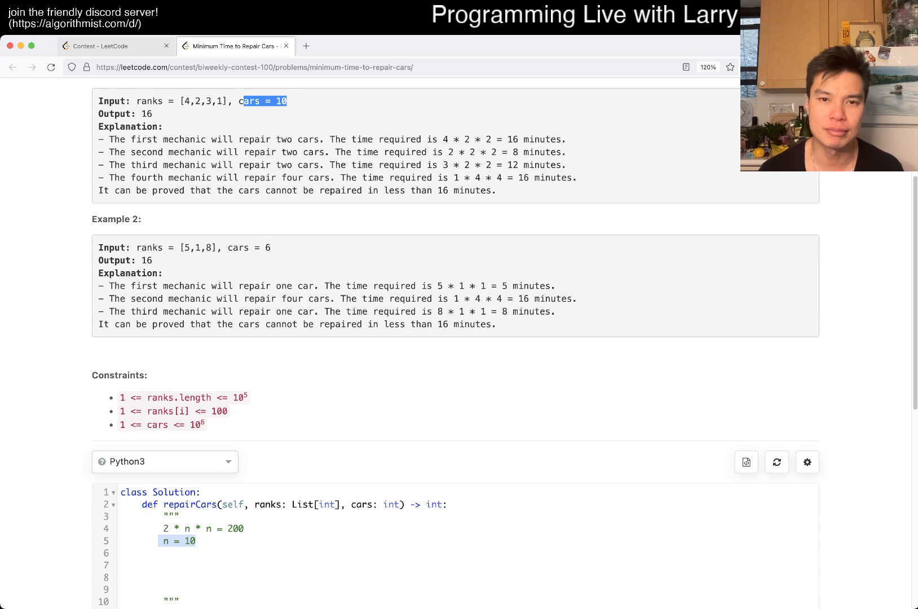
# Step: Remove the scratch-notes docstring so only the binary search code remains
pyautogui.scroll(3)
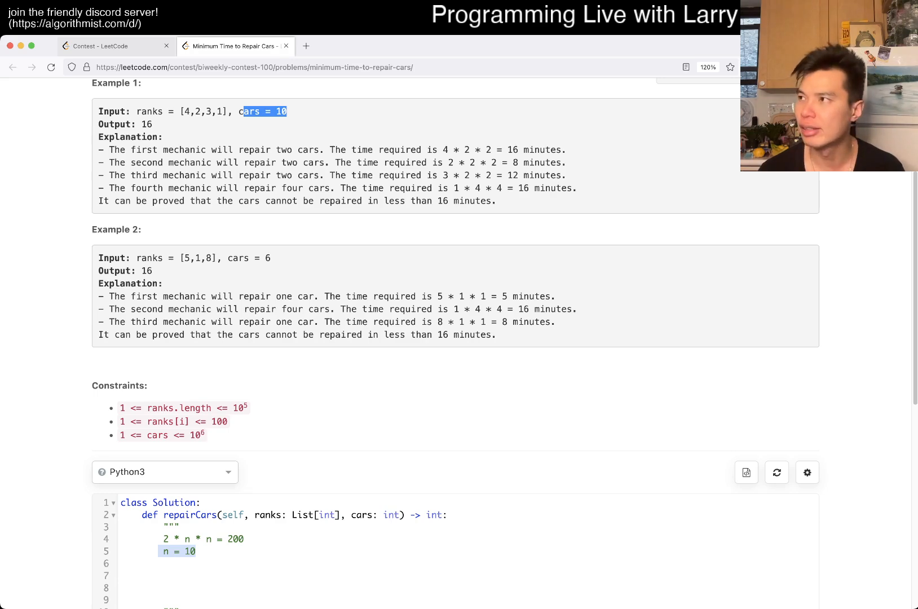
pyautogui.scroll(3)
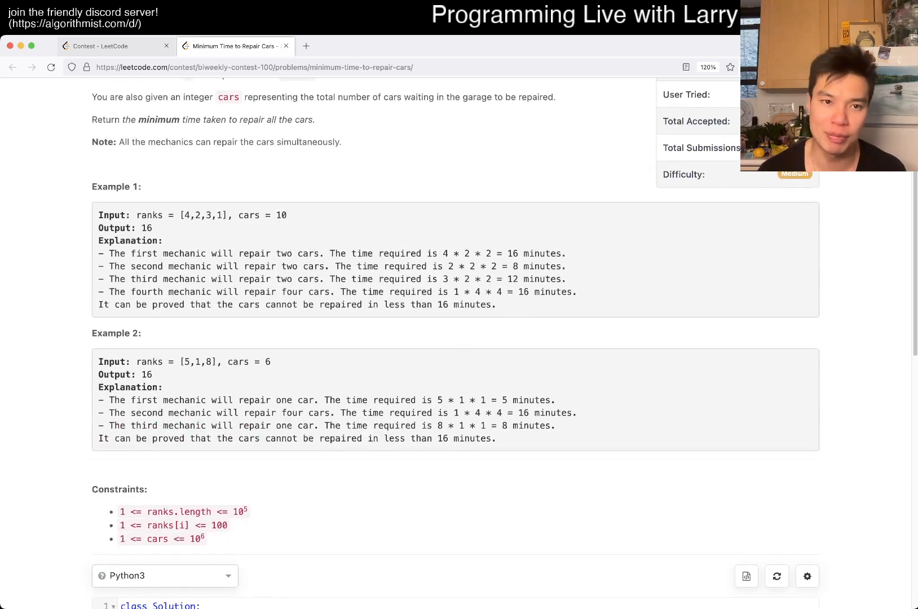
pyautogui.scroll(3)
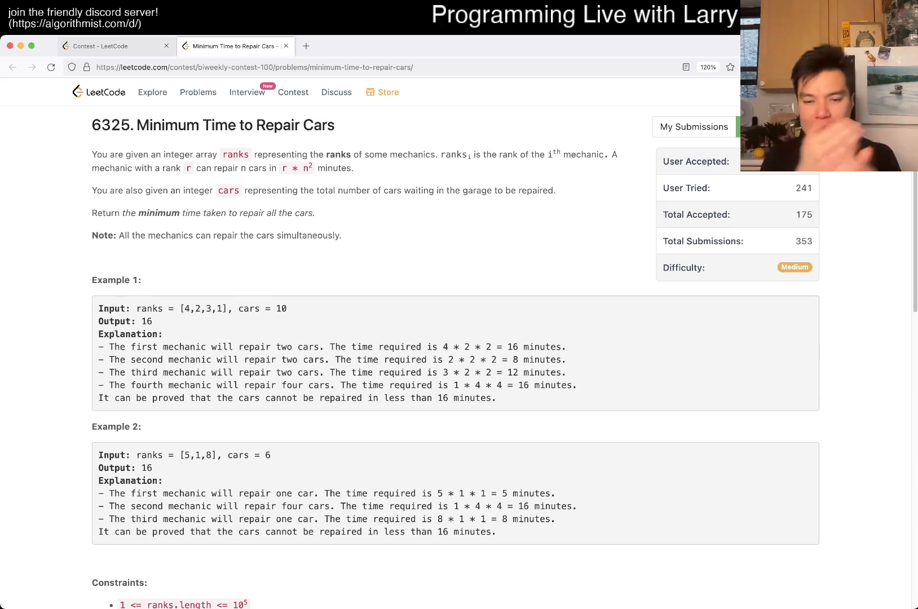
pyautogui.scroll(-3)
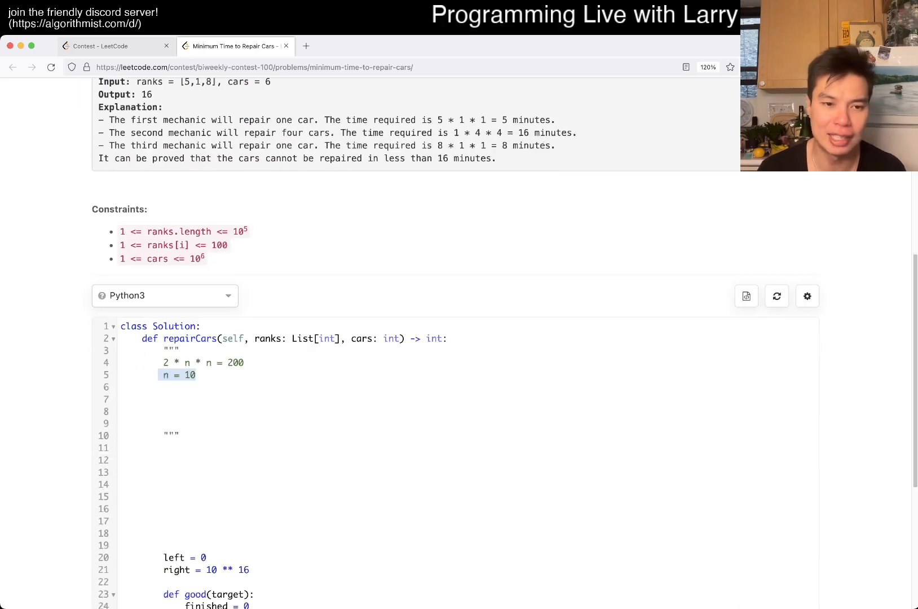
pyautogui.scroll(-3)
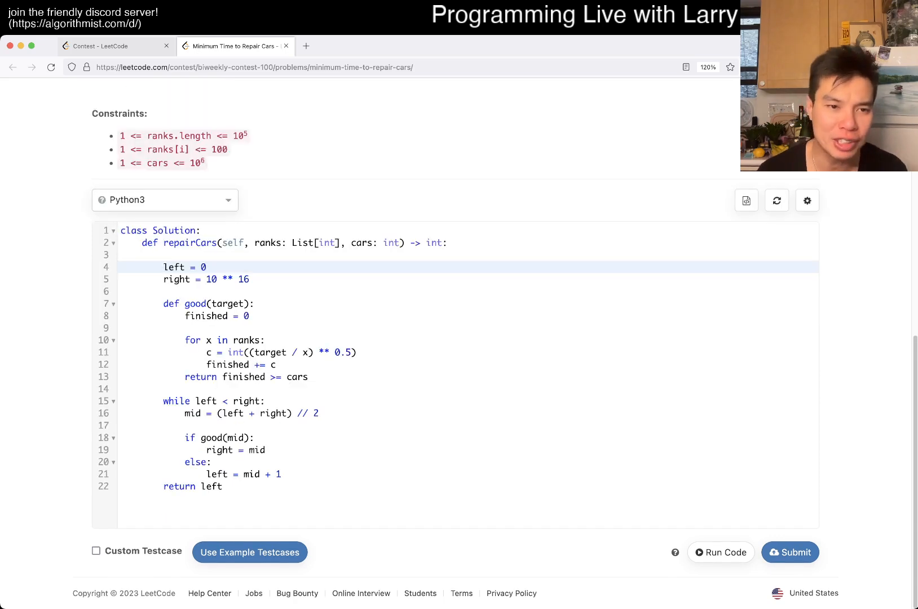
# Step: Delete the blank line above left = 0, then reread the problem and examples
pyautogui.press('Backspace')
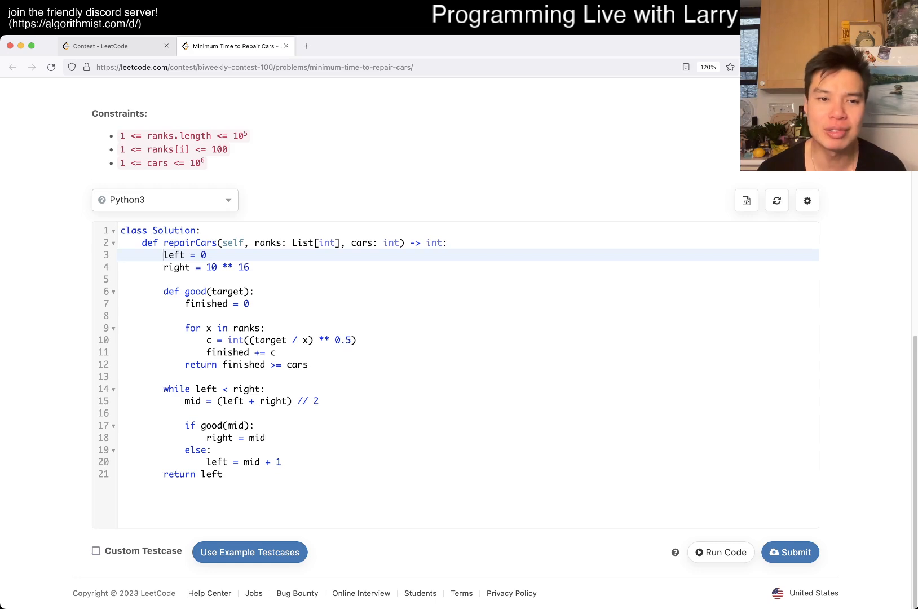
pyautogui.scroll(3)
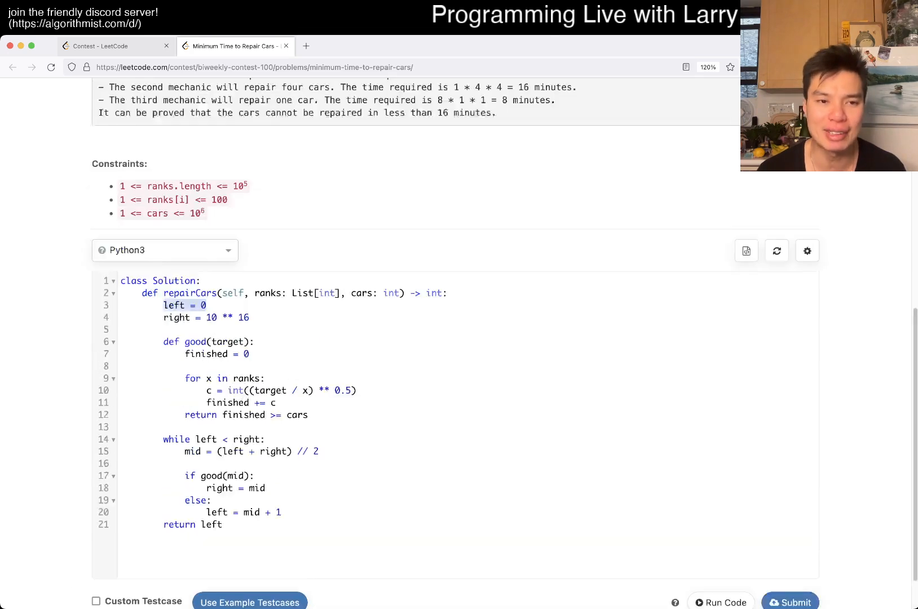
pyautogui.scroll(3)
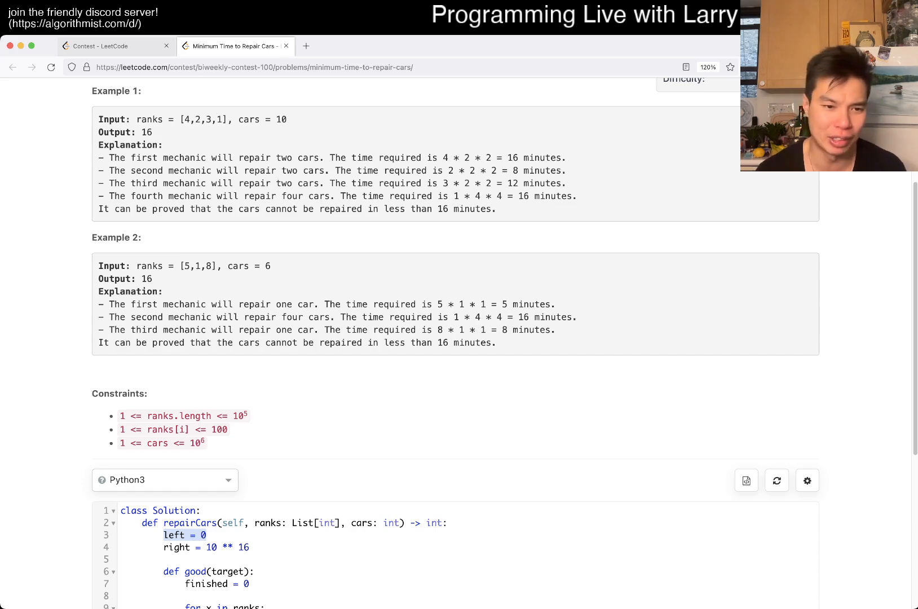
pyautogui.scroll(-3)
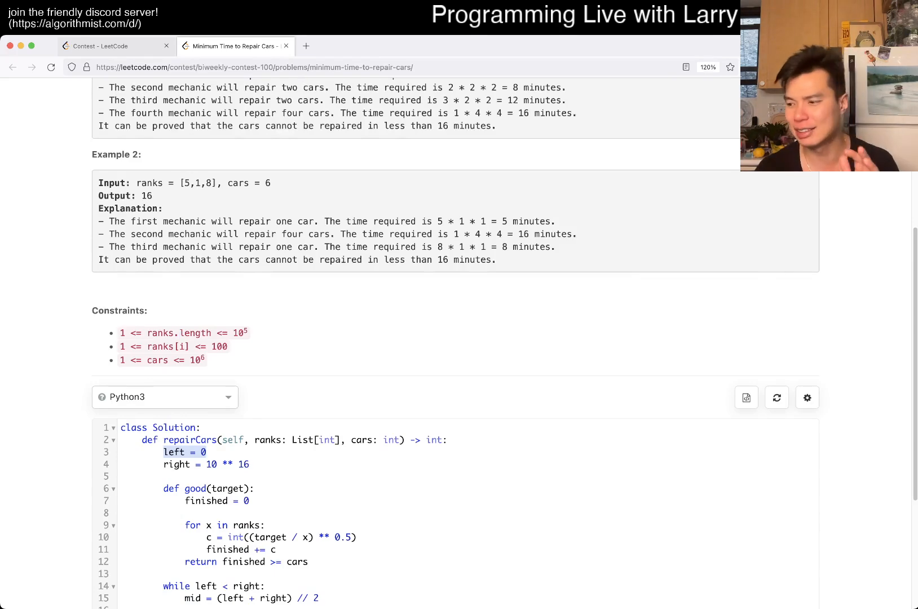
pyautogui.scroll(-3)
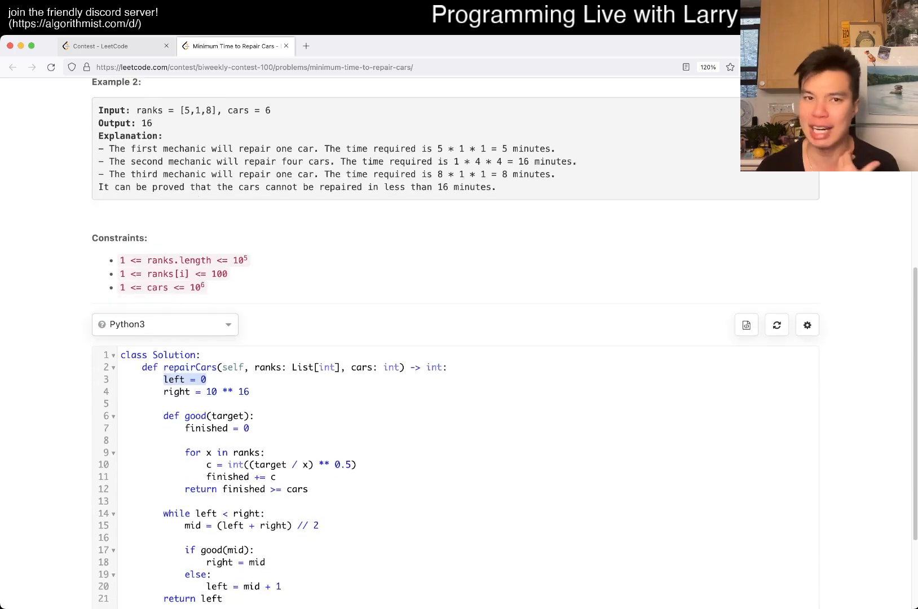
pyautogui.scroll(3)
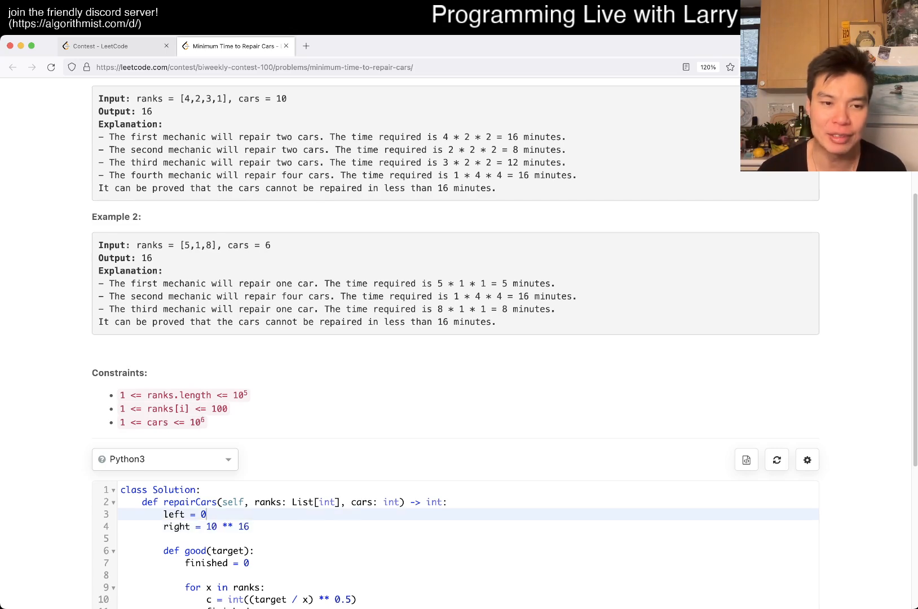
pyautogui.doubleClick(149, 245)
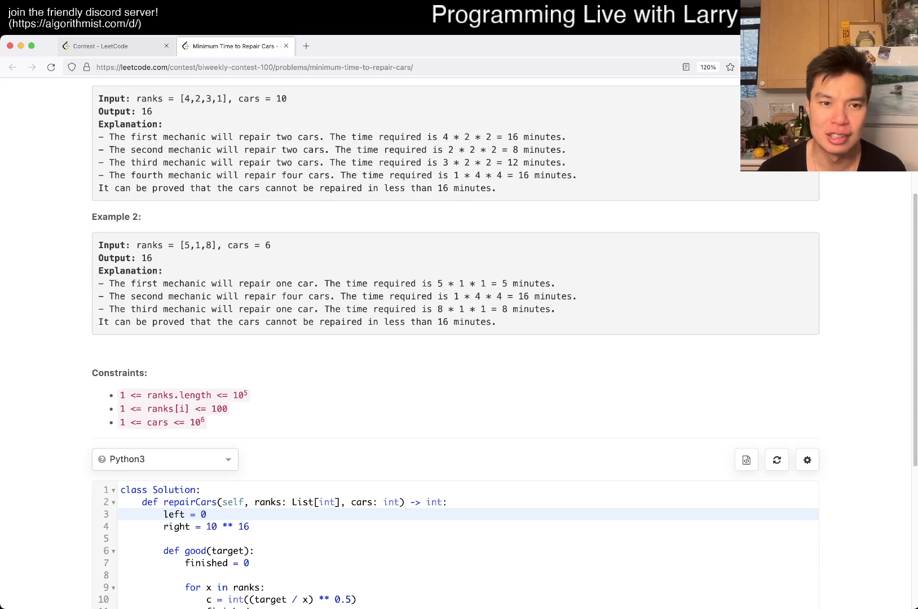
pyautogui.doubleClick(197, 246)
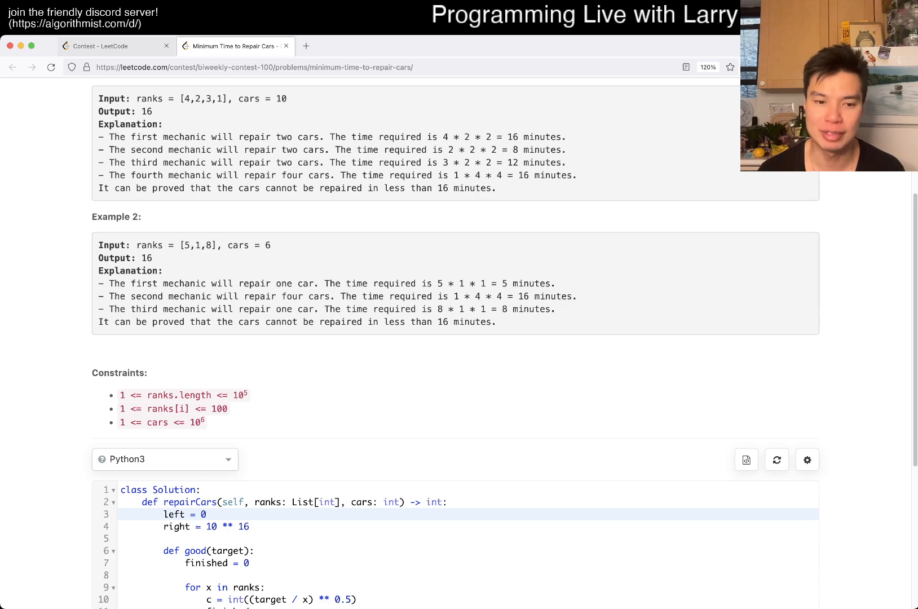
# Step: Add the comment '# r * n * n = m' on a new line after left = 0
pyautogui.write('# r')
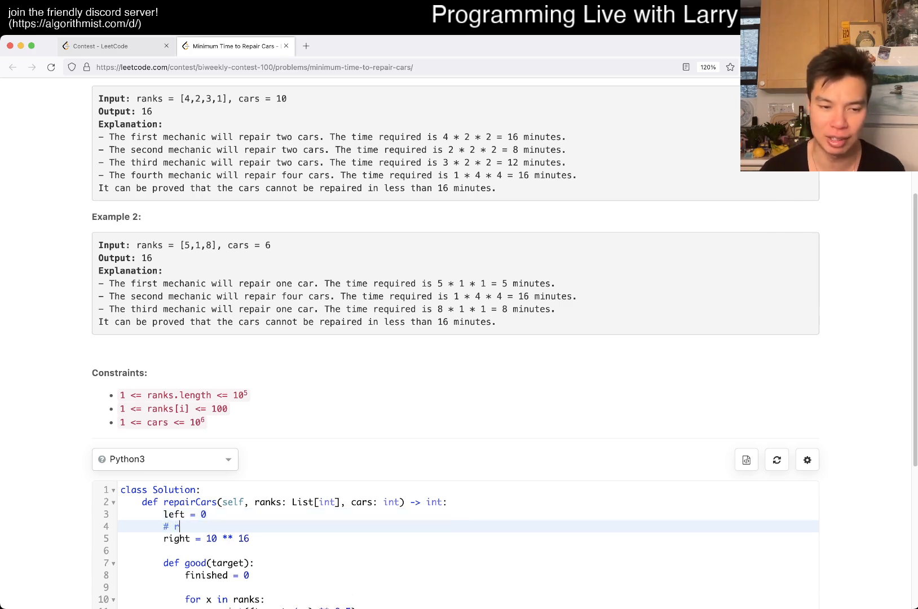
pyautogui.write('* n * n')
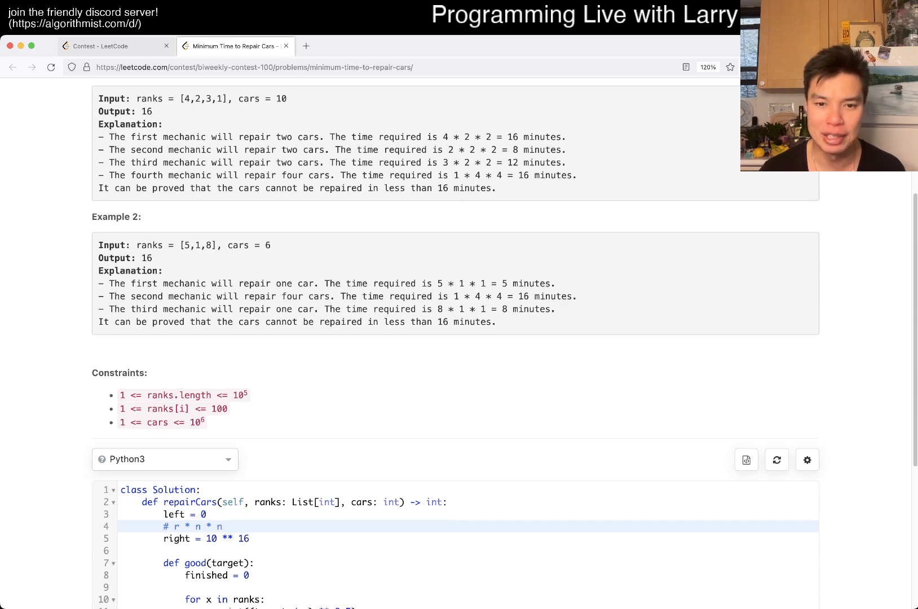
pyautogui.write('= mi')
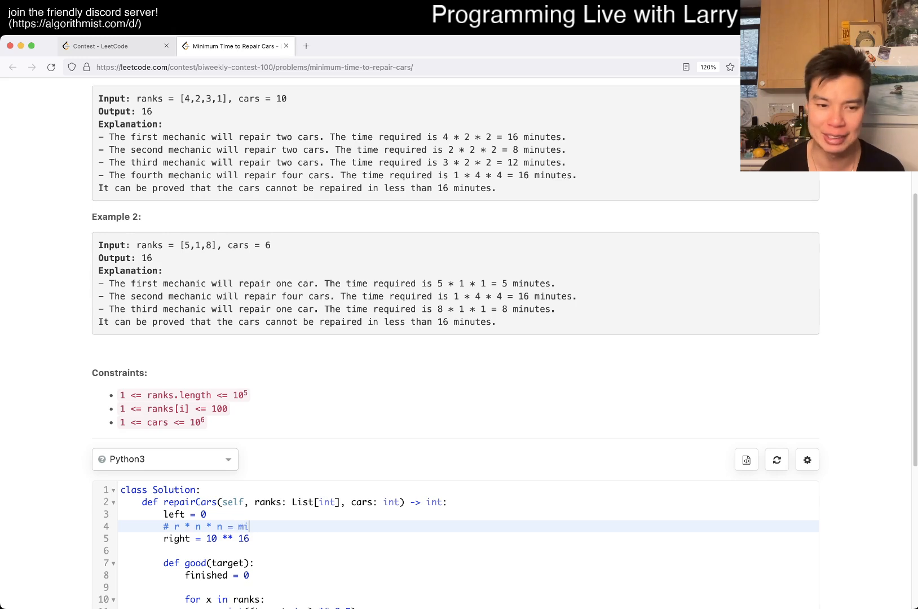
pyautogui.write('nutes')
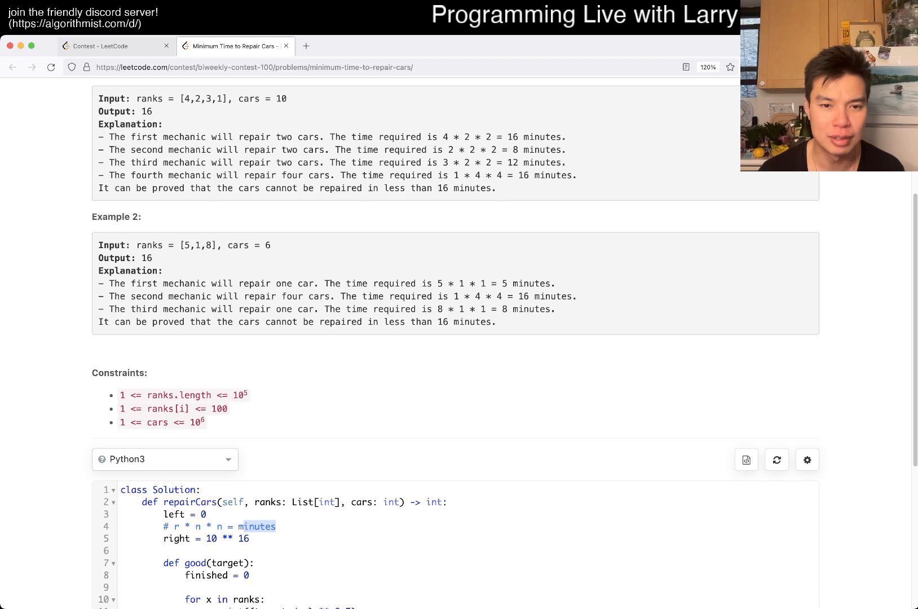
# Step: Add the second comment '# n * n = m / r' below it
pyautogui.click(169, 527)
pyautogui.write('#')
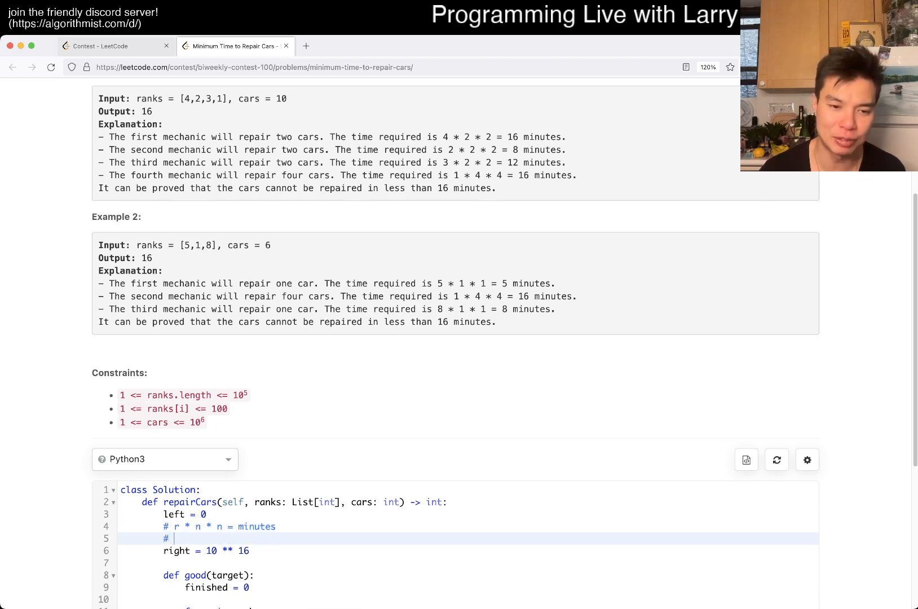
pyautogui.write('mn')
pyautogui.write(' n * n')
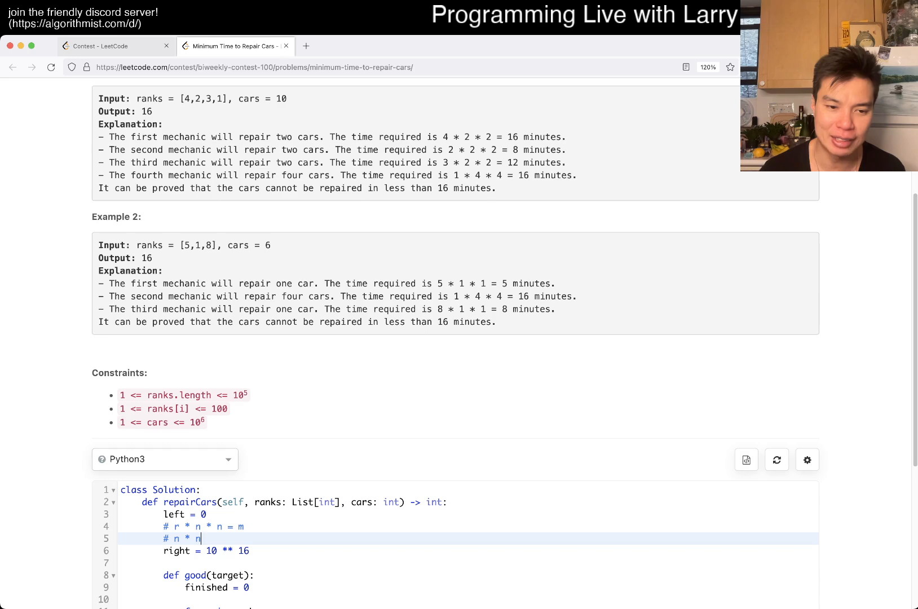
pyautogui.write('= m / r')
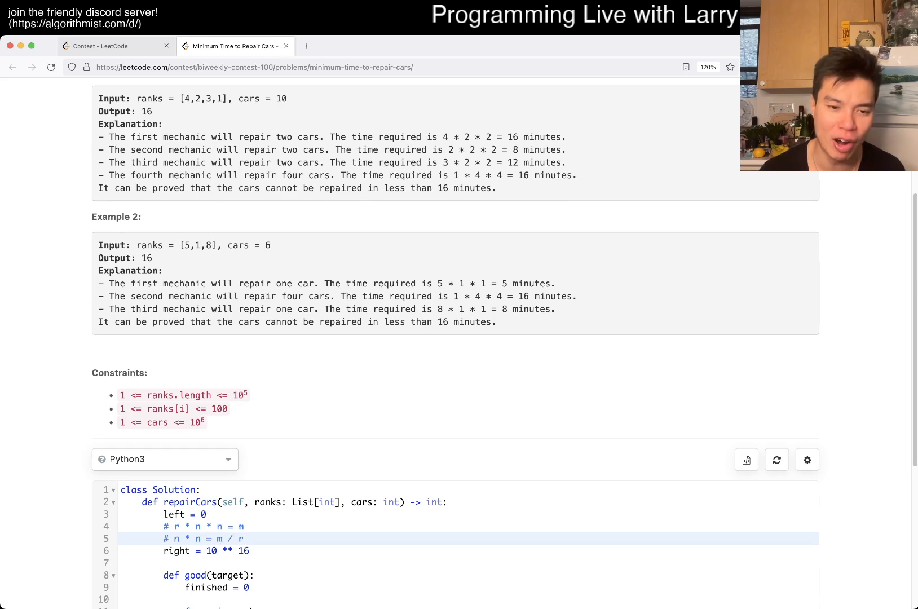
pyautogui.scroll(-3)
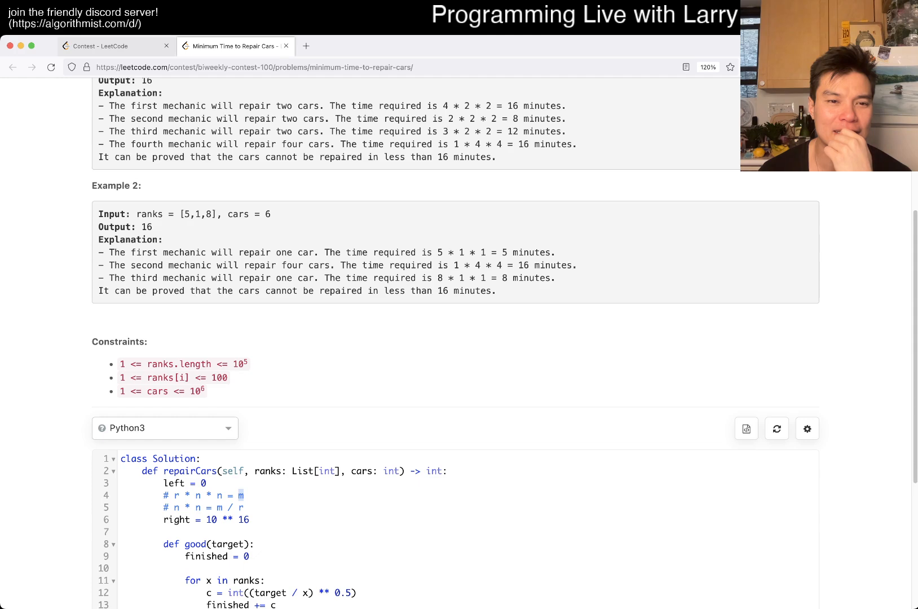
# Step: Delete the 'n * n = m / r' text so only '# r * n * n = m' and an empty '#' line remain
pyautogui.scroll(3)
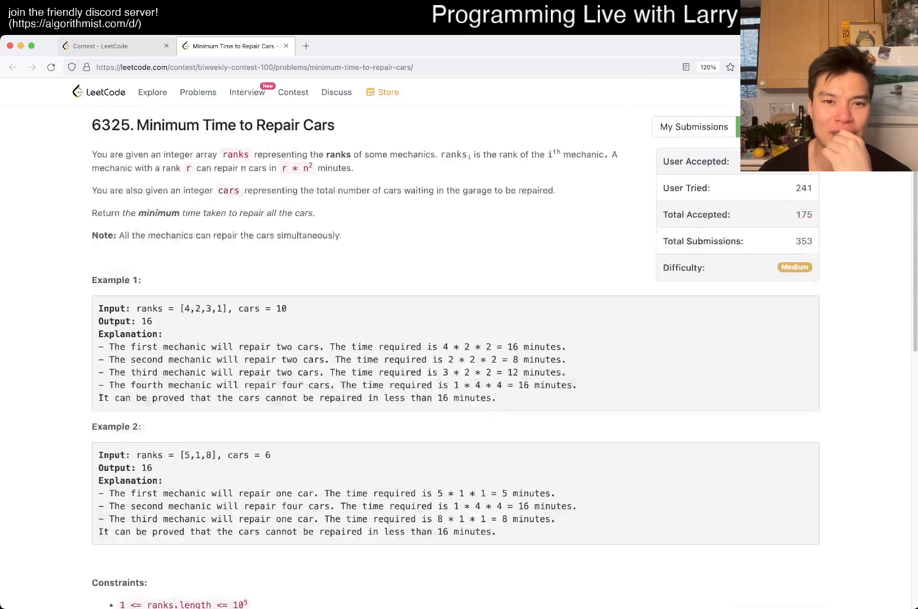
pyautogui.scroll(-3)
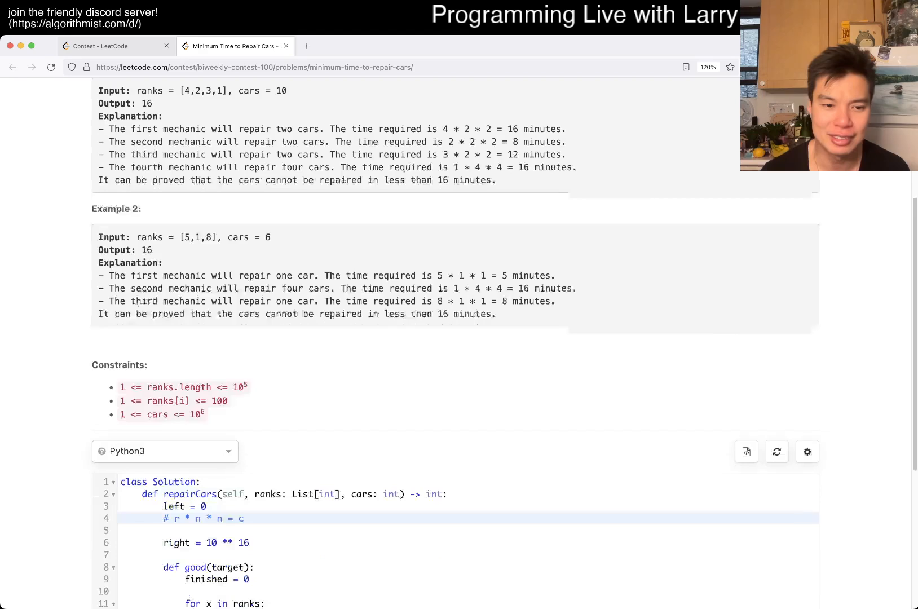
pyautogui.write('m')
pyautogui.click(468, 530)
pyautogui.write('#')
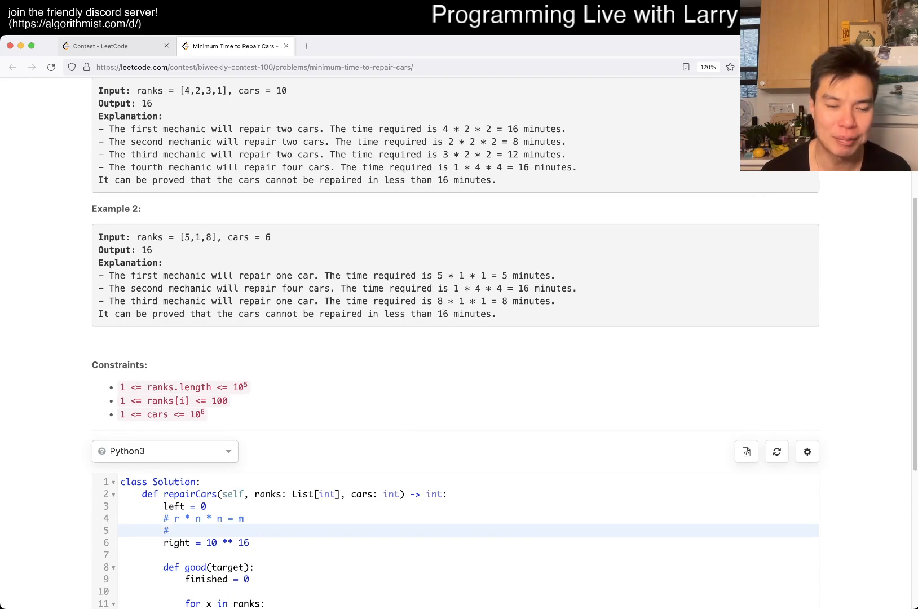
pyautogui.click(176, 530)
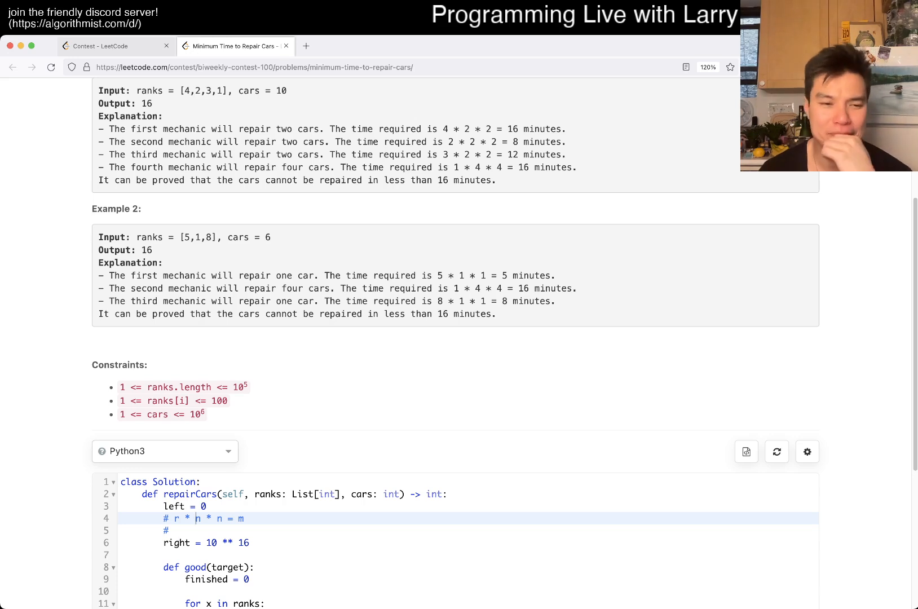
pyautogui.scroll(-3)
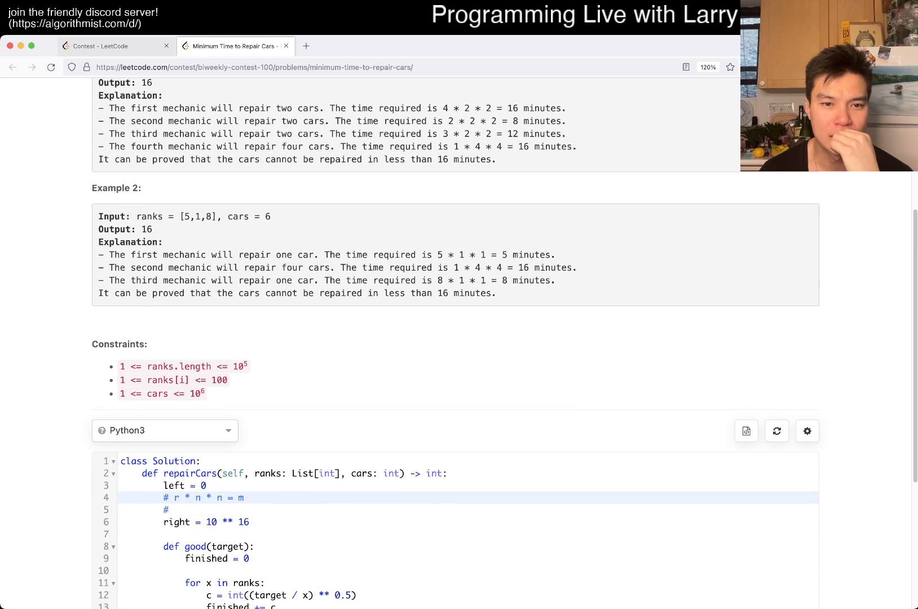
pyautogui.scroll(3)
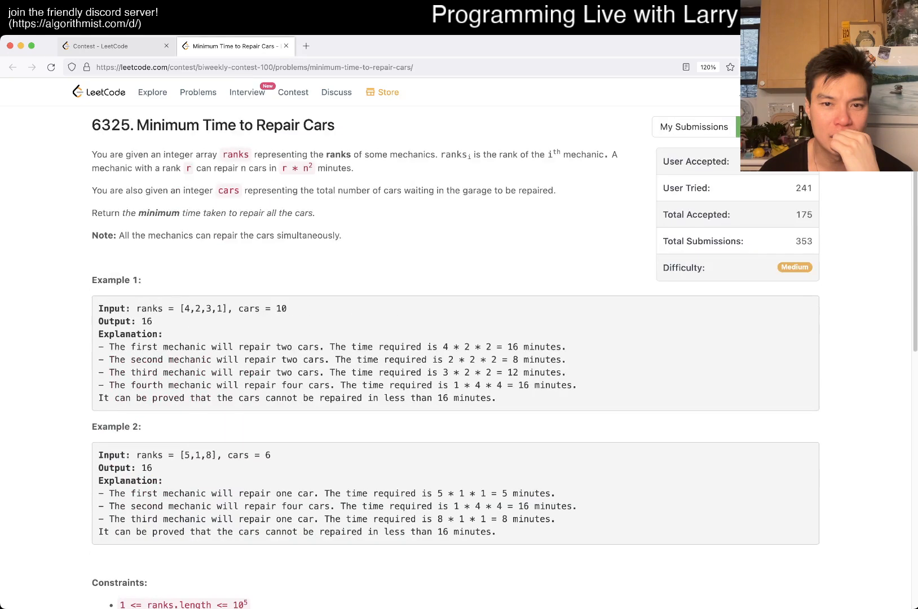
pyautogui.scroll(-3)
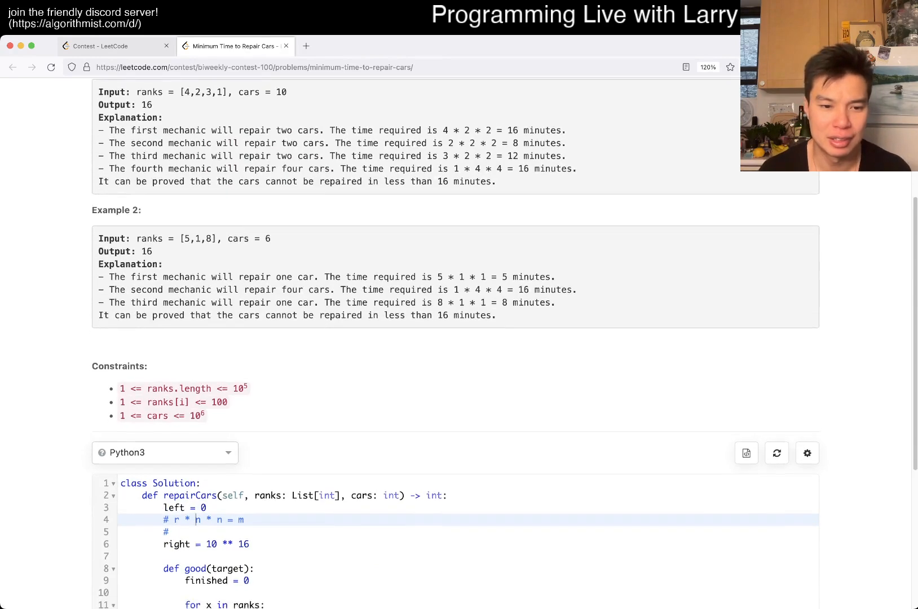
pyautogui.scroll(-3)
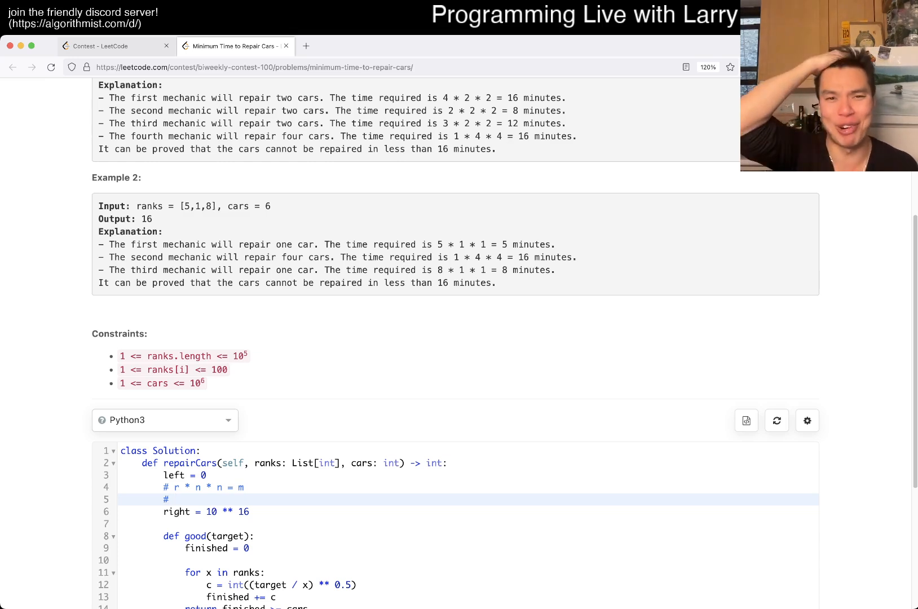
pyautogui.click(175, 500)
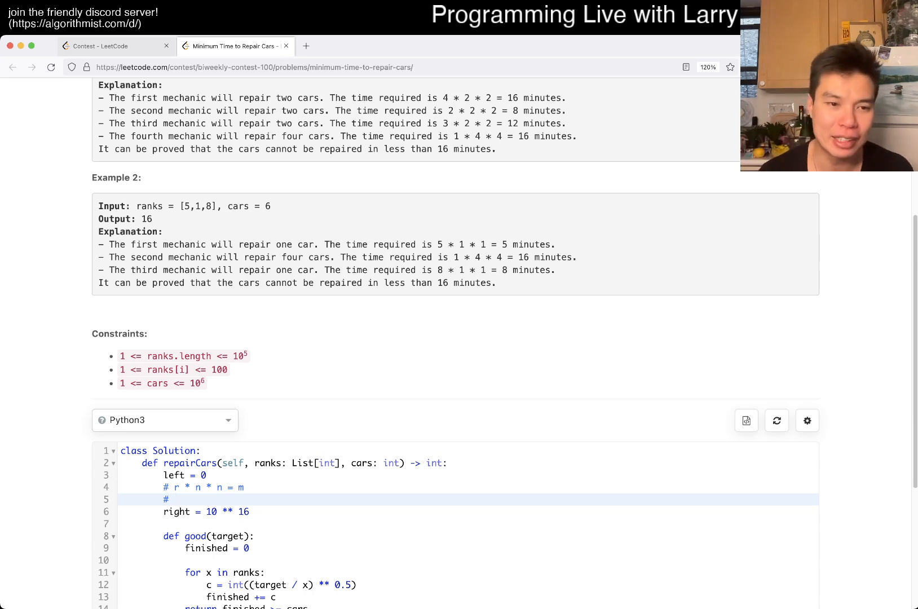
# Step: Work out the bound estimate comment: 10^2 * 10^6 * 10^6 = 10^15
pyautogui.write('100')
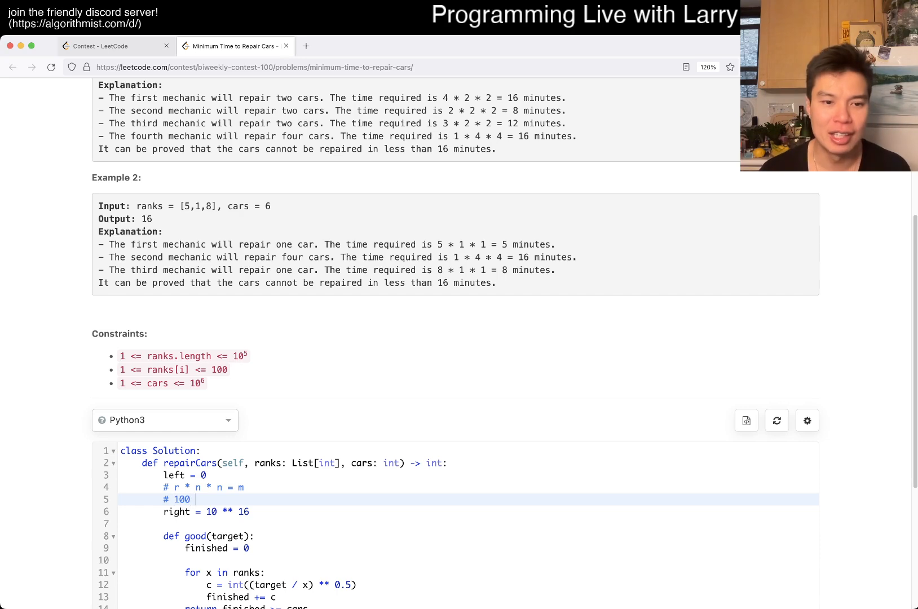
pyautogui.write('* 10^')
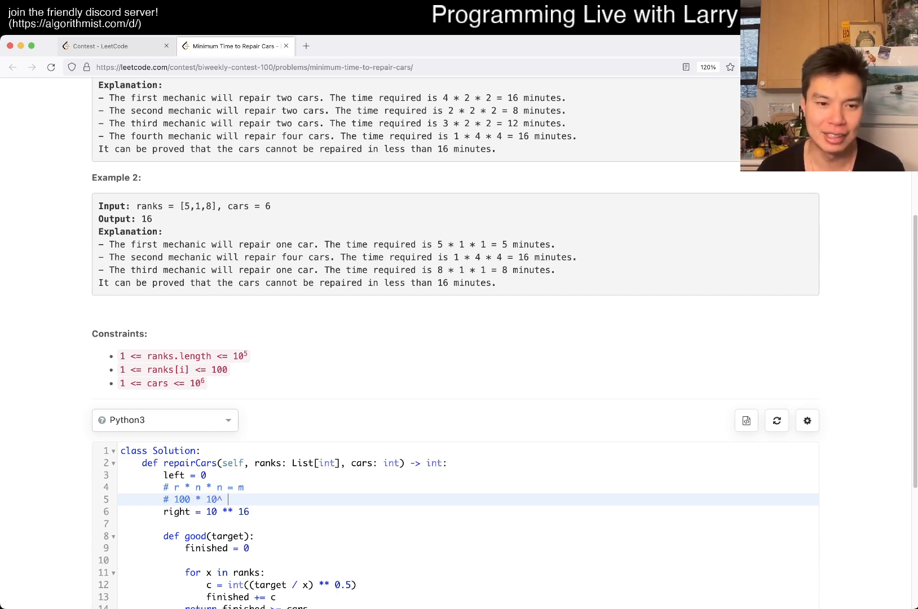
pyautogui.write('6 * 10^')
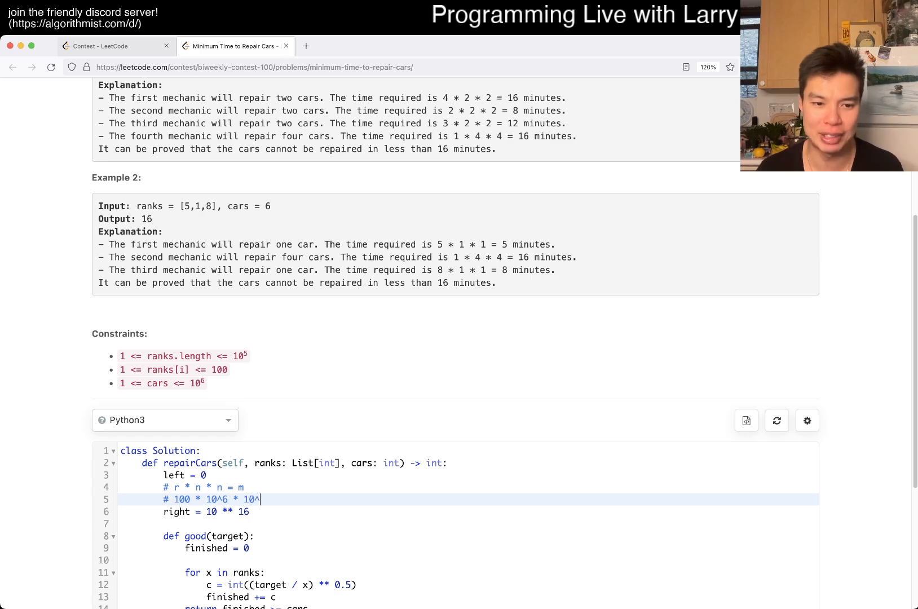
pyautogui.write('6 =')
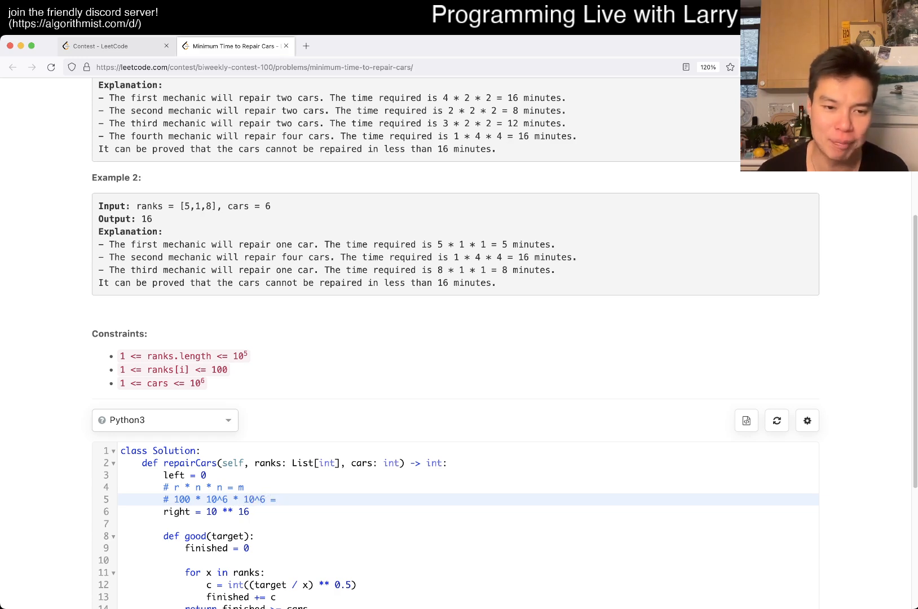
pyautogui.doubleClick(200, 498)
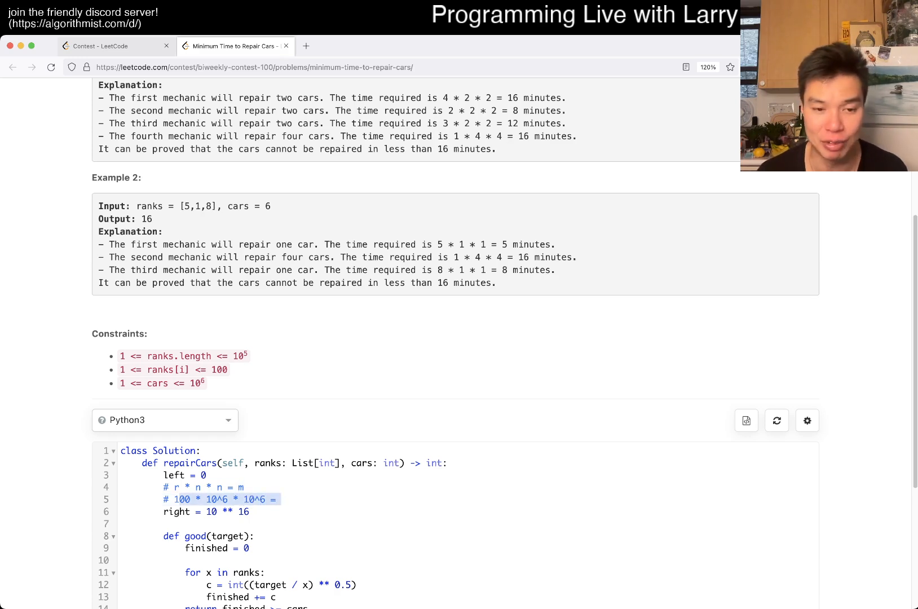
pyautogui.click(191, 500)
pyautogui.write('^2')
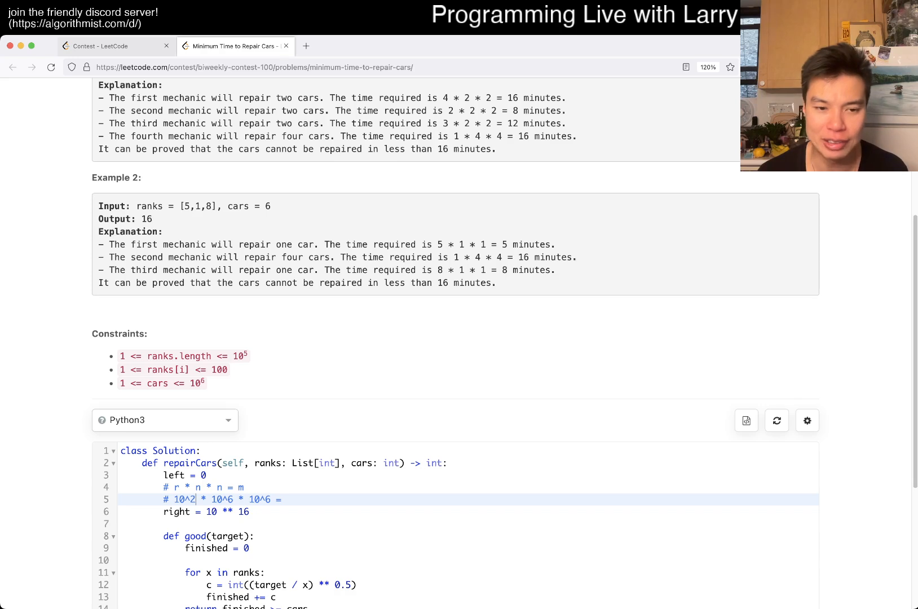
pyautogui.write('10^15')
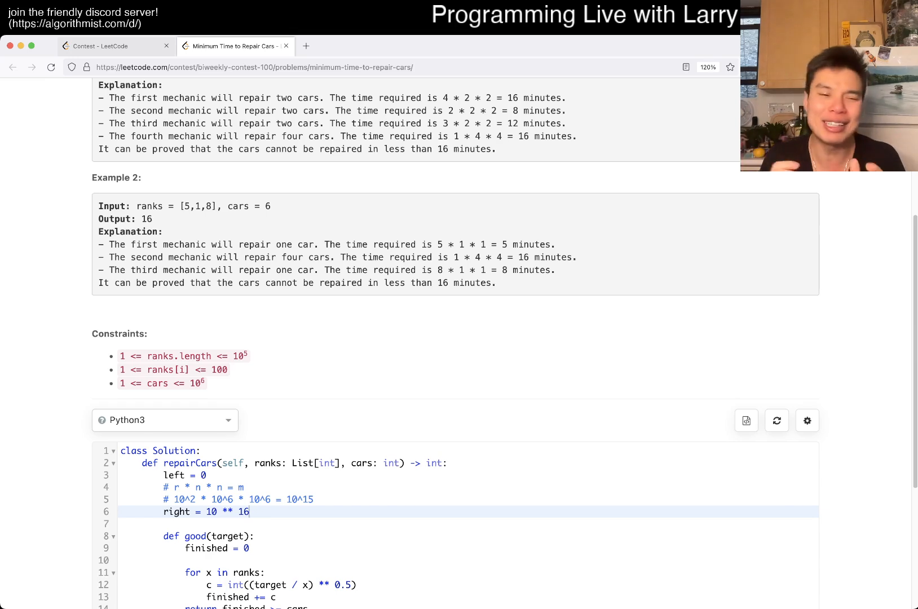
# Step: Try right = 10 ** 20, then revert the upper bound to 10 ** 16
pyautogui.write('20')
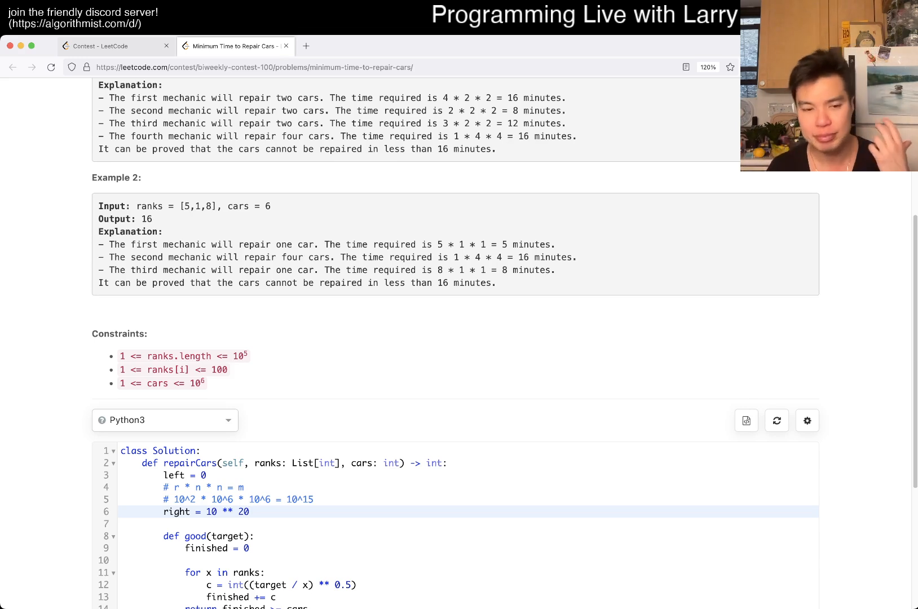
pyautogui.write('16')
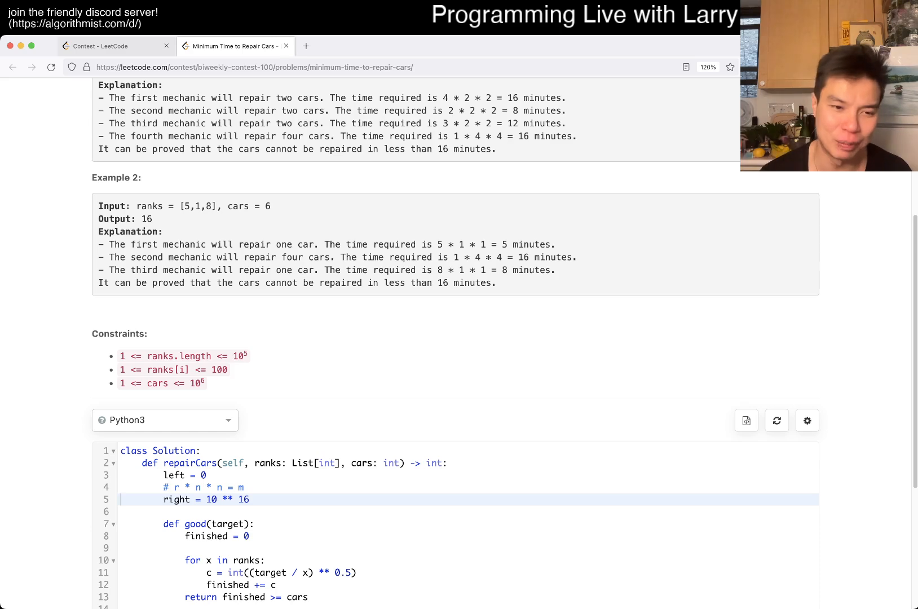
pyautogui.scroll(-3)
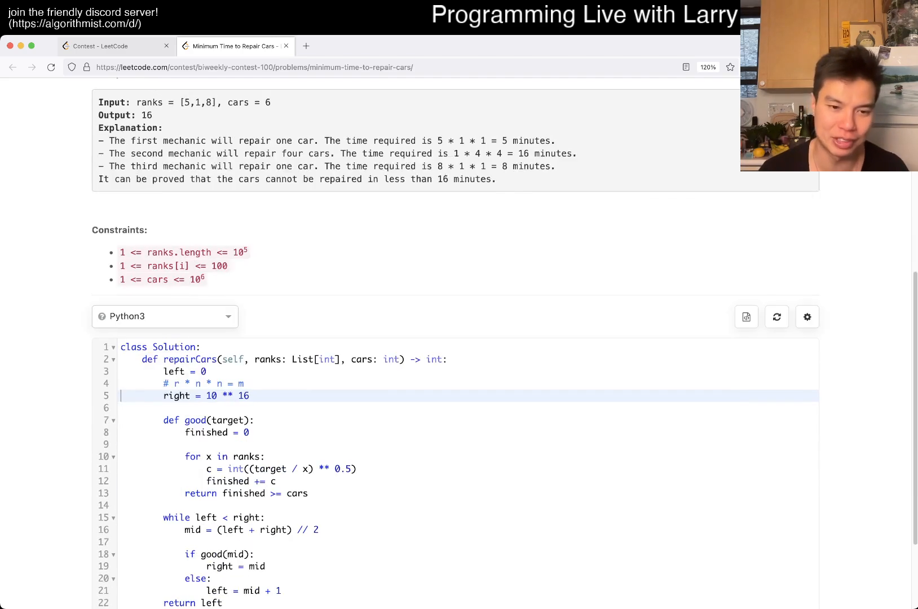
pyautogui.scroll(-3)
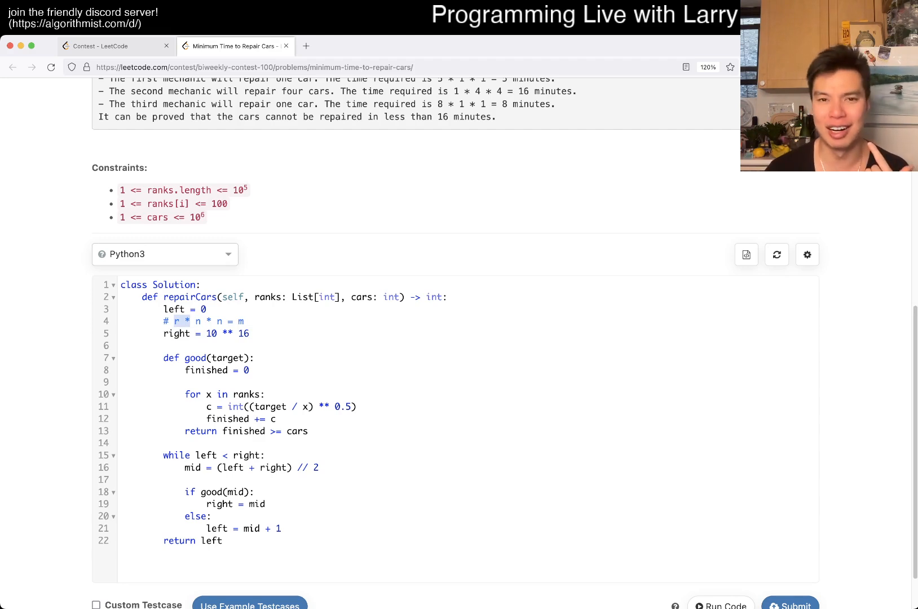
pyautogui.click(213, 332)
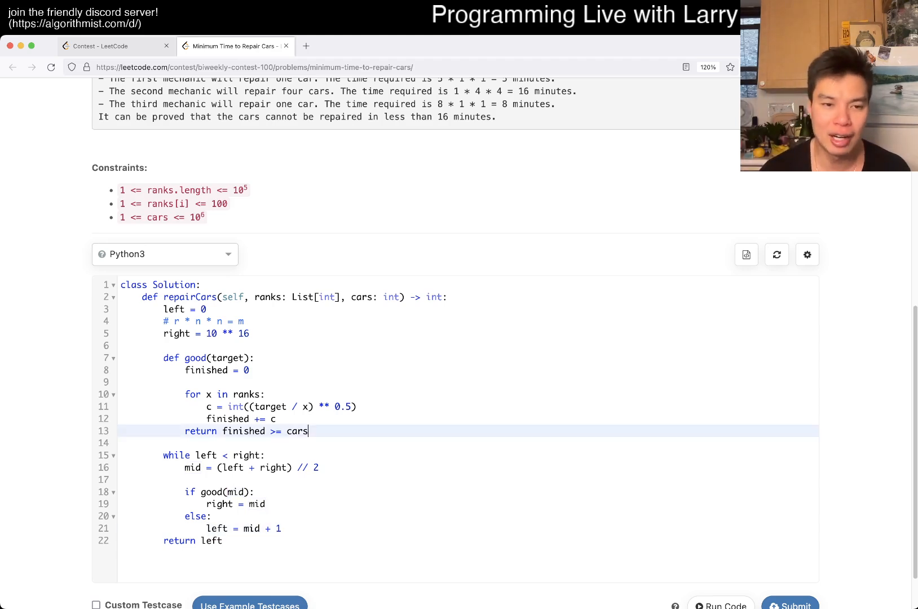
pyautogui.click(208, 357)
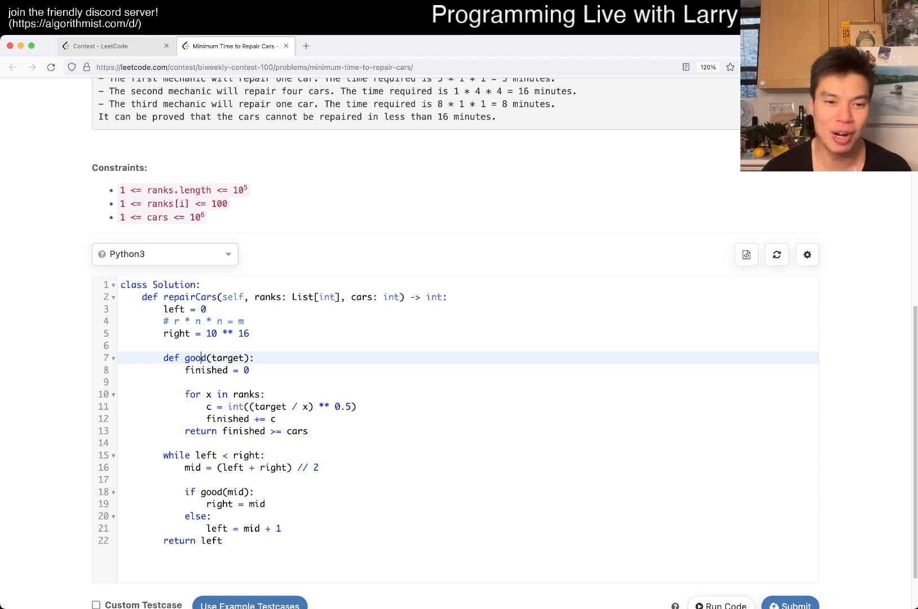
pyautogui.doubleClick(227, 357)
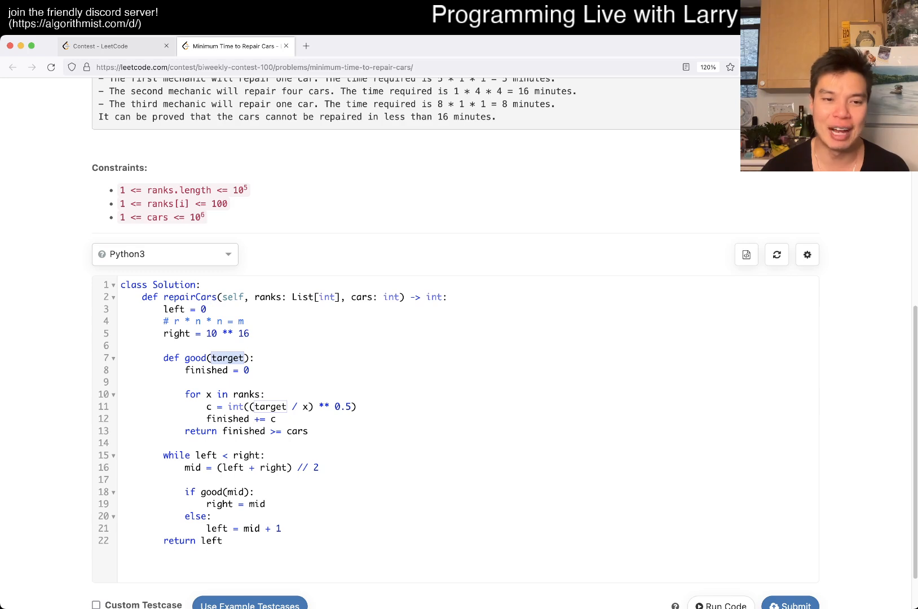
# Step: Comment above good: '# can we finished cars in target mins'
pyautogui.write('# can we')
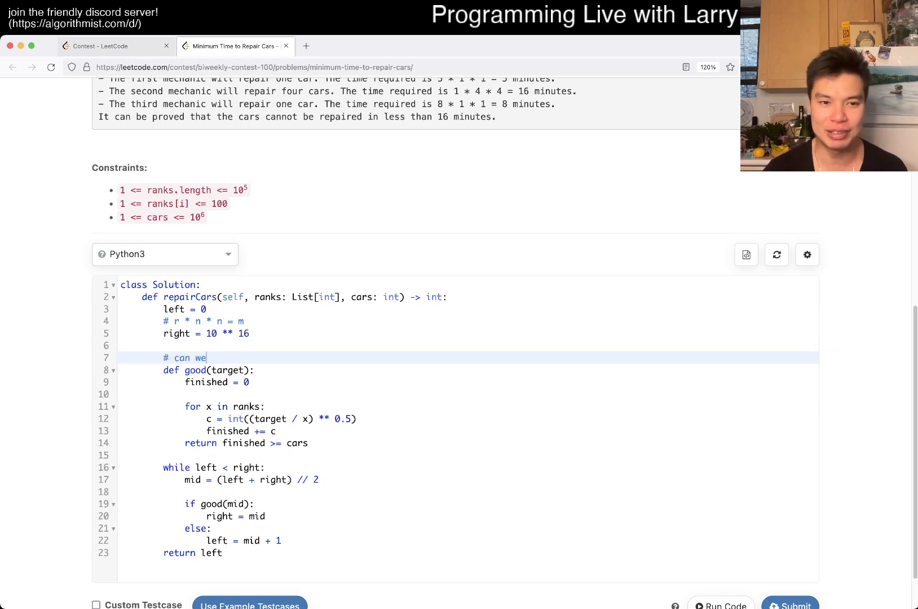
pyautogui.write('finished cars tim')
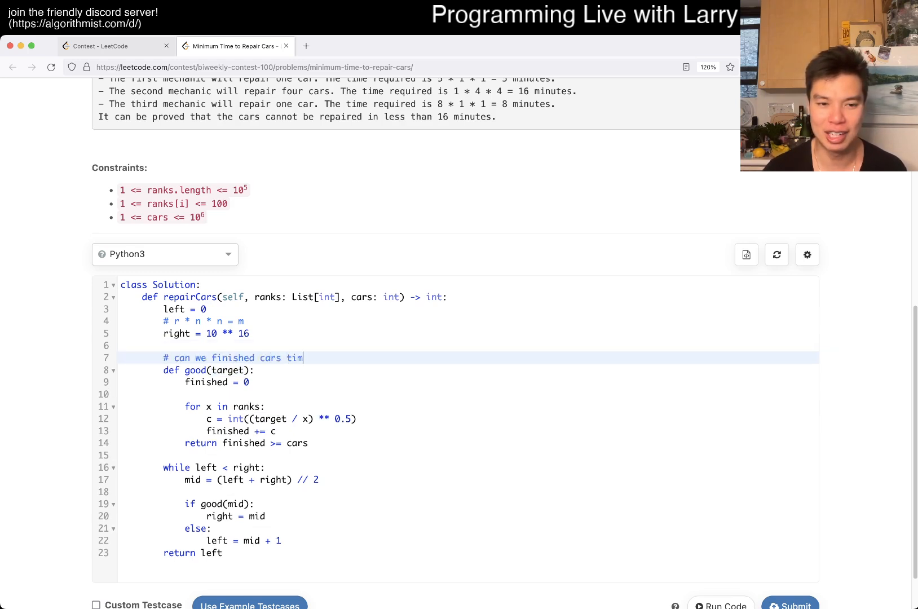
pyautogui.write('in target mins')
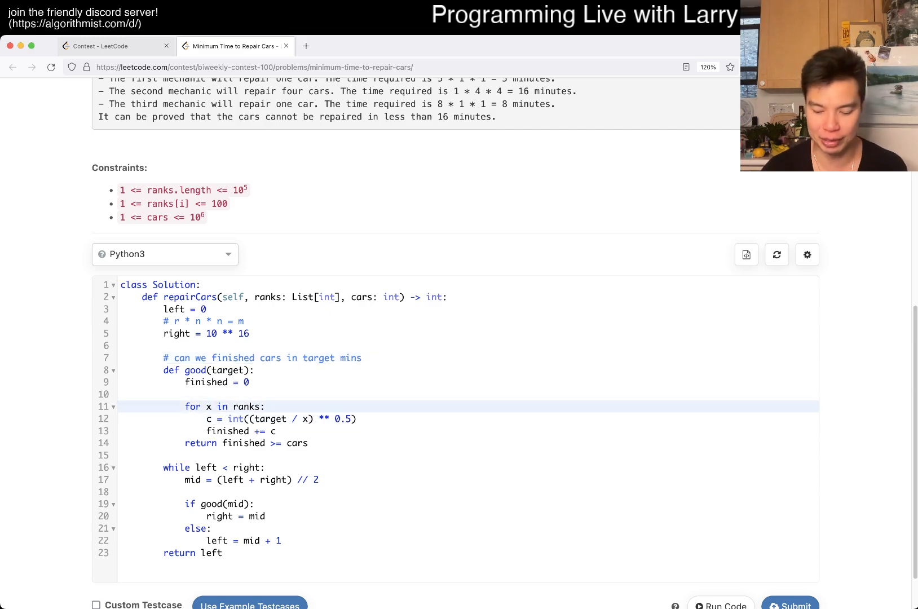
# Step: Jot the '# n = sqrt(target / x)' note above the for loop
pyautogui.write('# r *')
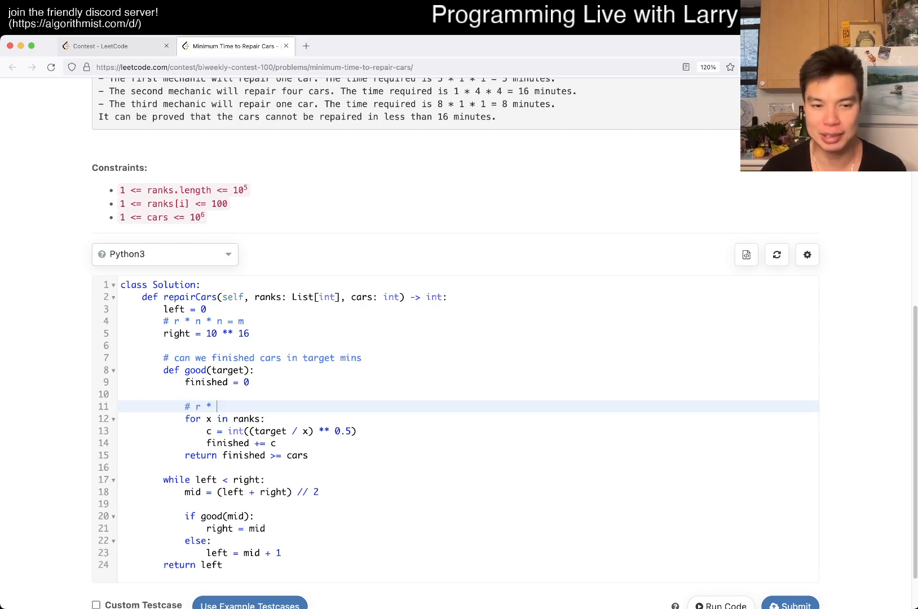
pyautogui.write('n * n = m')
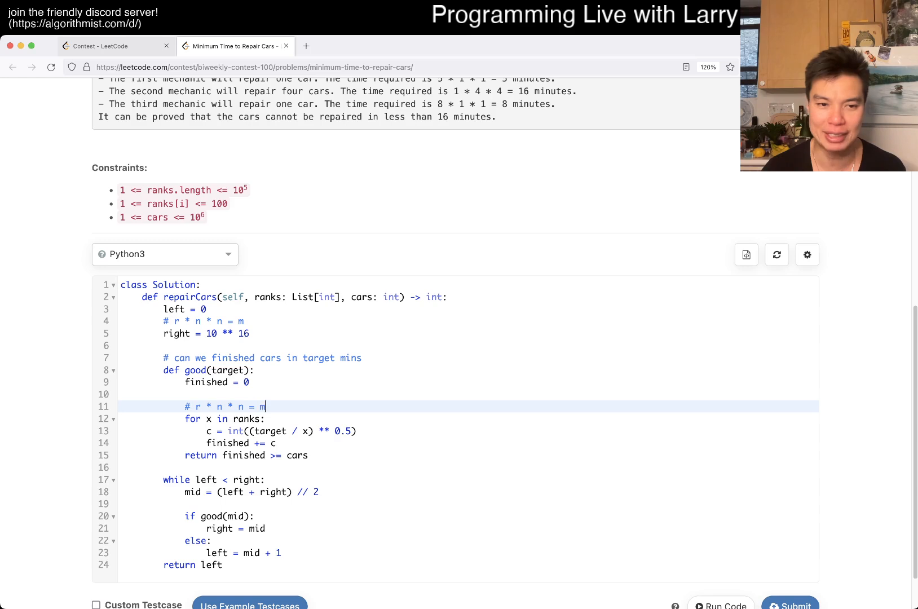
pyautogui.write('target / x')
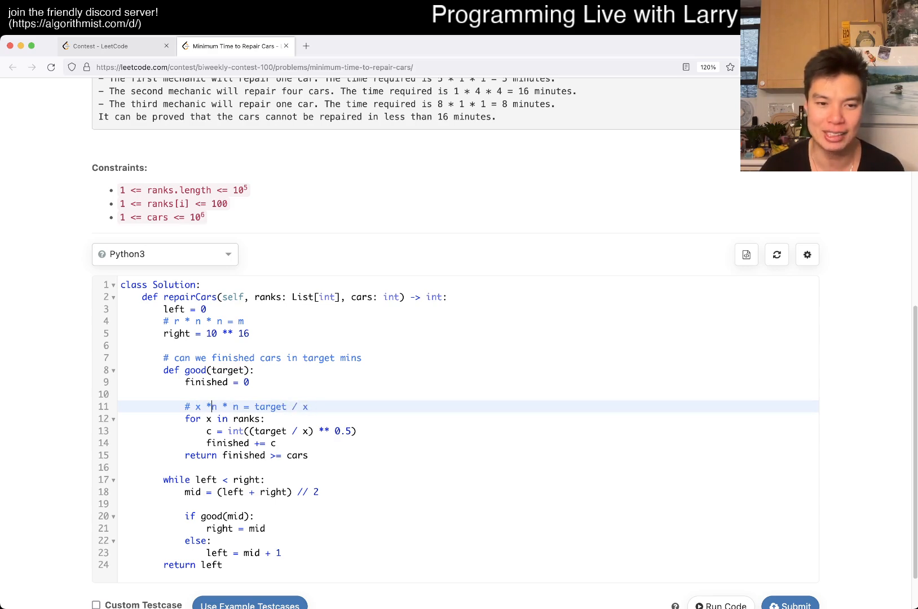
pyautogui.write('n')
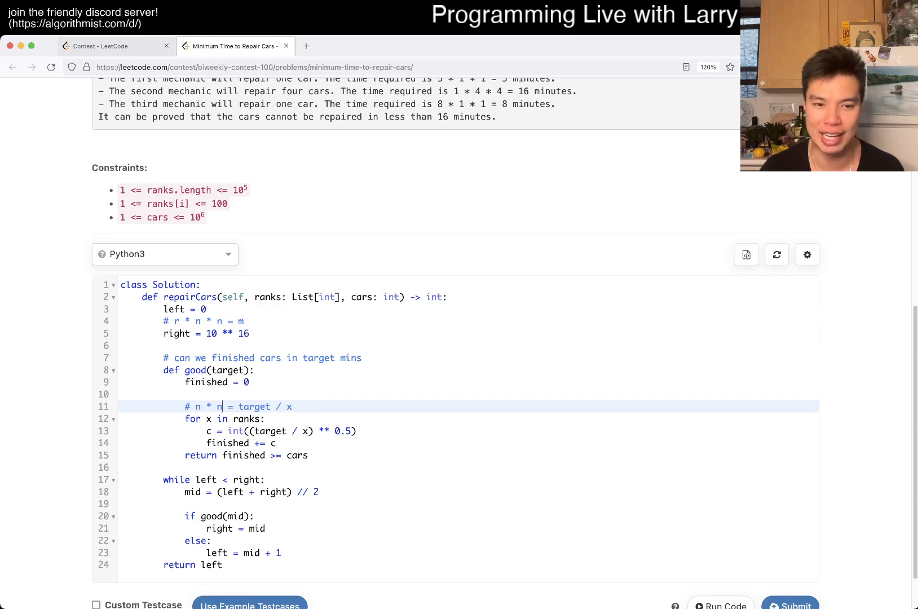
pyautogui.write('sqrt(')
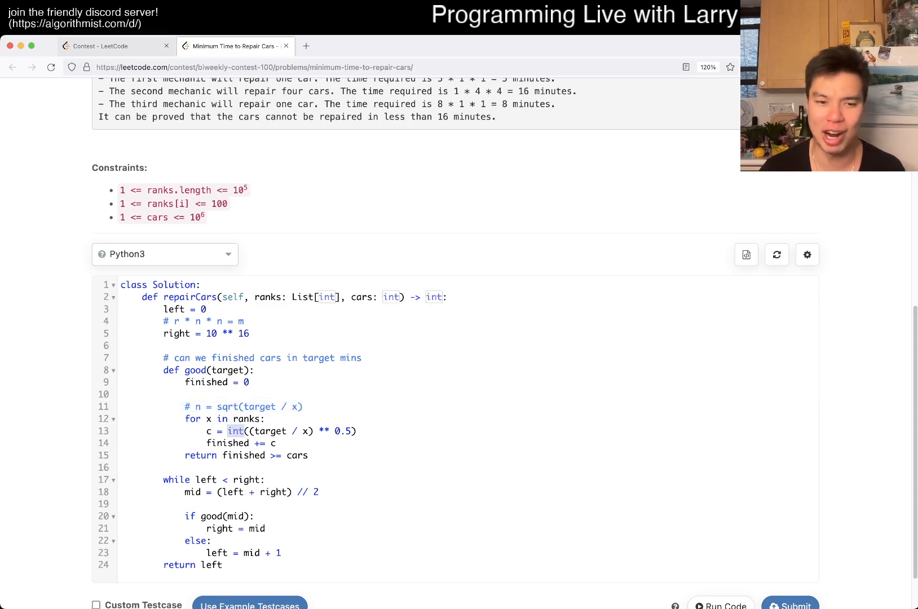
pyautogui.click(243, 406)
pyautogui.write('#')
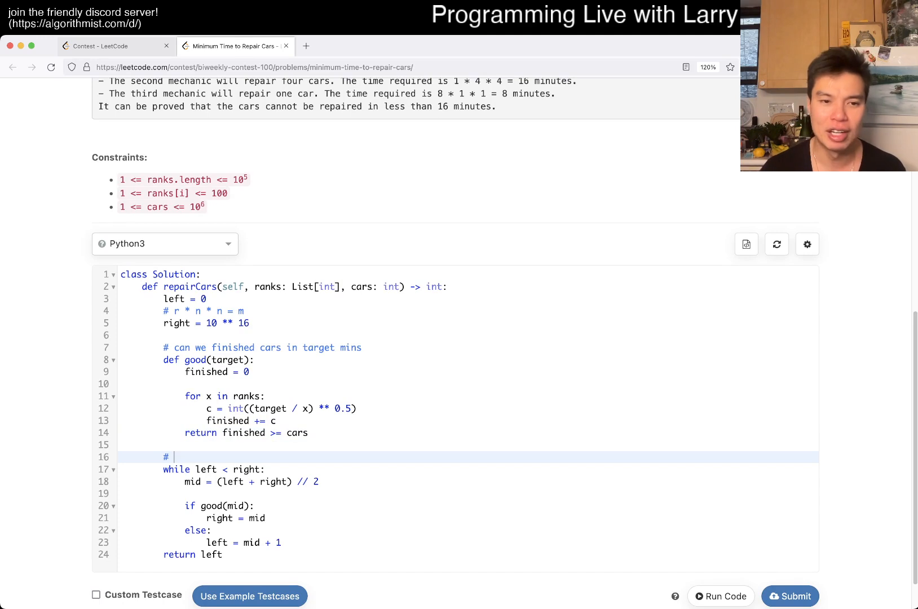
# Step: Comment 'log R iterations where R = range of the output' on the binary search loop
pyautogui.write('log')
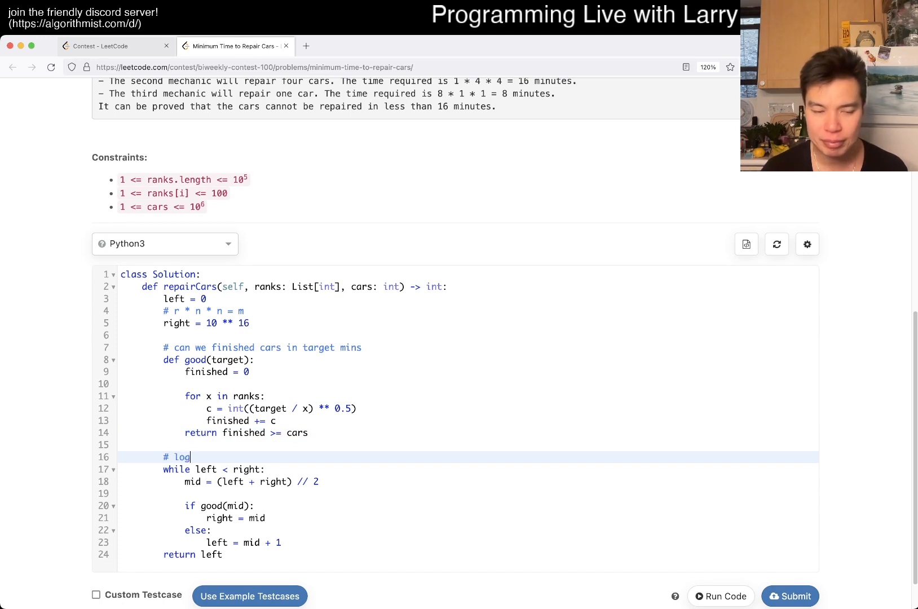
pyautogui.write('R')
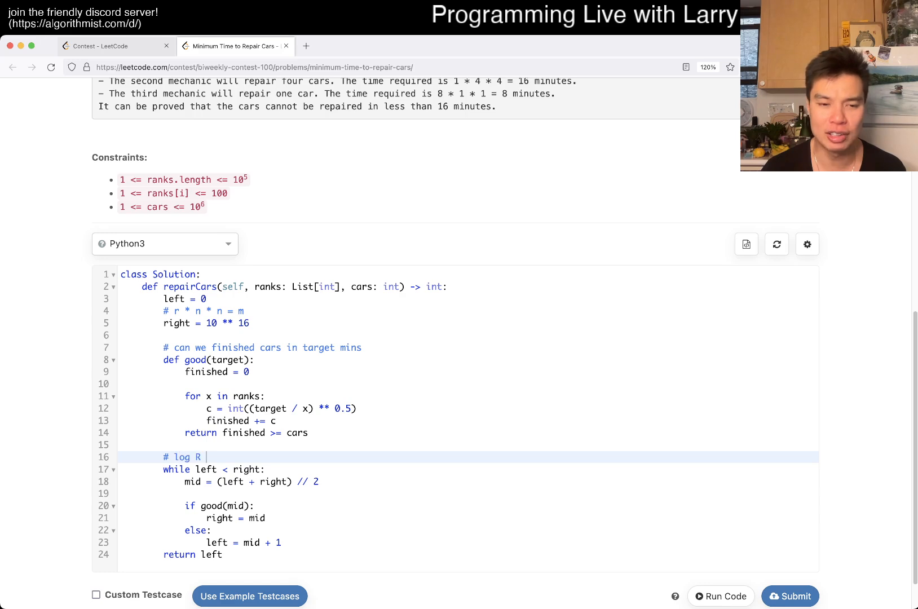
pyautogui.write('iterations where R')
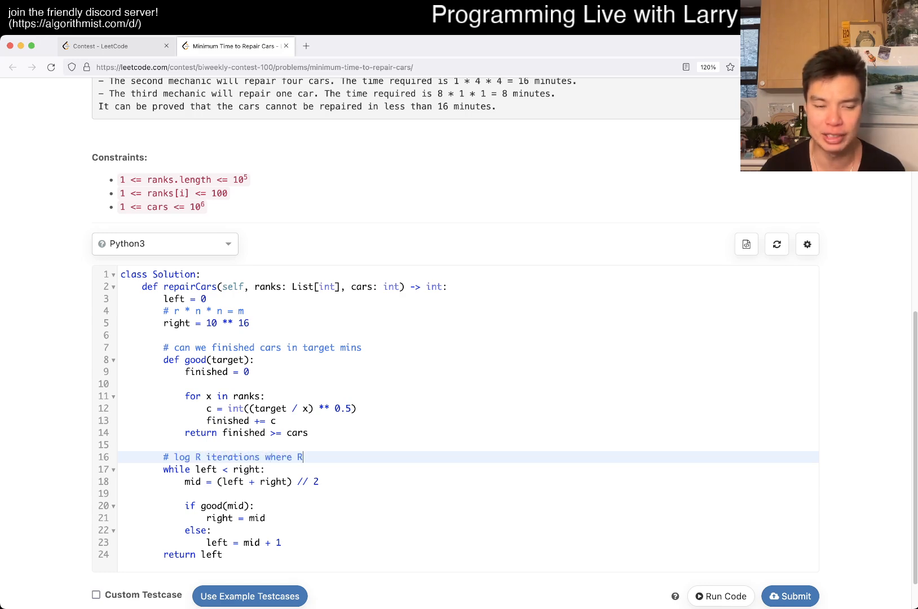
pyautogui.write('= range of the nu')
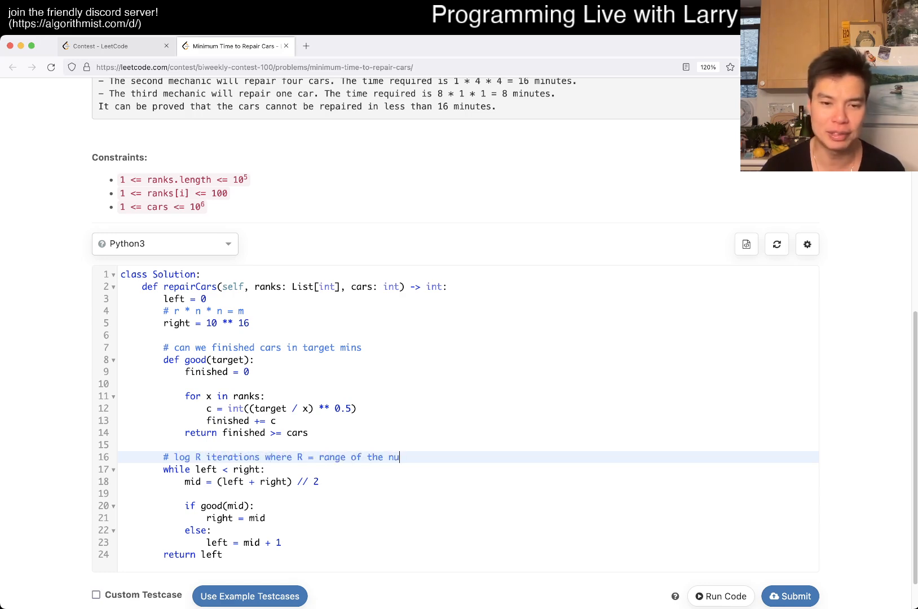
pyautogui.write('inpu')
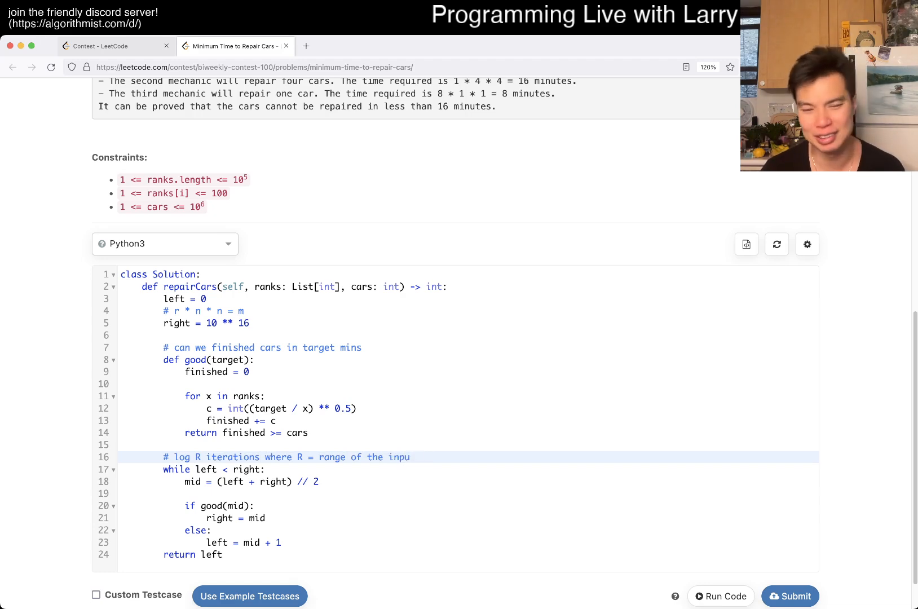
pyautogui.write('ts')
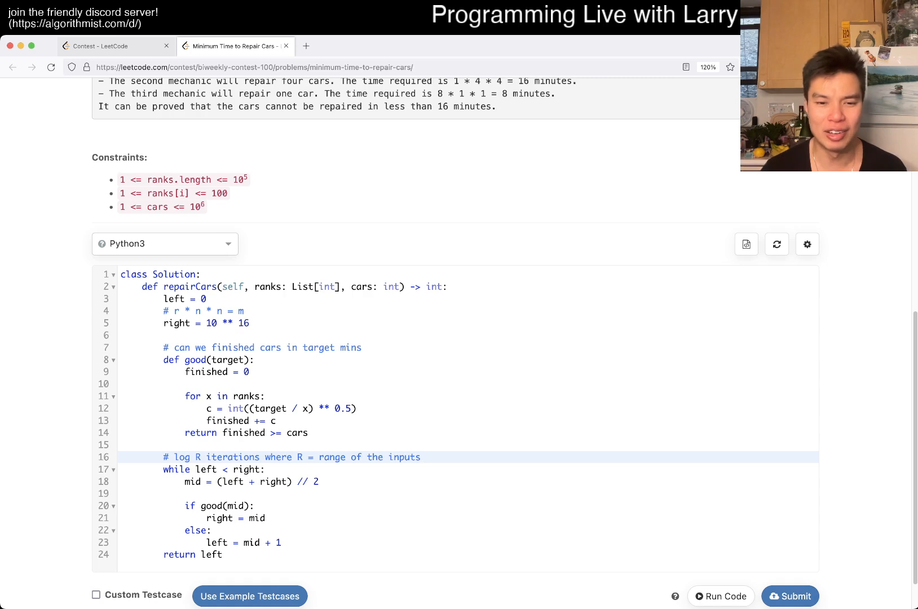
pyautogui.write('output')
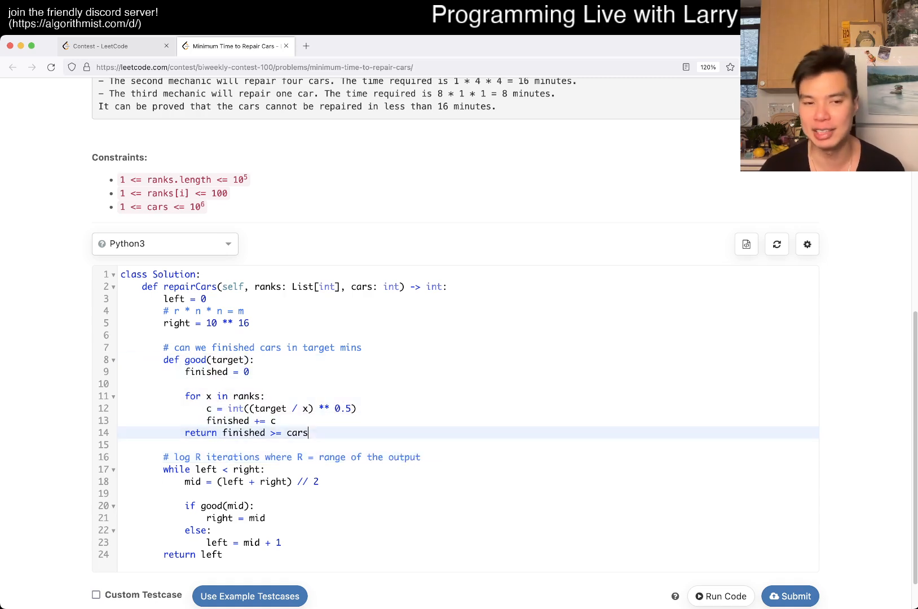
# Step: Add complexity comments: O(N) check, O(N log R) time, O(1) space
pyautogui.write('# O(N')
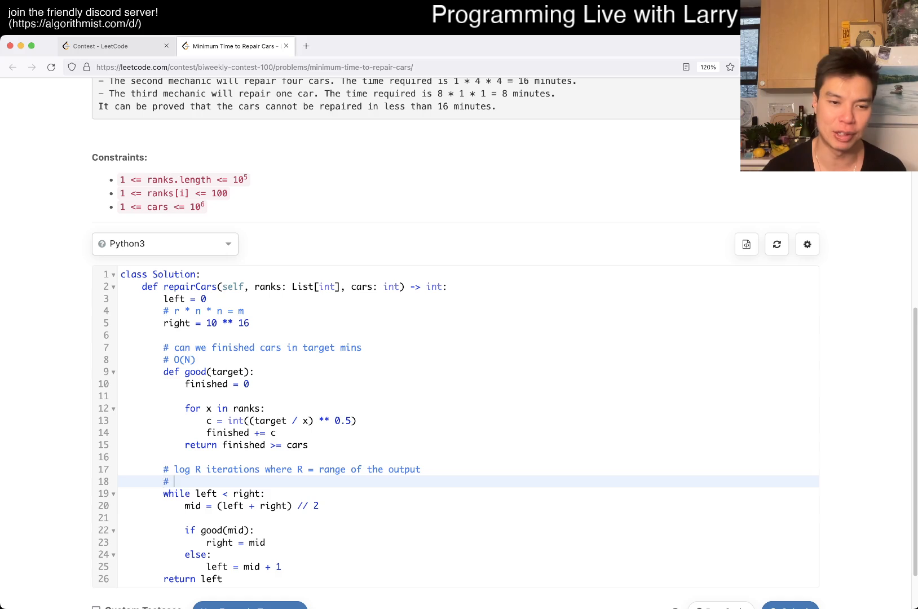
pyautogui.write('O( l')
pyautogui.write('#')
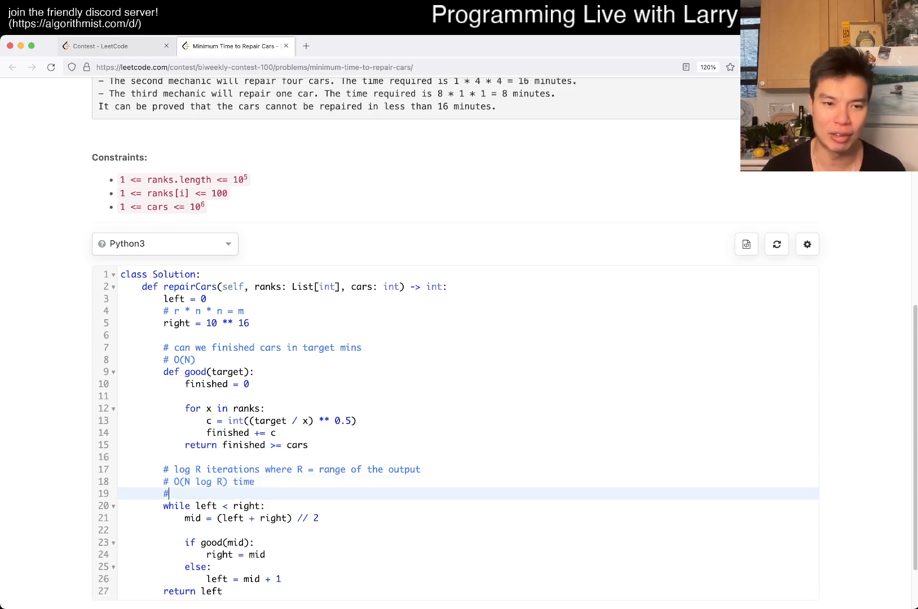
pyautogui.write('O(1)')
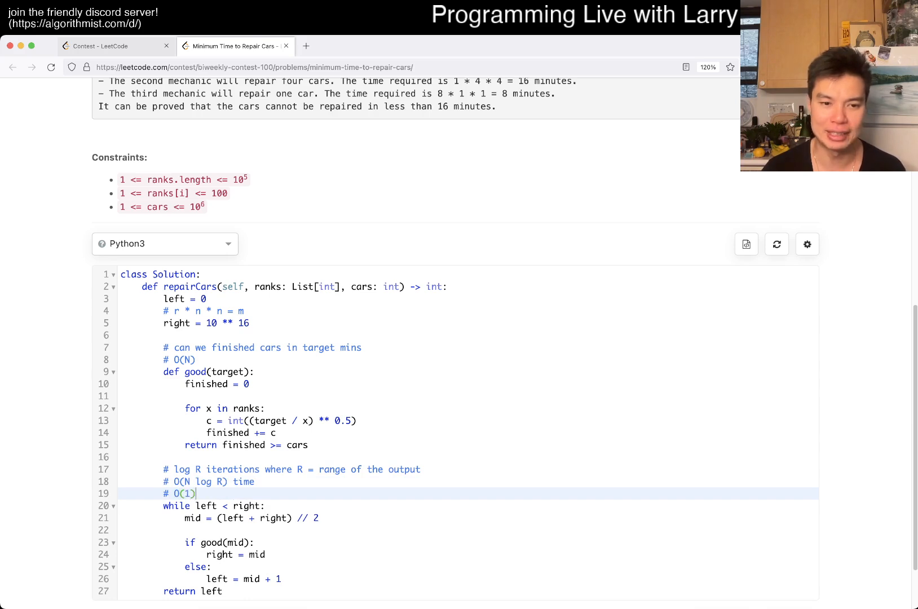
pyautogui.write('space')
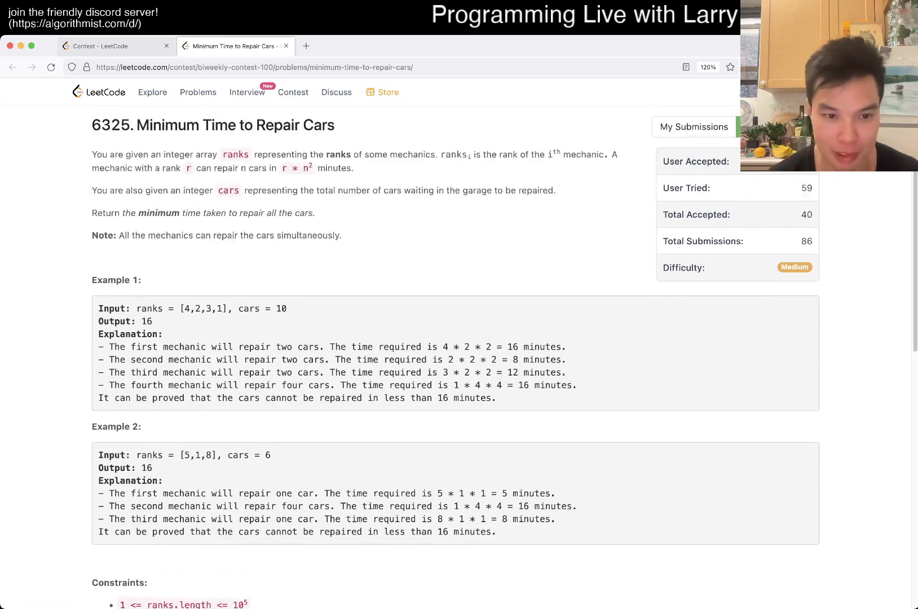
# Step: Scroll through the problem description and examples to reread Minimum Time to Repair Cars
pyautogui.scroll(-3)
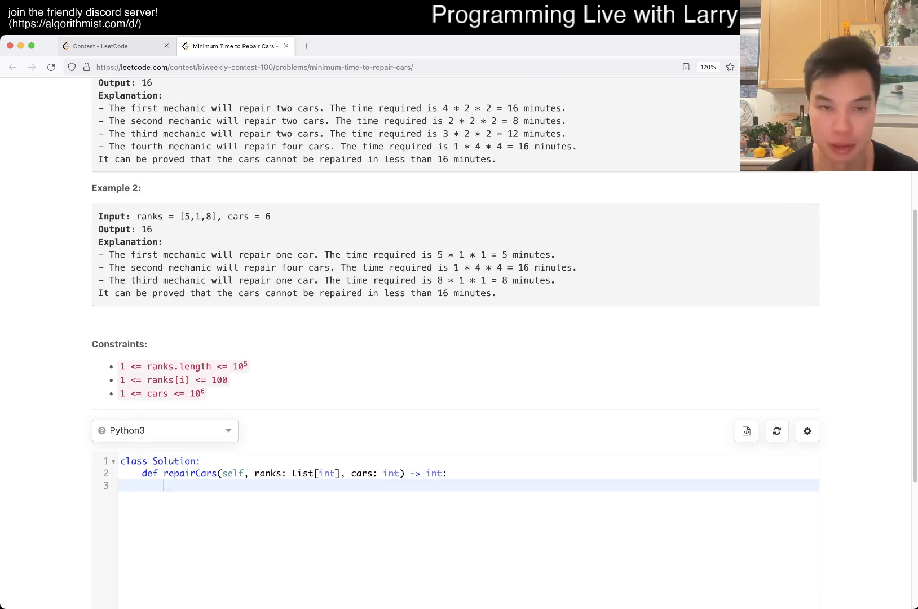
pyautogui.scroll(3)
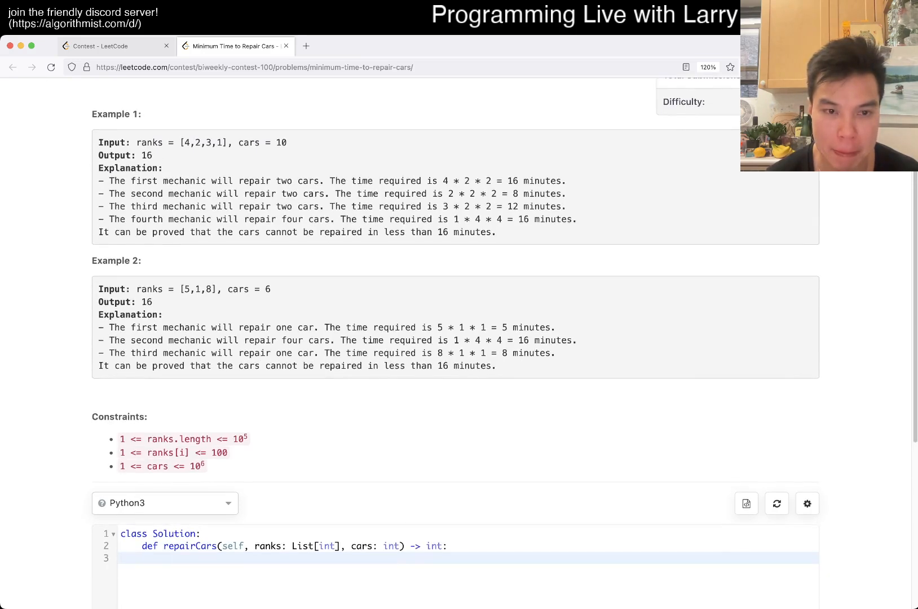
pyautogui.scroll(3)
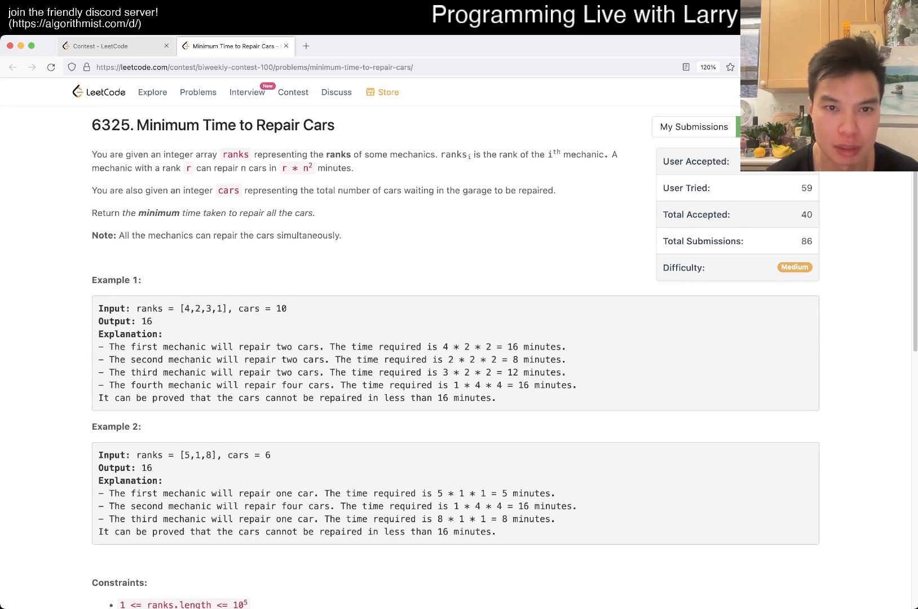
pyautogui.scroll(-3)
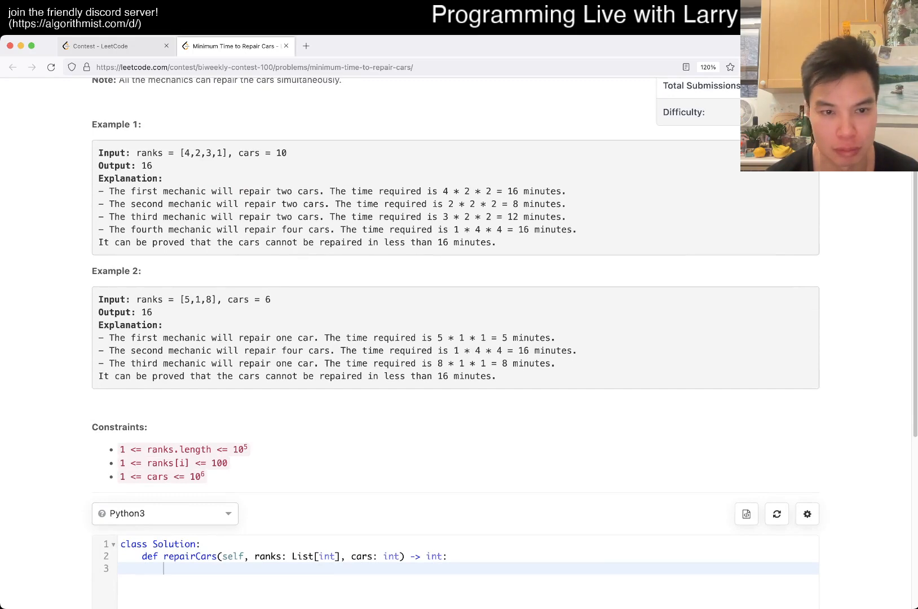
pyautogui.scroll(3)
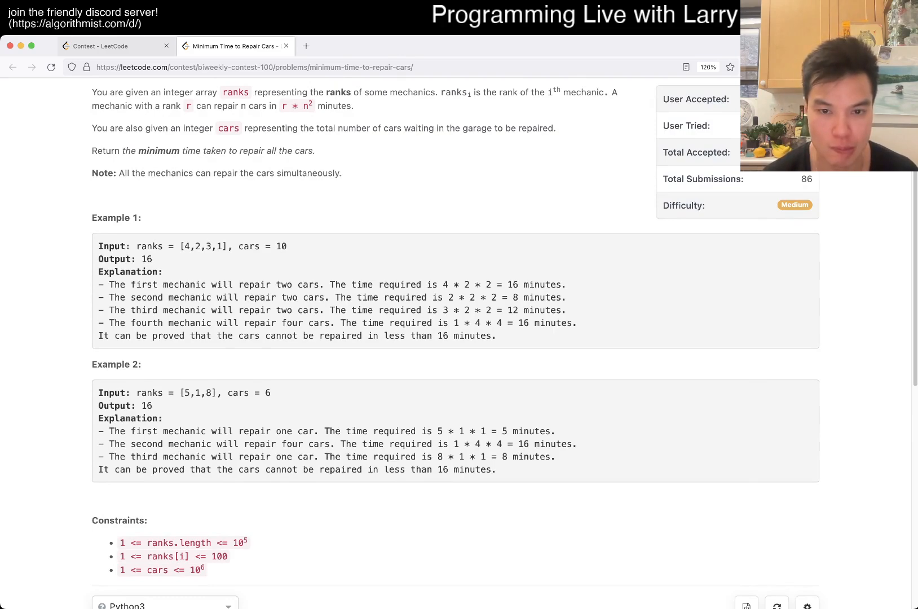
pyautogui.scroll(-3)
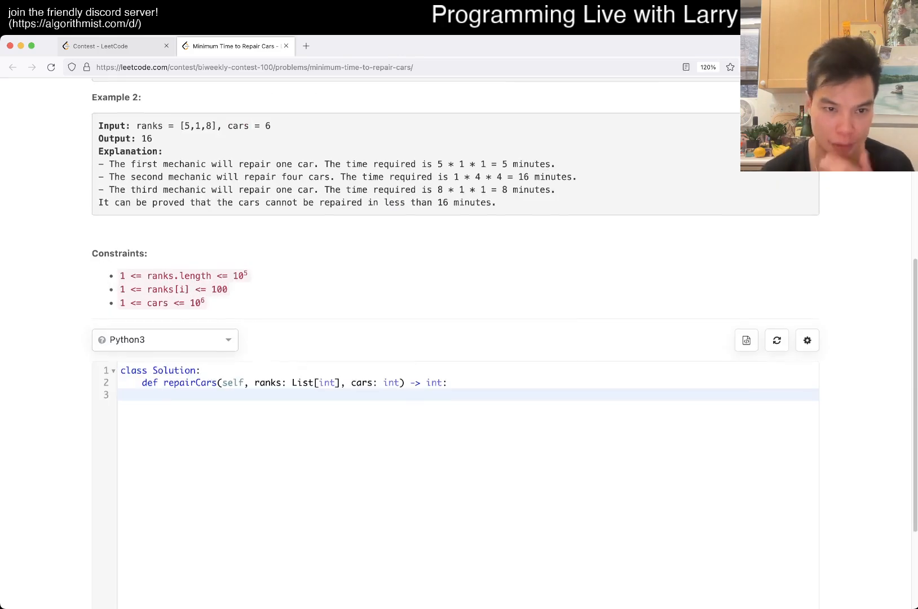
pyautogui.scroll(3)
pyautogui.write('lef')
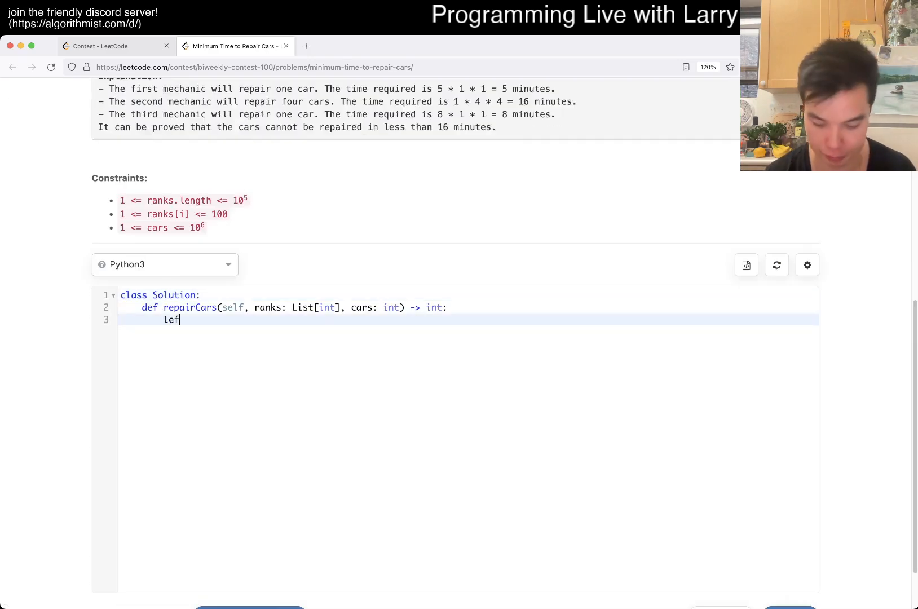
# Step: Initialize the search bounds left = 0 and right = 10 ** 20 (later 10 ** 16)
pyautogui.write('t = 0')
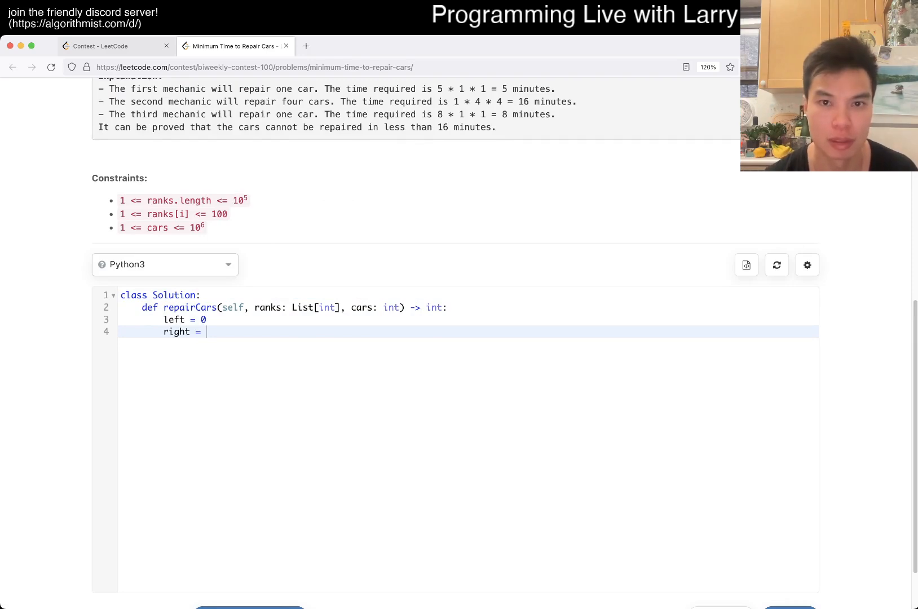
pyautogui.scroll(3)
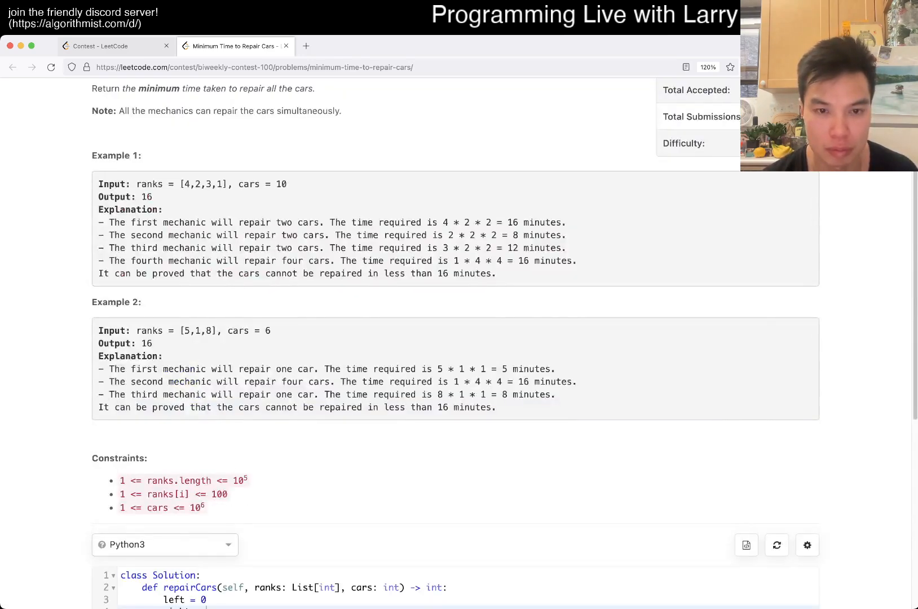
pyautogui.scroll(3)
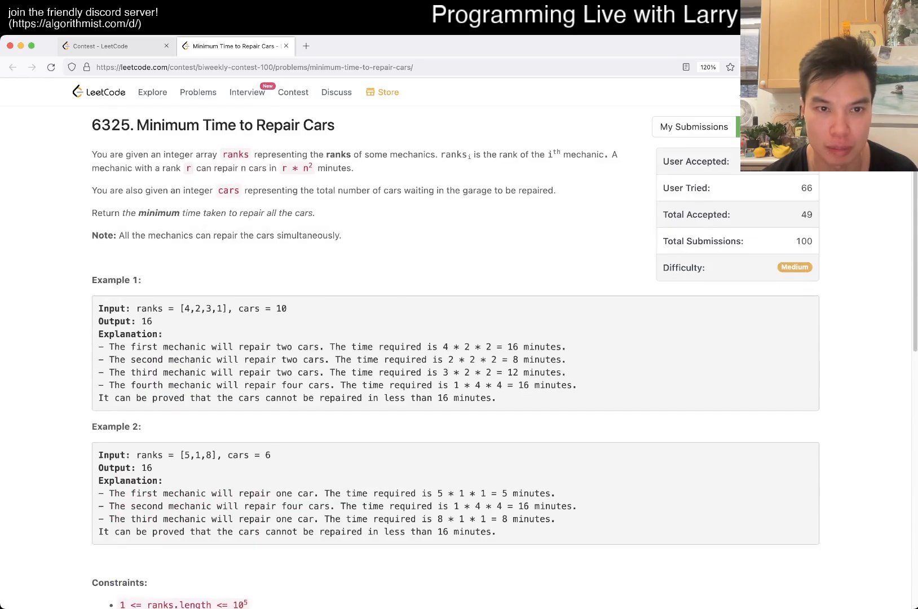
pyautogui.scroll(-3)
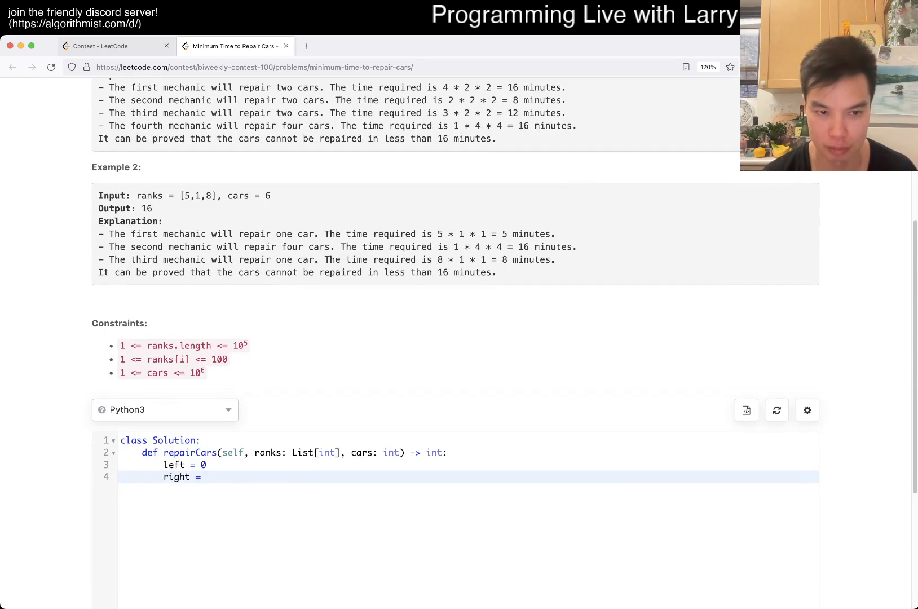
pyautogui.write('10 ** 20')
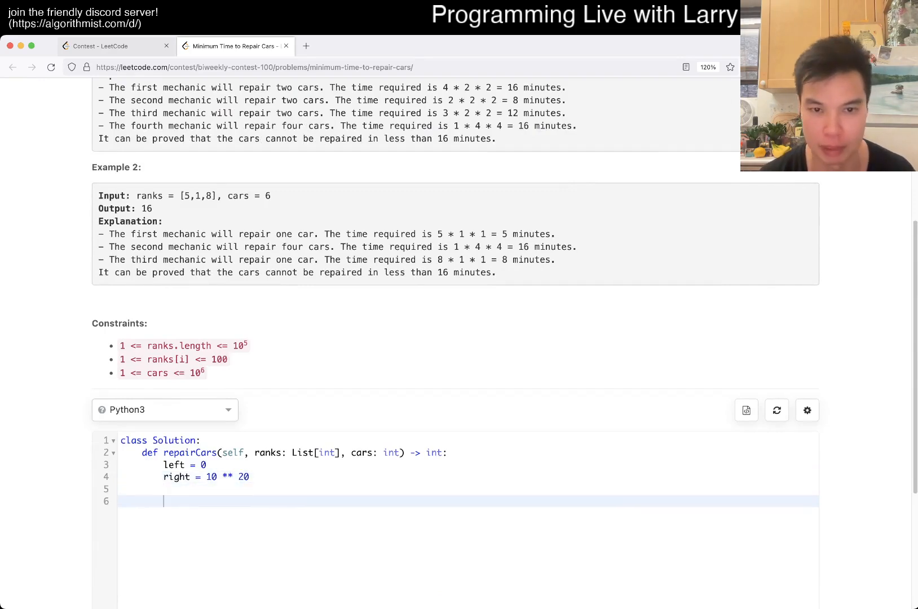
# Step: Write while left < right: with mid = (left + right) // 2
pyautogui.write('while left < right:')
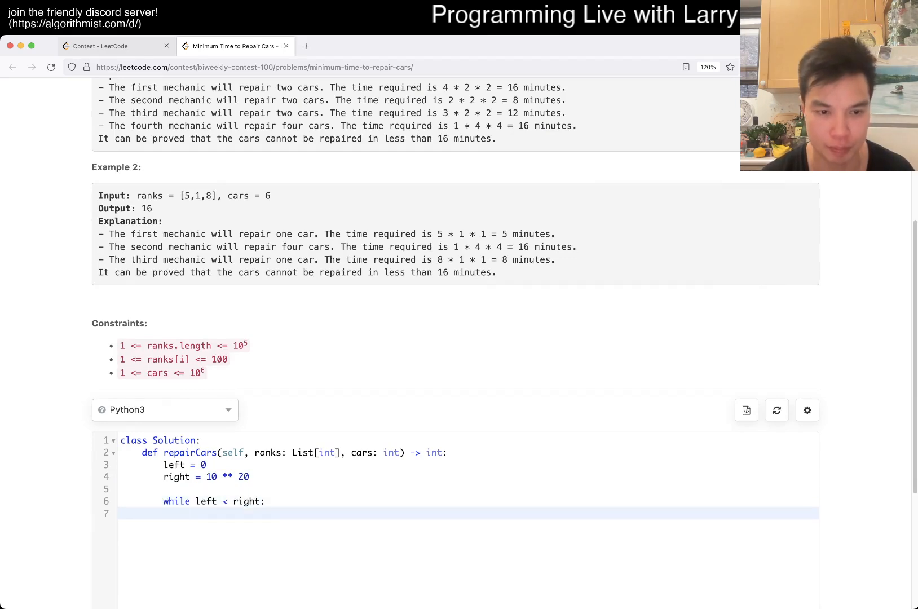
pyautogui.write('mid = (left + ri')
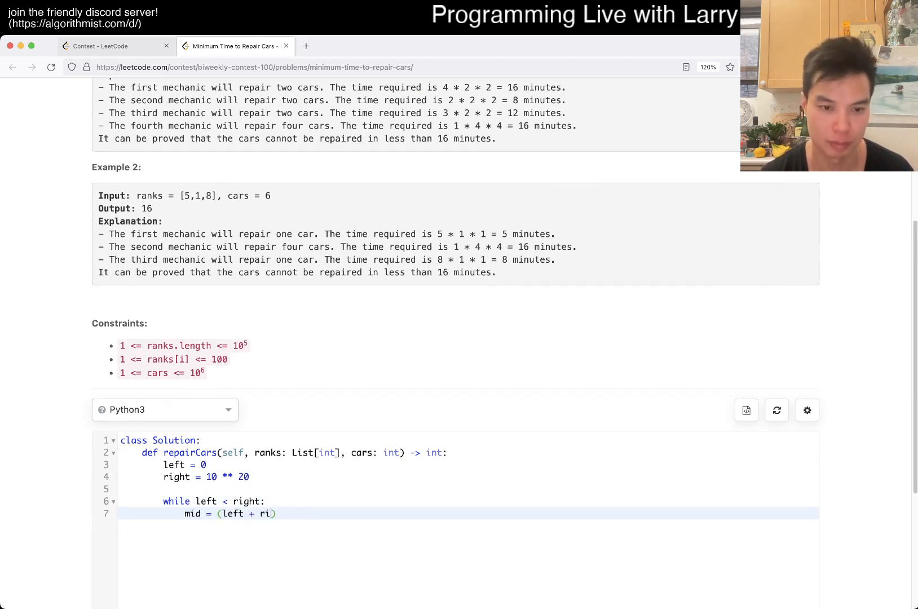
pyautogui.write('ght) // 2')
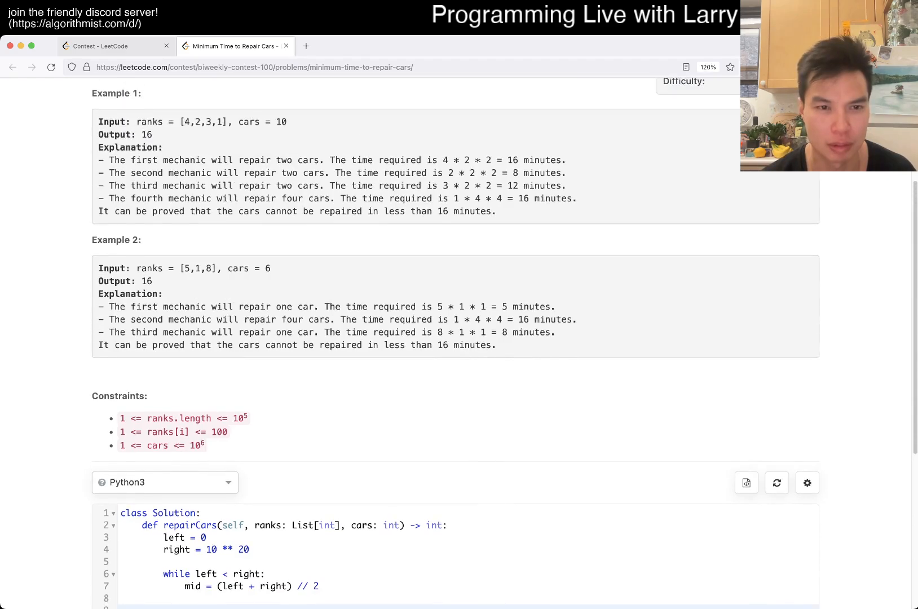
pyautogui.scroll(3)
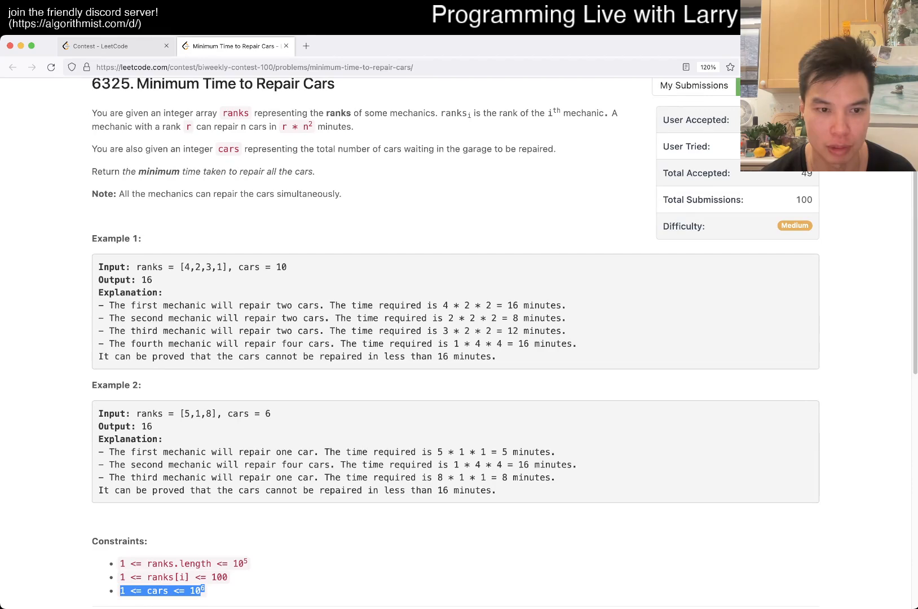
pyautogui.scroll(-3)
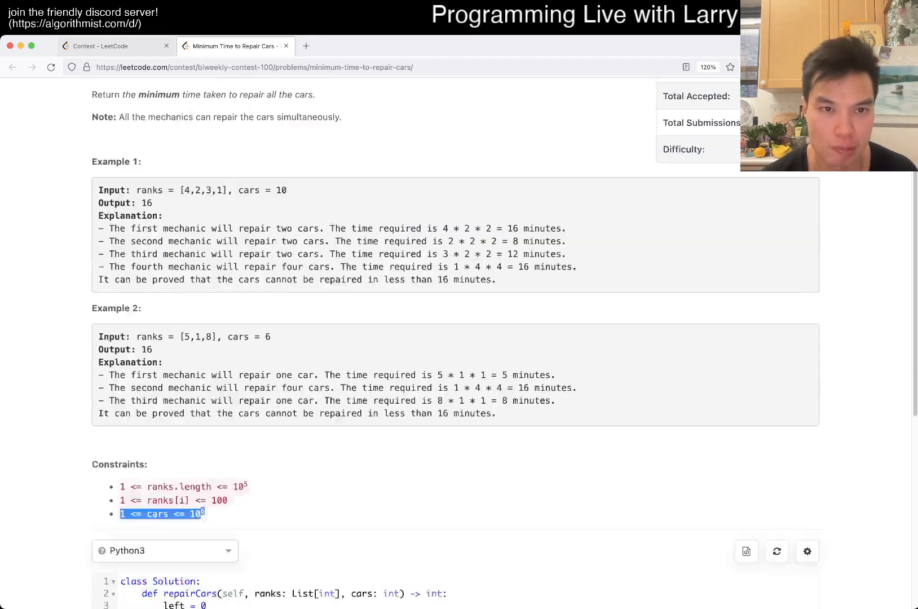
pyautogui.scroll(-3)
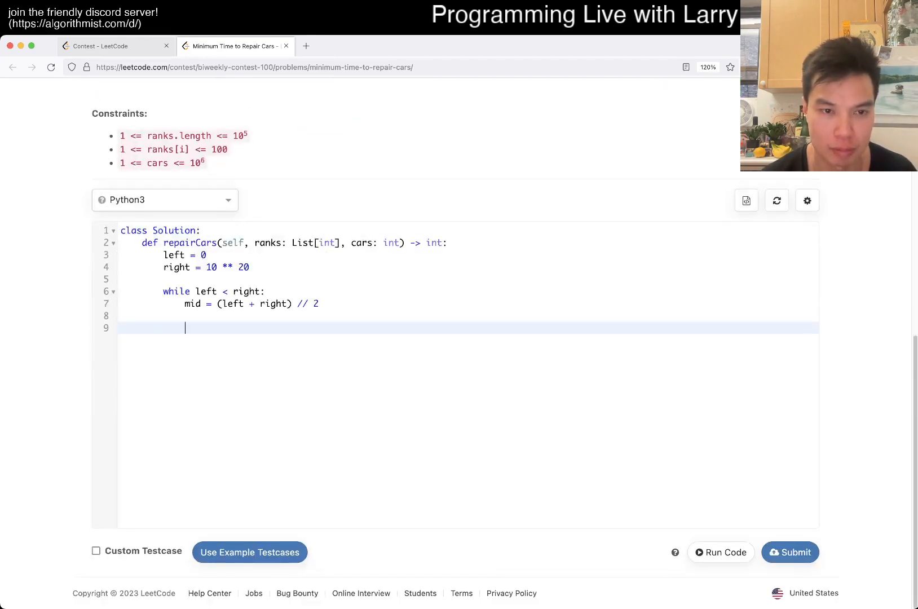
pyautogui.scroll(3)
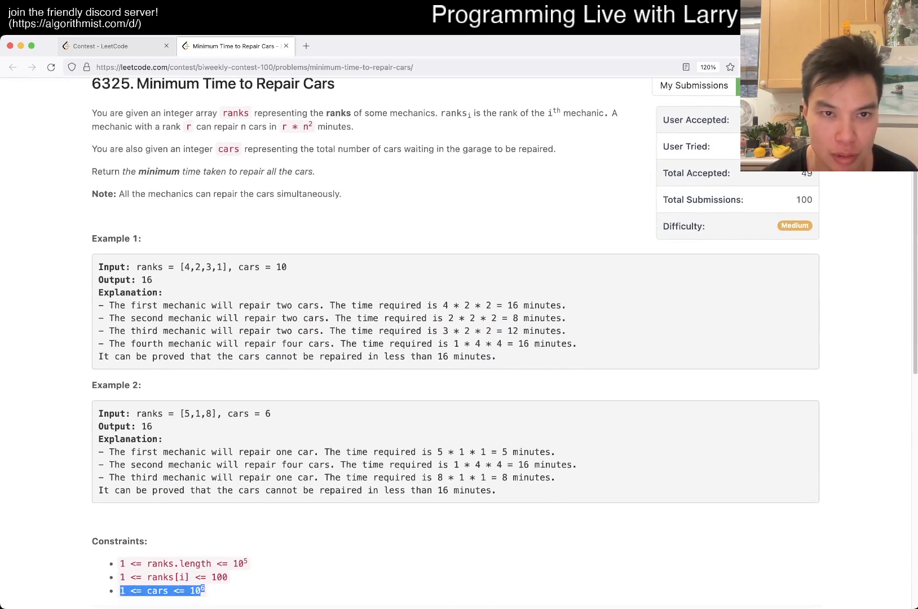
pyautogui.scroll(-3)
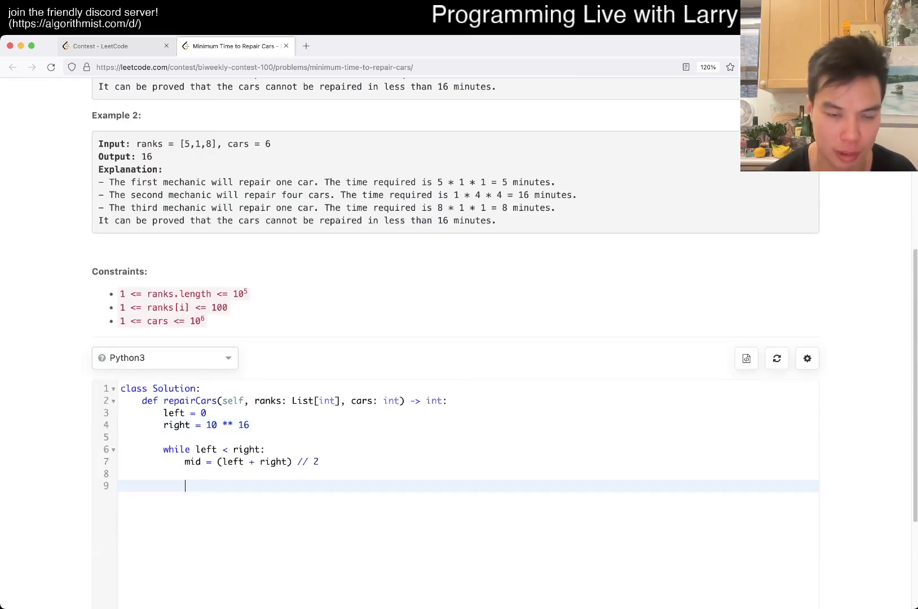
# Step: Add if good(mid): right = mid, else left = mid + 1, and return left
pyautogui.write('if good(')
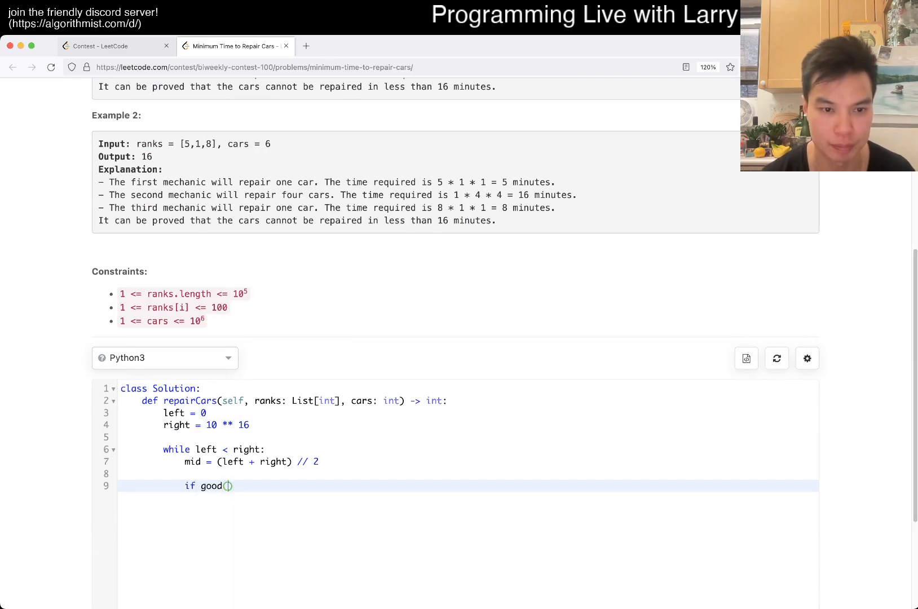
pyautogui.write('mid):')
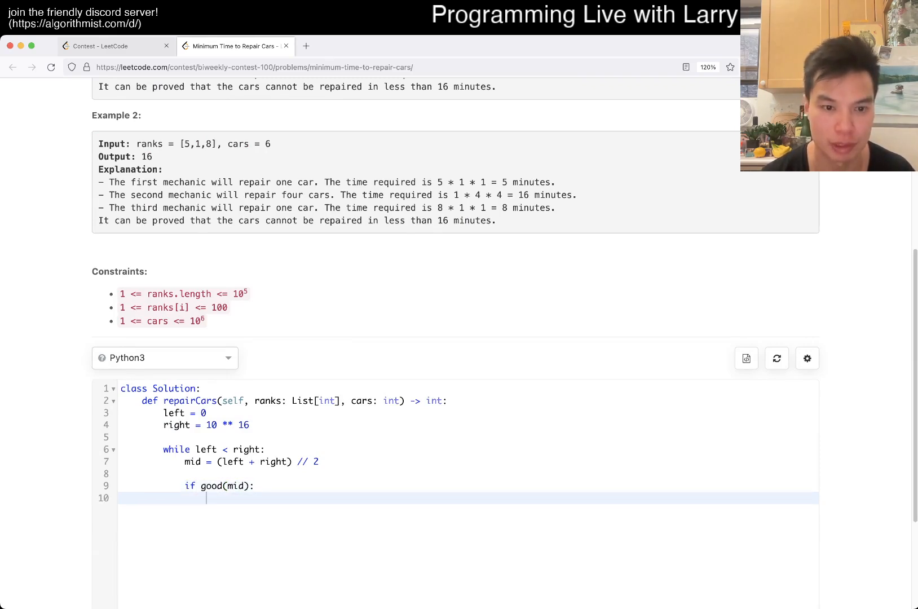
pyautogui.write('right =')
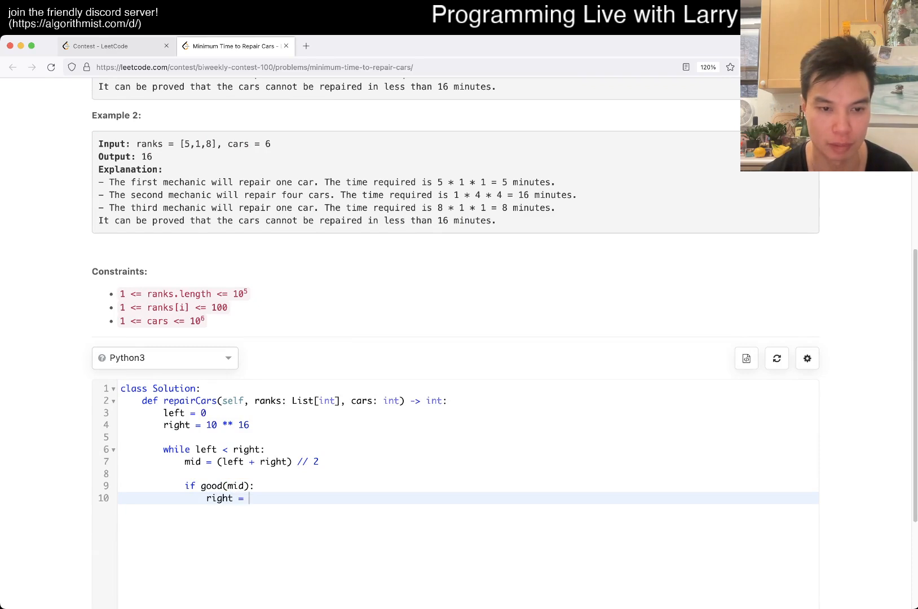
pyautogui.write('mid')
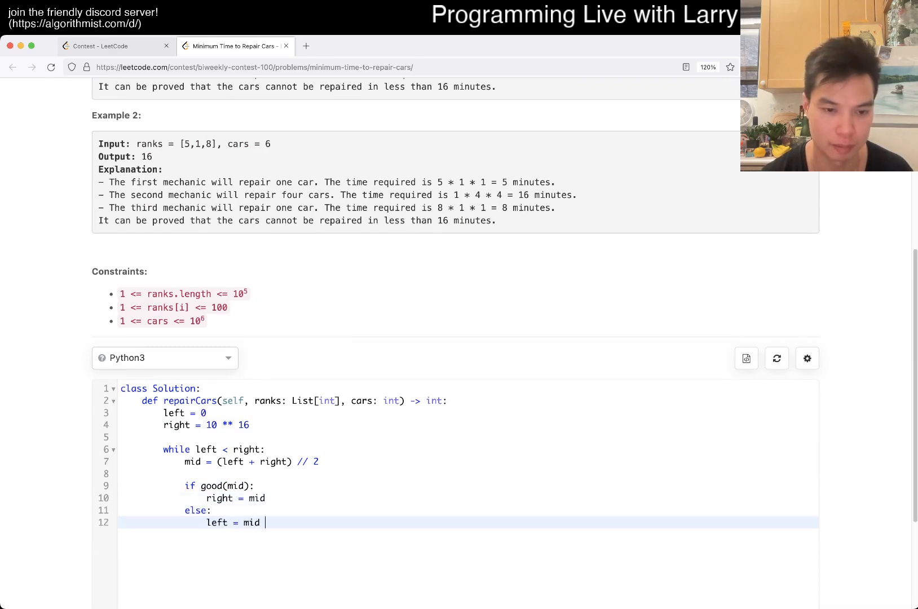
pyautogui.write('+ 1')
pyautogui.write('return left')
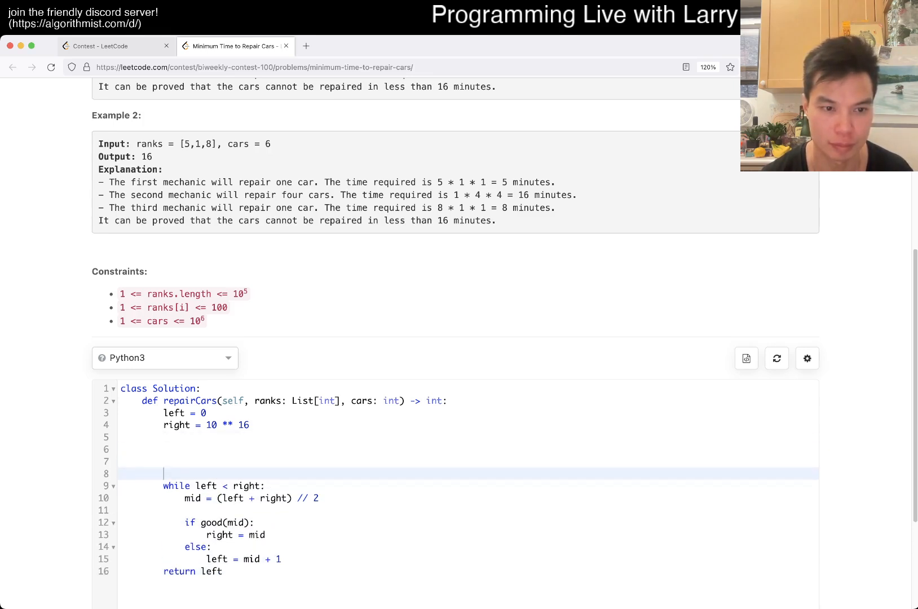
# Step: Define good(target) with finished = 0 and a for x in ranks: loop, rereading the problem
pyautogui.write('def good()')
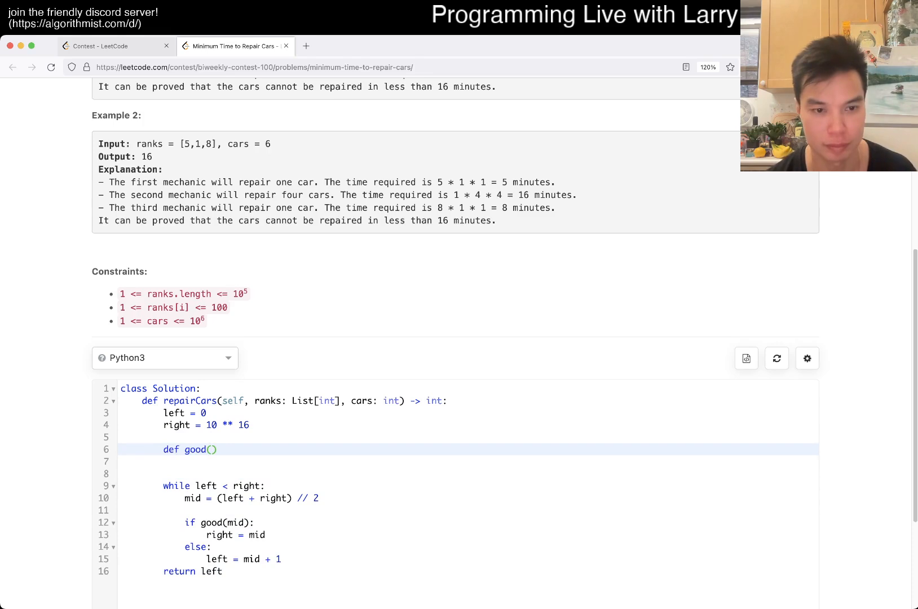
pyautogui.write('target):')
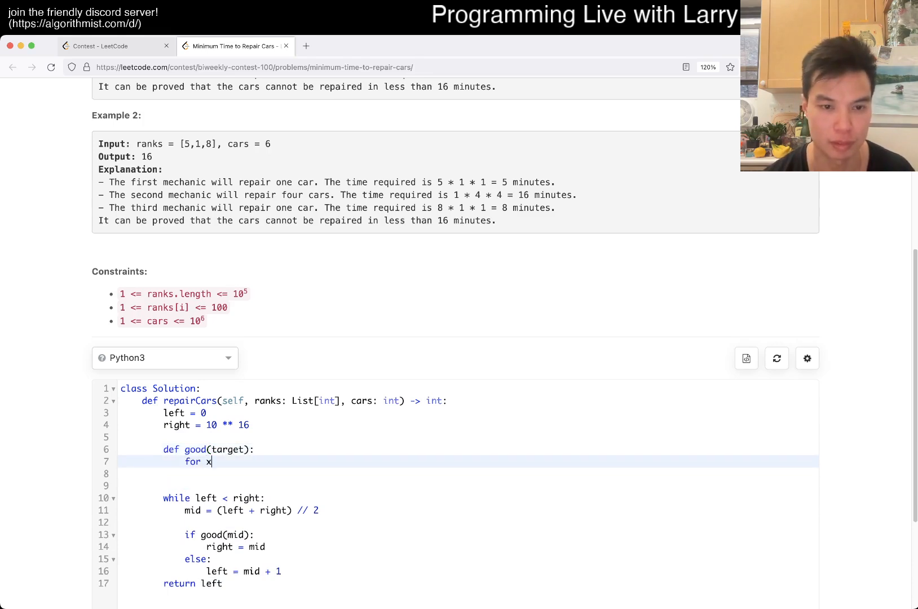
pyautogui.write('in ranks:')
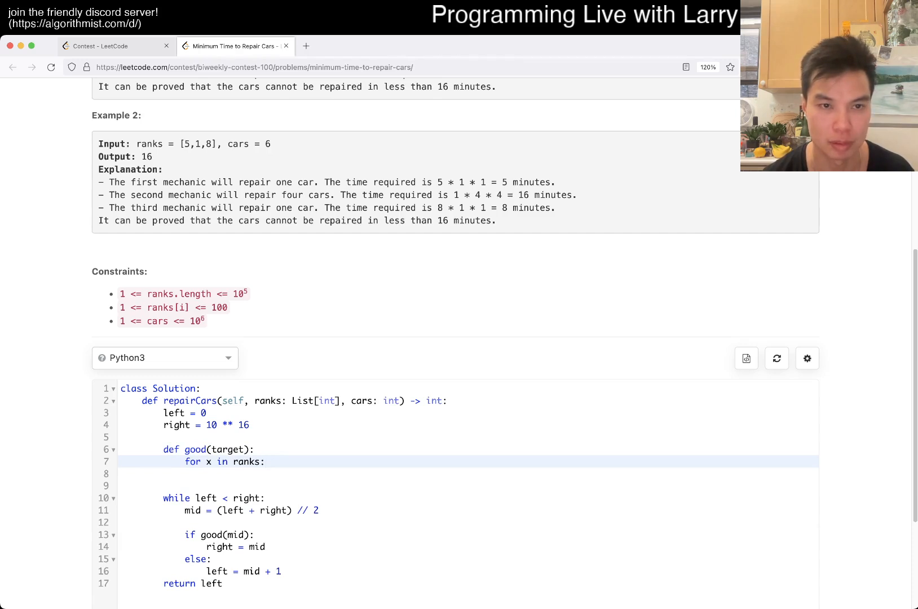
pyautogui.press('enter')
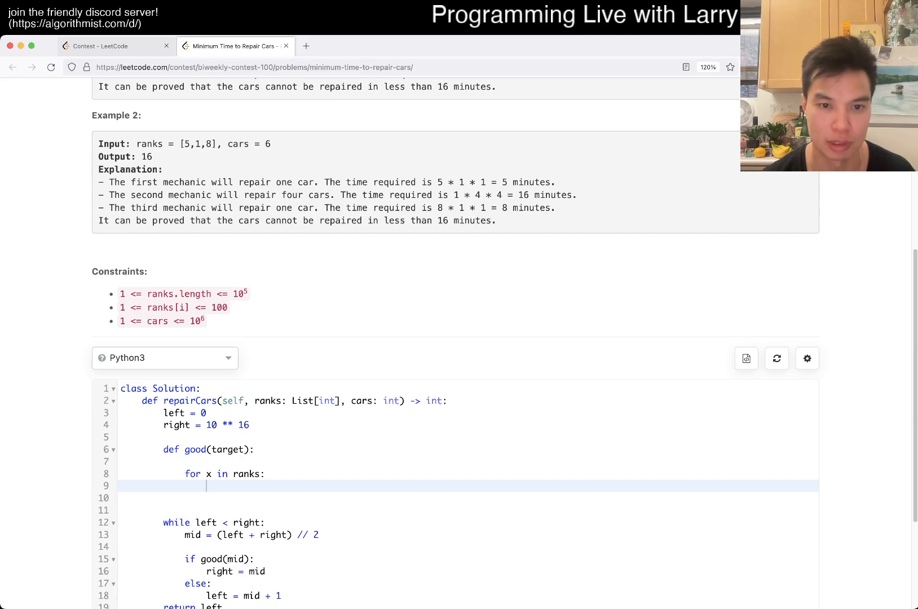
pyautogui.scroll(3)
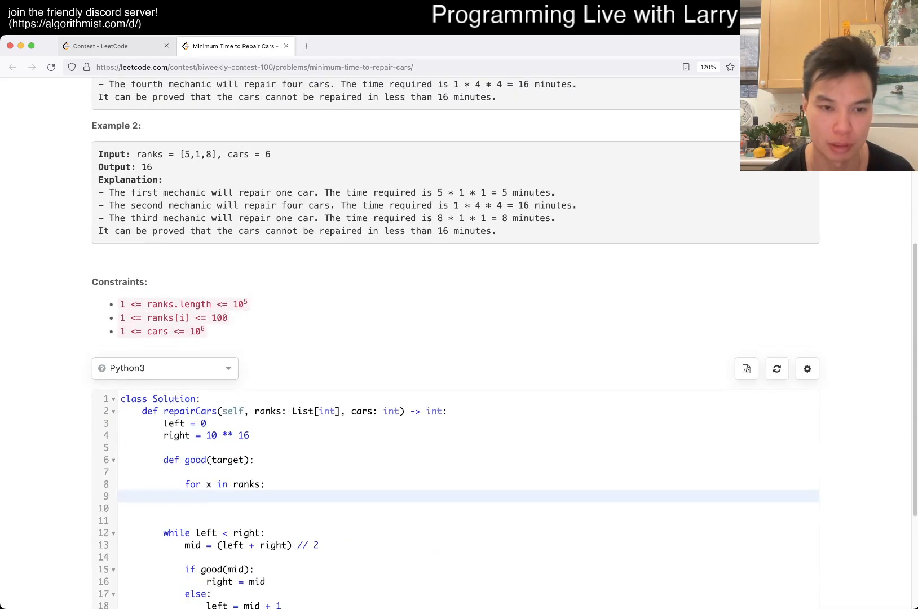
pyautogui.write('finished = 0')
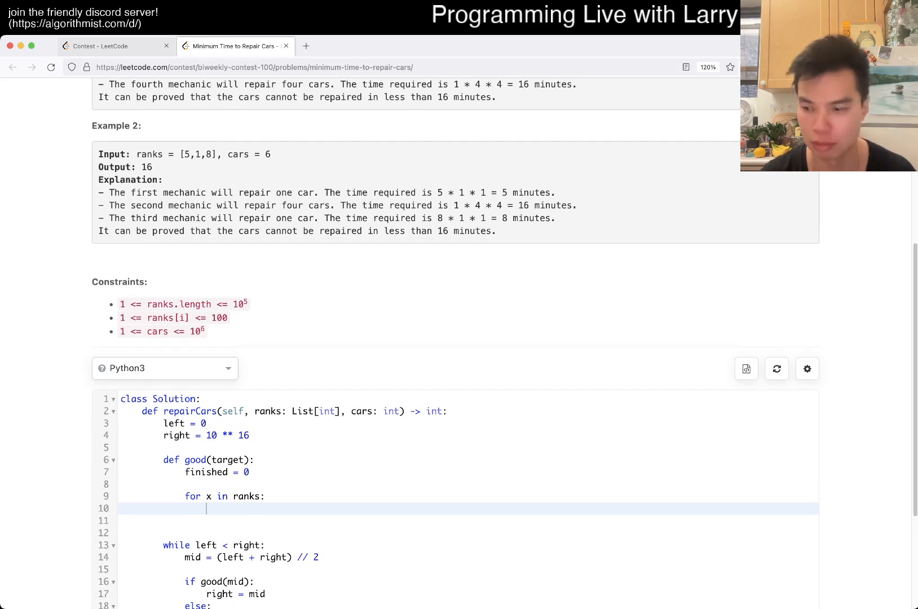
pyautogui.scroll(3)
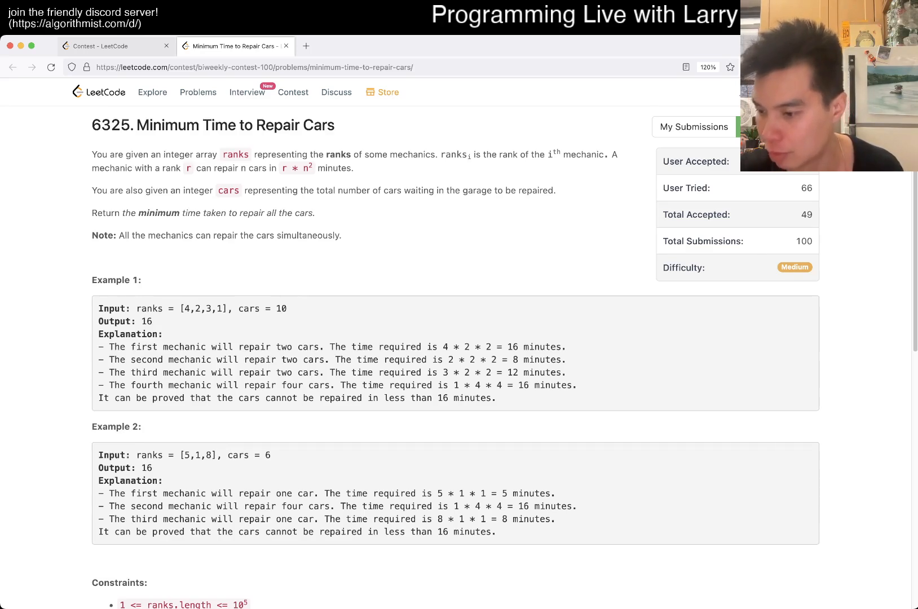
# Step: Compute c = int((target / r) ** 0.5) for each rank in the loop
pyautogui.scroll(-3)
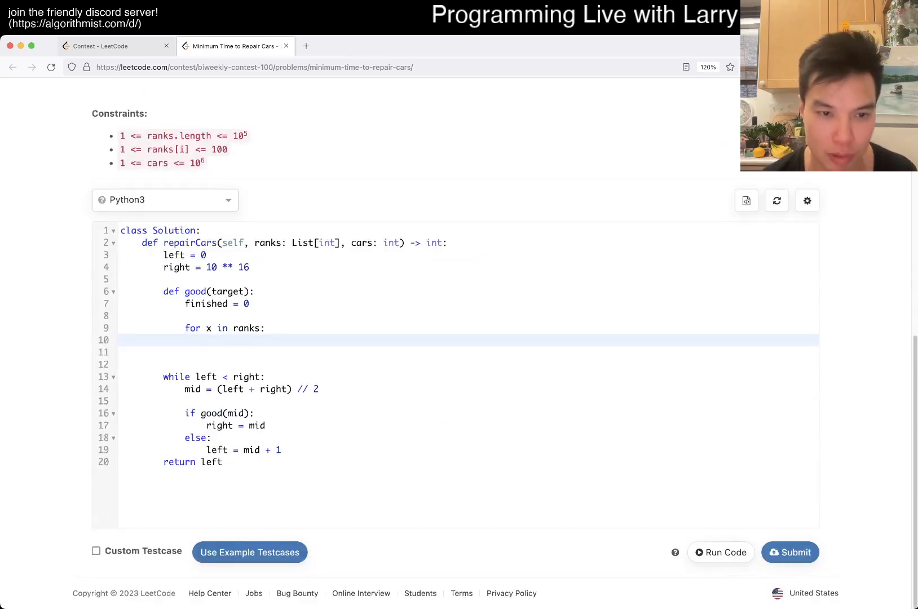
pyautogui.write('target .')
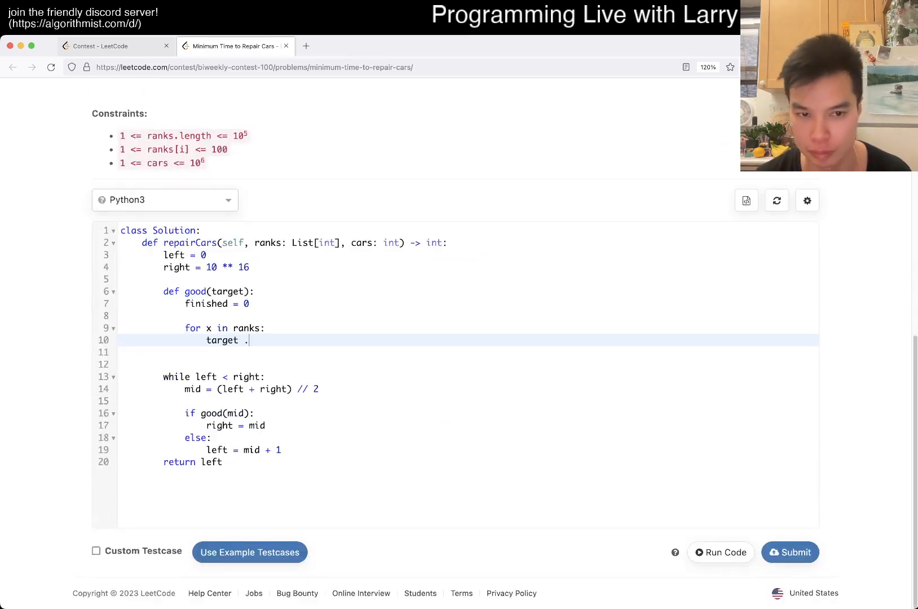
pyautogui.write('/ r')
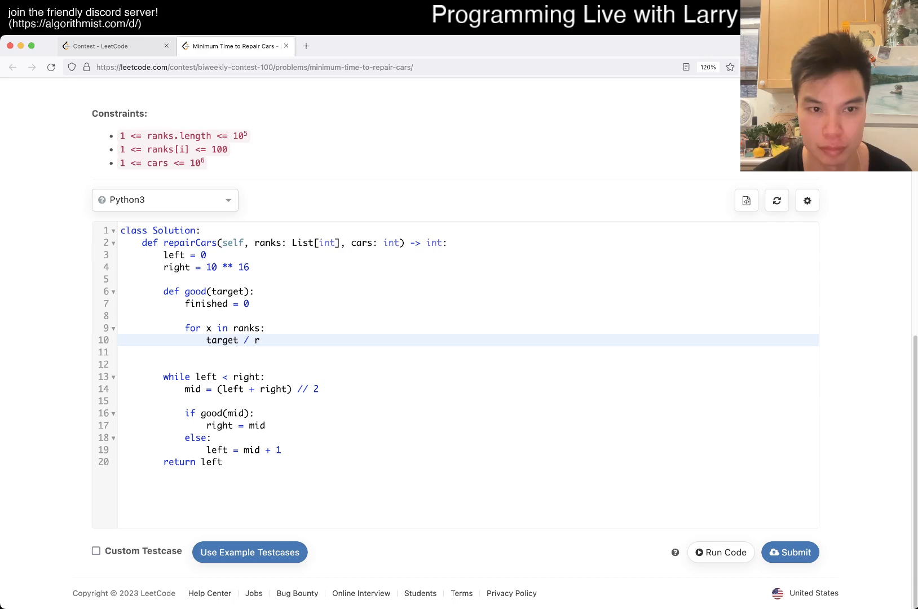
pyautogui.write('ca')
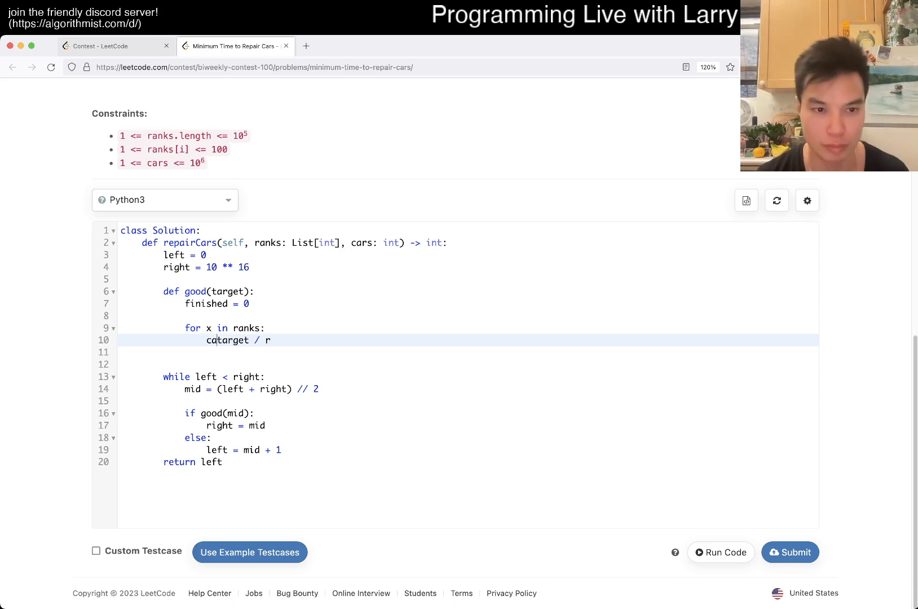
pyautogui.press('Backspace')
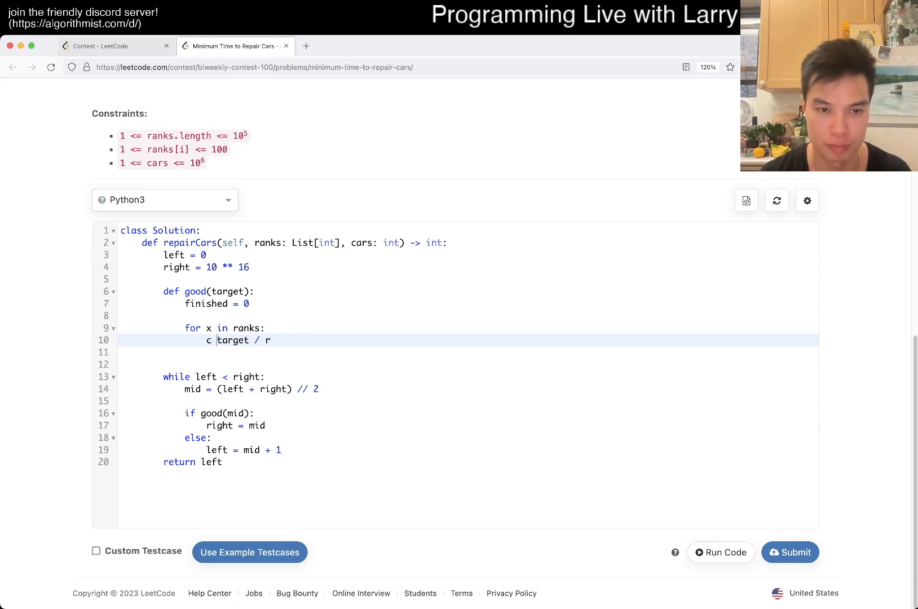
pyautogui.write('= int(')
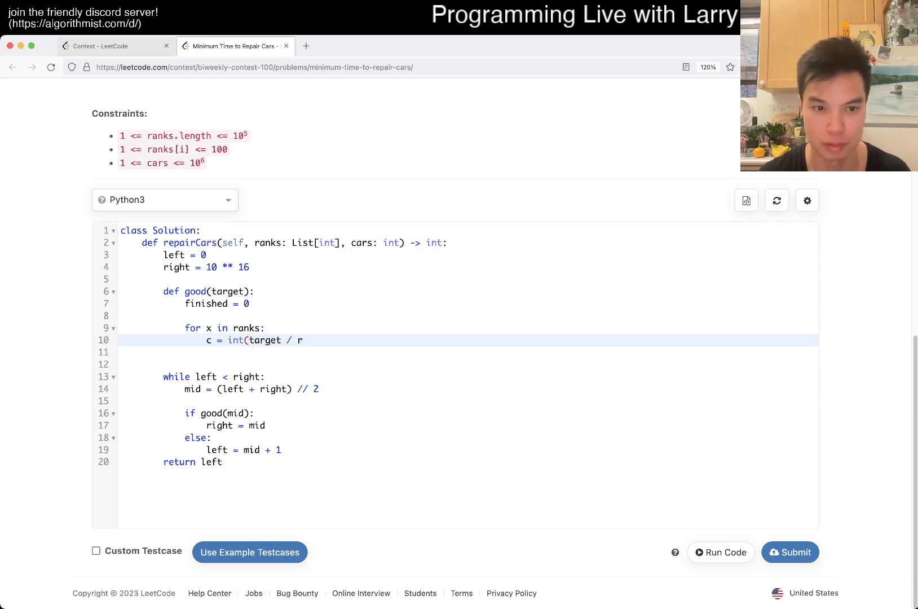
pyautogui.write('(')
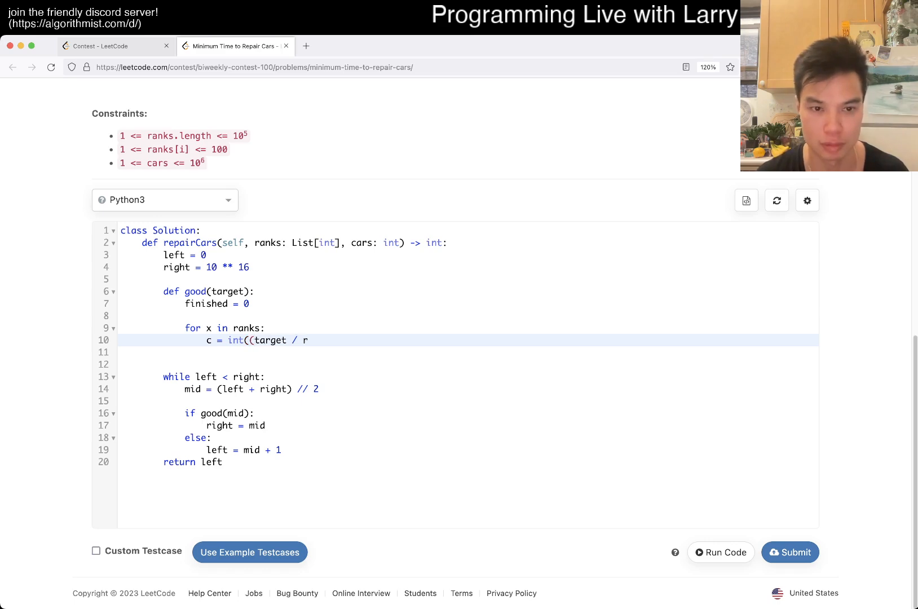
pyautogui.write(')')
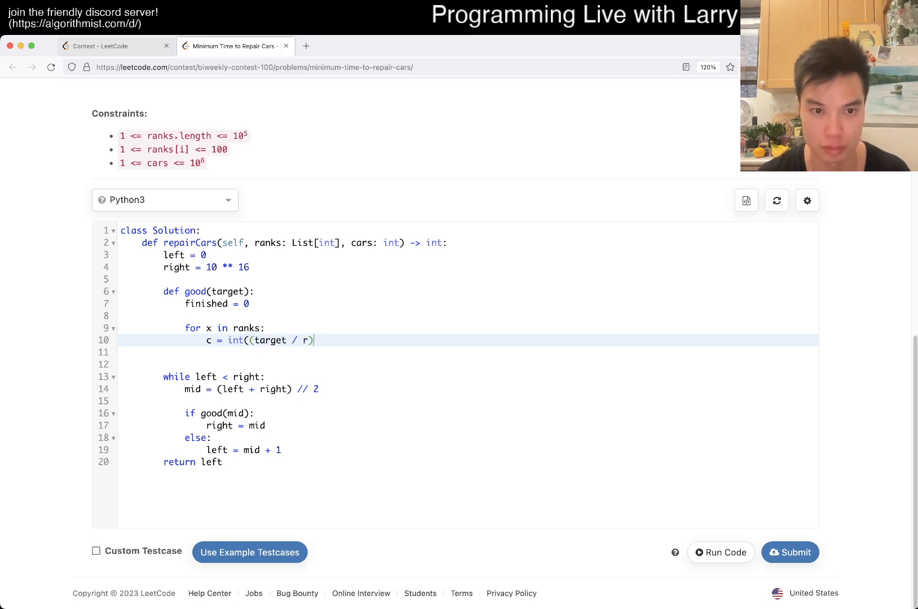
pyautogui.write('**')
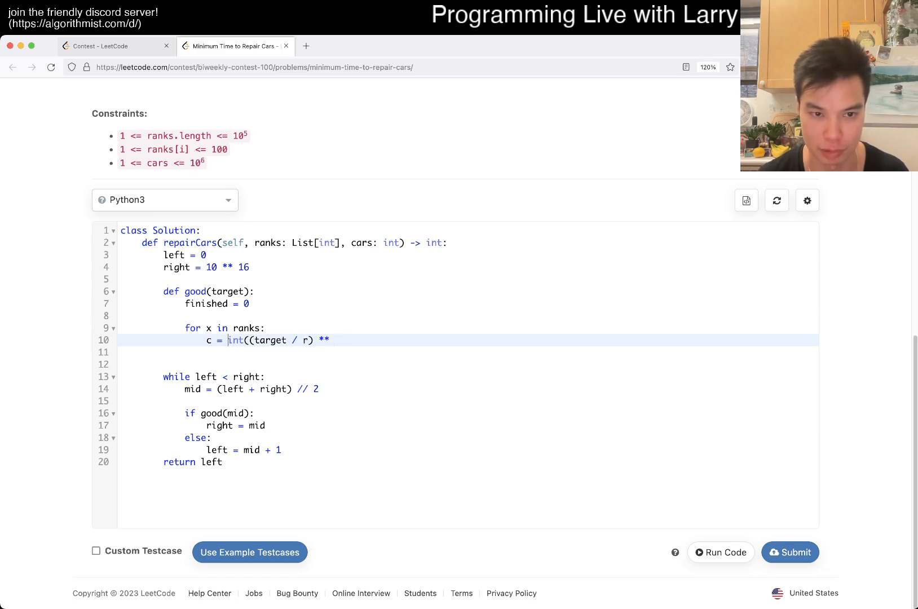
# Step: Accumulate finished += c and return finished >= cars
pyautogui.click(337, 340)
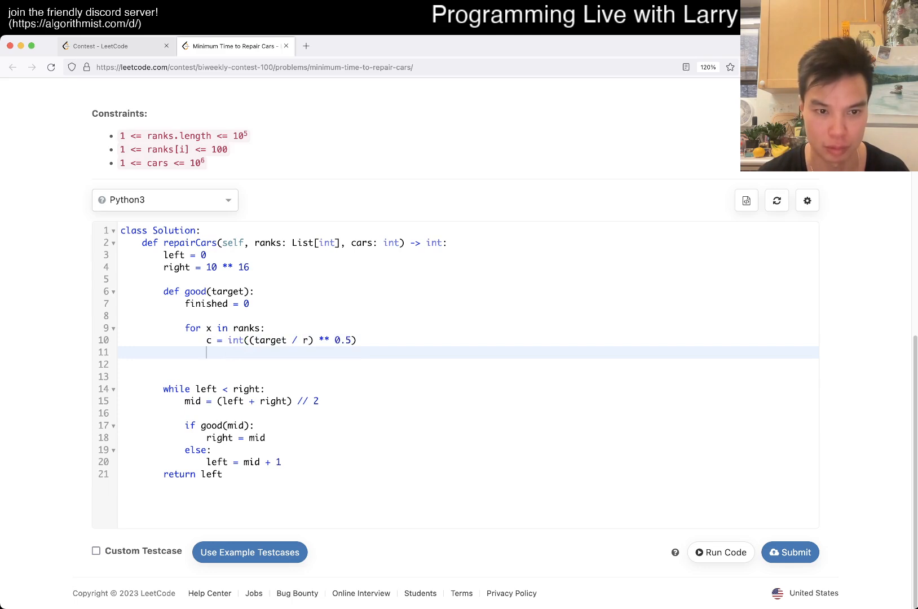
pyautogui.write('finished += c')
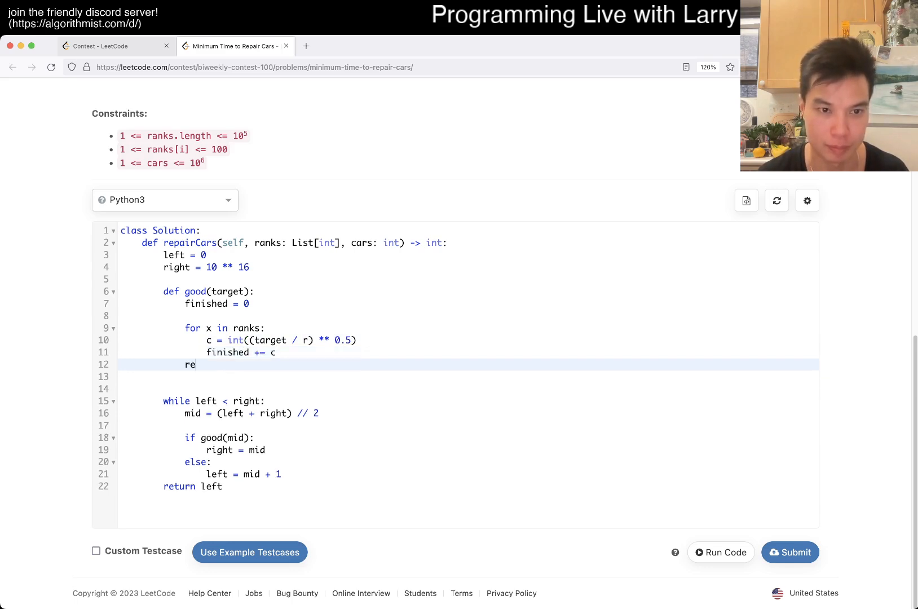
pyautogui.write('turn finished >= cars')
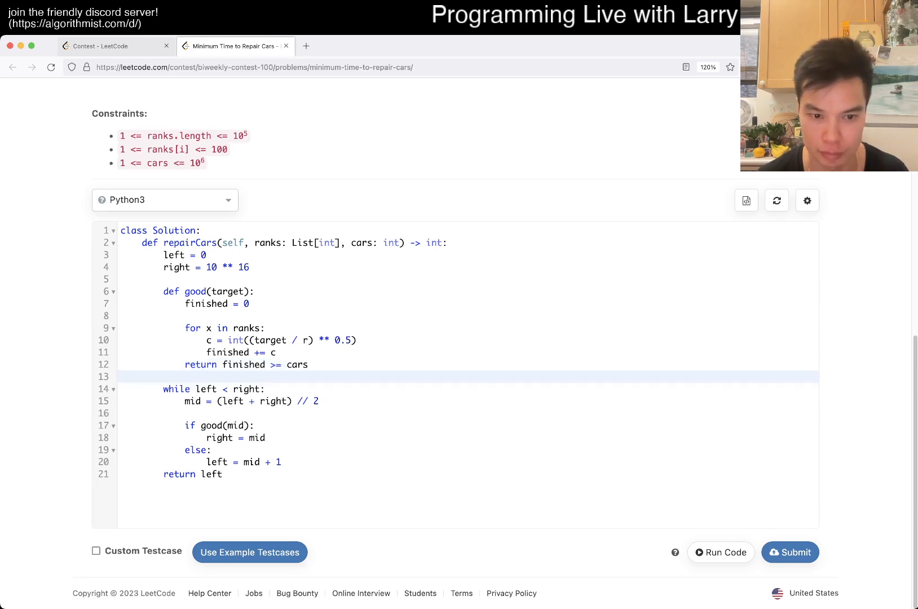
# Step: Run the examples, fix the undefined r to x, and rerun to get 16 and 16
pyautogui.click(721, 552)
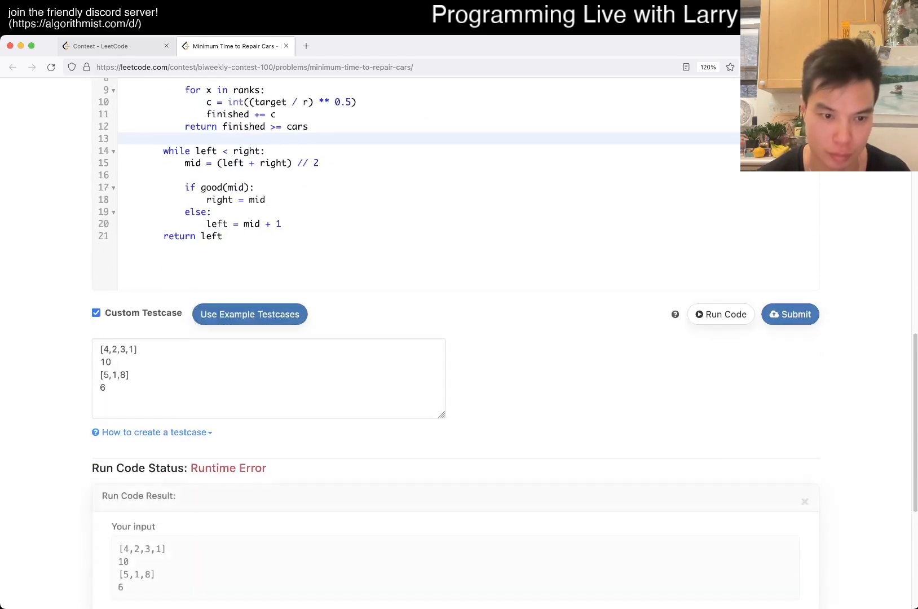
pyautogui.scroll(3)
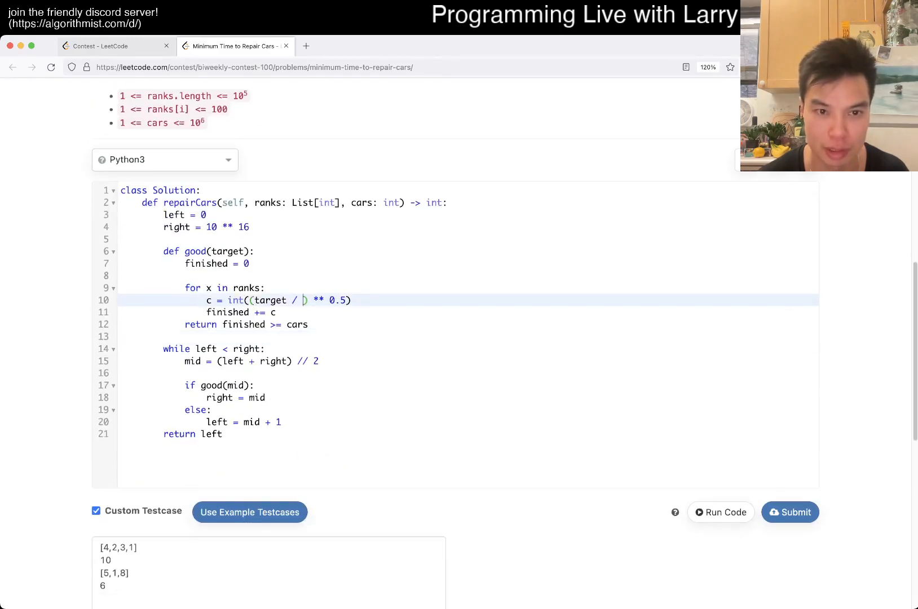
pyautogui.click(721, 513)
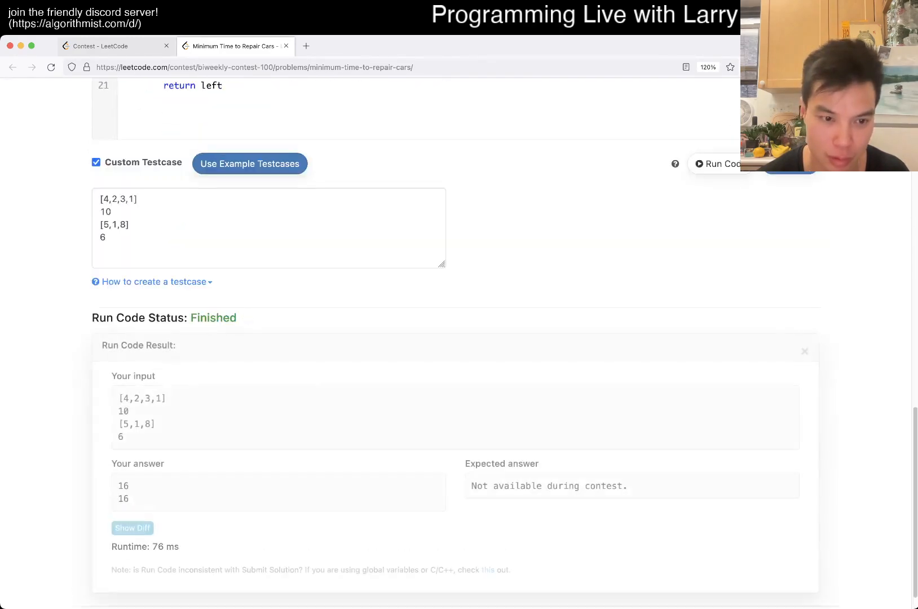
# Step: Submit the binary search solution for judging
pyautogui.scroll(3)
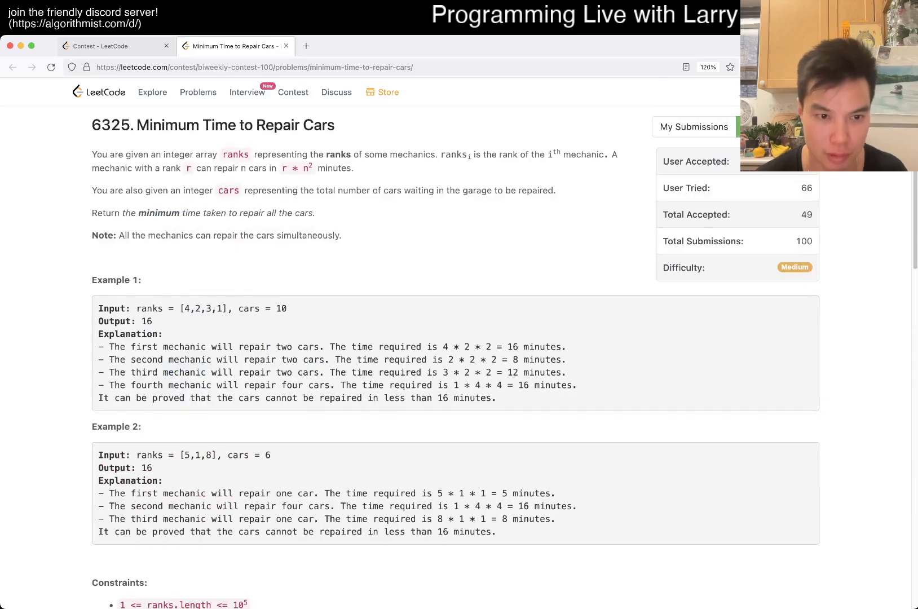
pyautogui.scroll(-3)
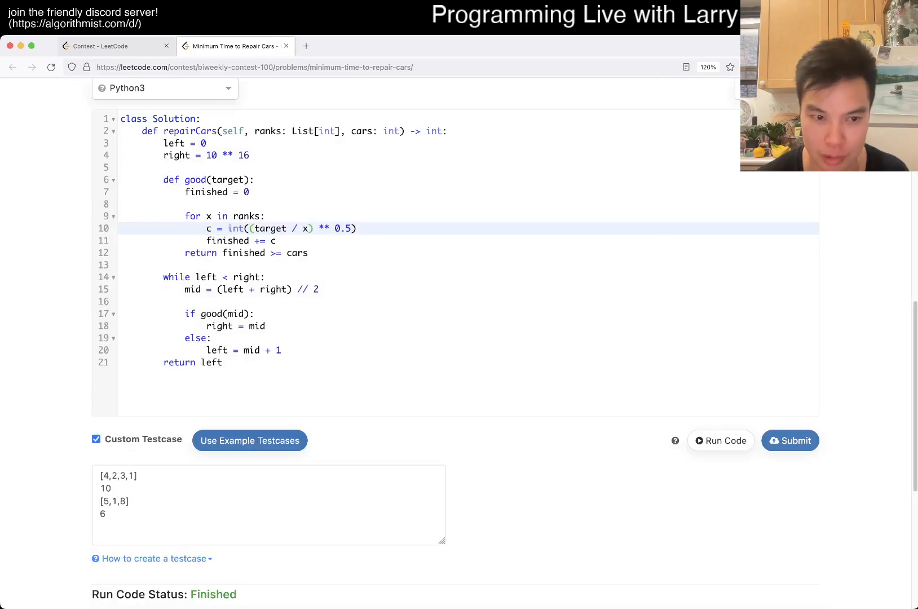
pyautogui.click(789, 440)
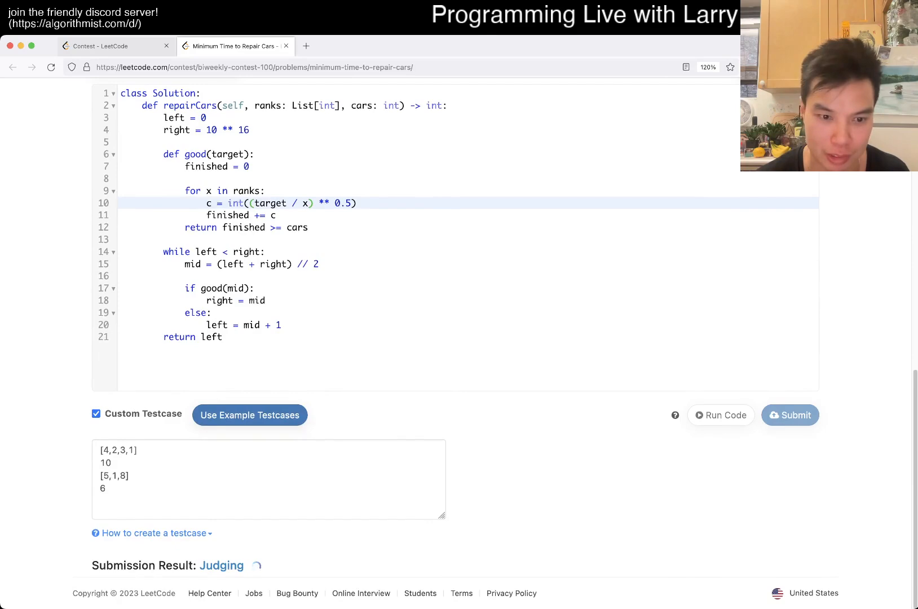